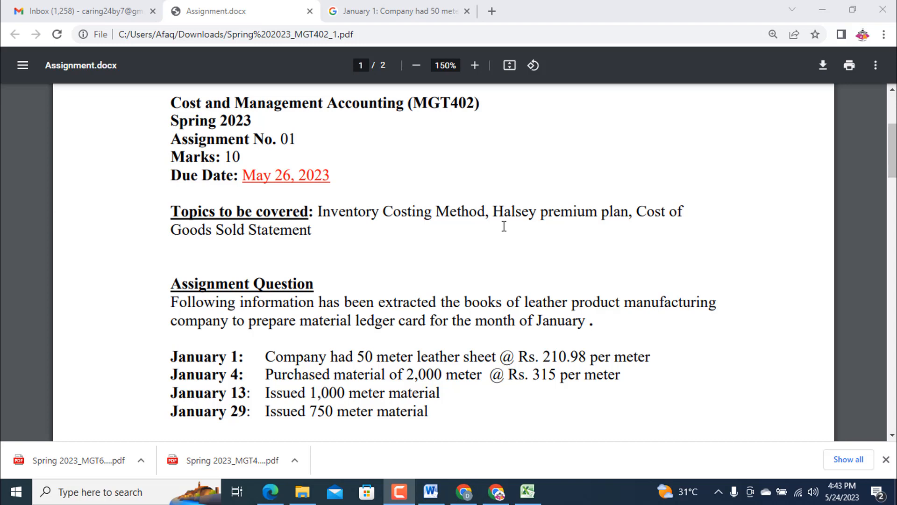
{"action": "mouse_move", "coordinate": [333, 244]}
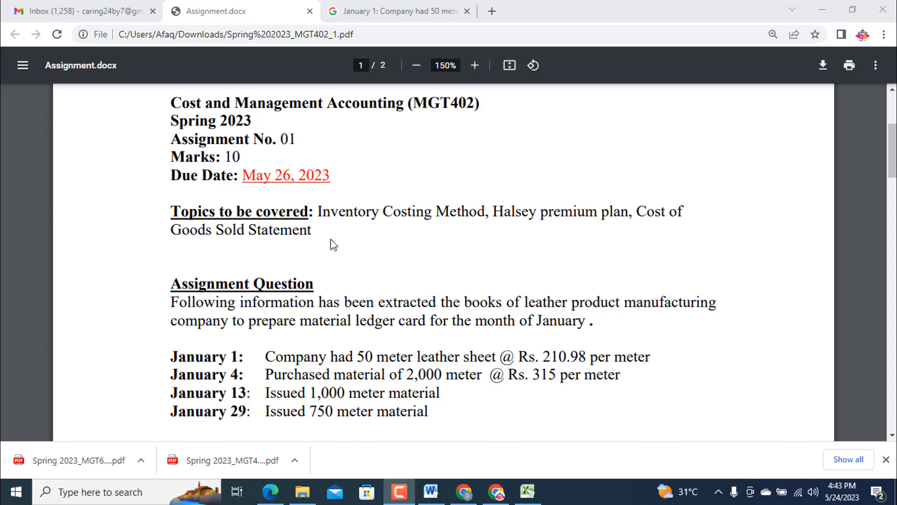
- Finish the title cell C1 so the heading reads Material Ledger Card-FIFO Method
{"action": "scroll", "scroll_direction": "down", "scroll_amount": 3}
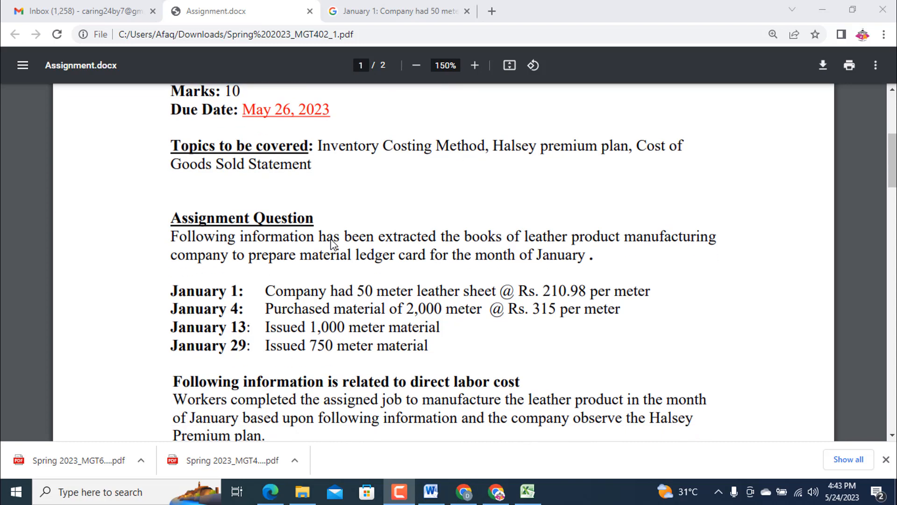
{"action": "scroll", "scroll_direction": "down", "scroll_amount": 3}
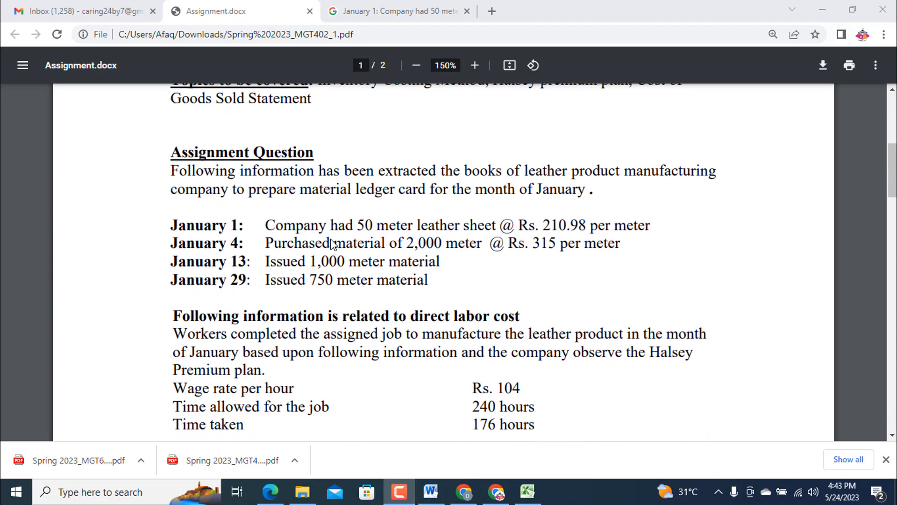
{"action": "scroll", "scroll_direction": "down", "scroll_amount": 3}
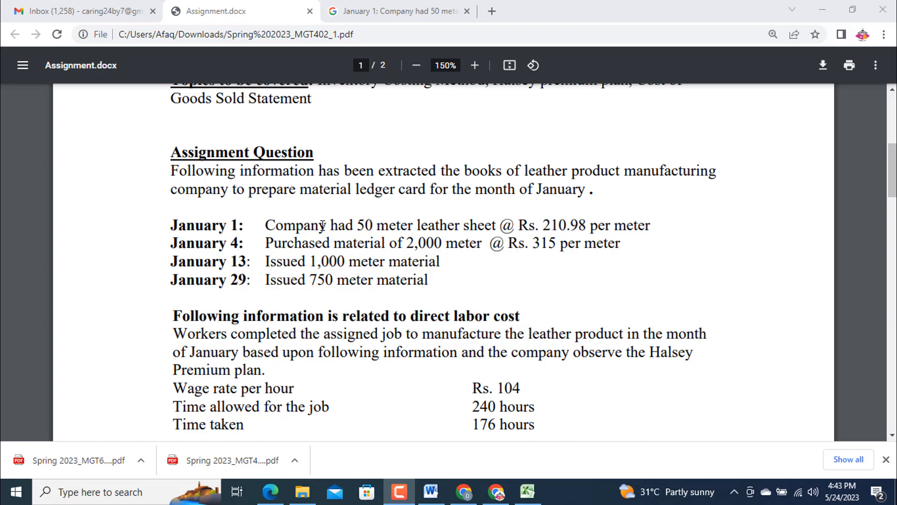
{"action": "mouse_move", "coordinate": [469, 233]}
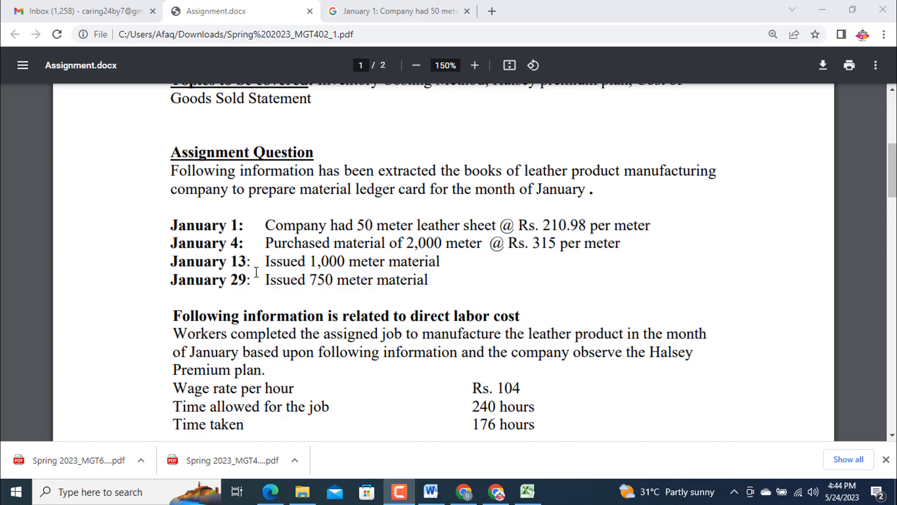
{"action": "mouse_move", "coordinate": [286, 309]}
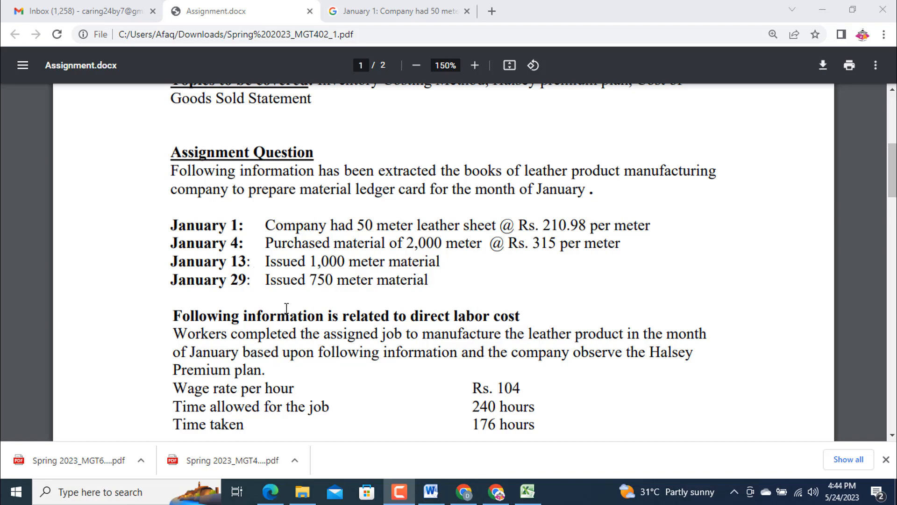
{"action": "mouse_move", "coordinate": [291, 289]}
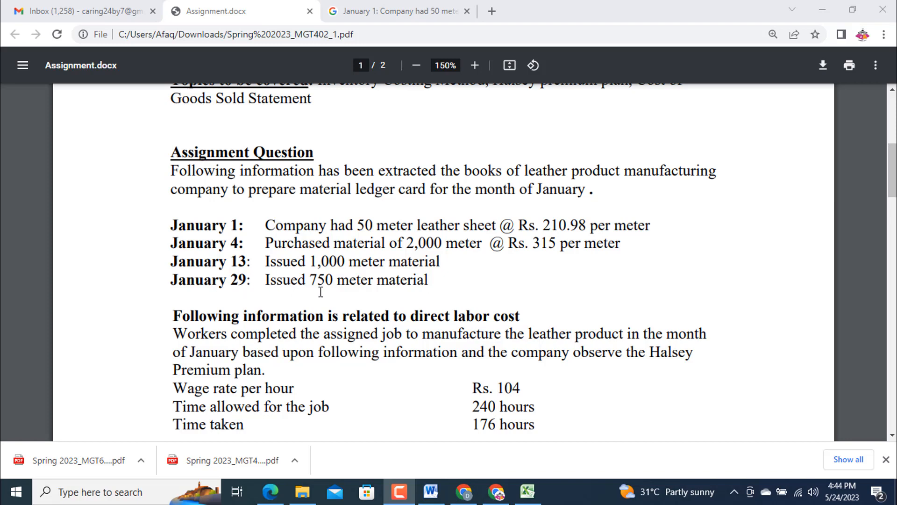
{"action": "scroll", "scroll_direction": "down", "scroll_amount": 3}
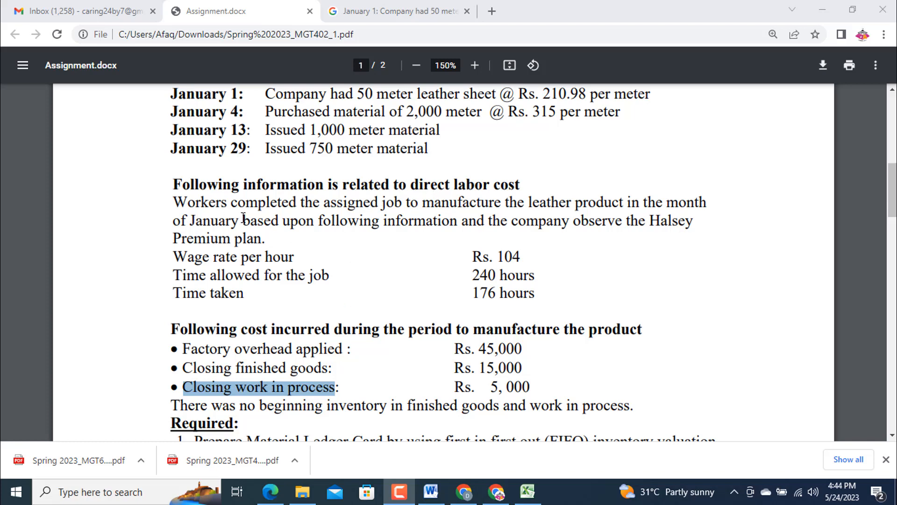
{"action": "mouse_move", "coordinate": [329, 221]}
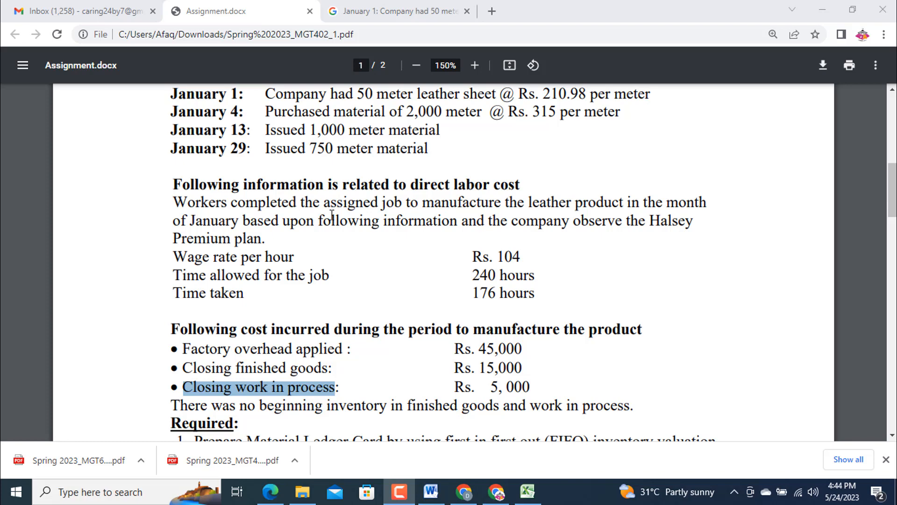
{"action": "mouse_move", "coordinate": [620, 213]}
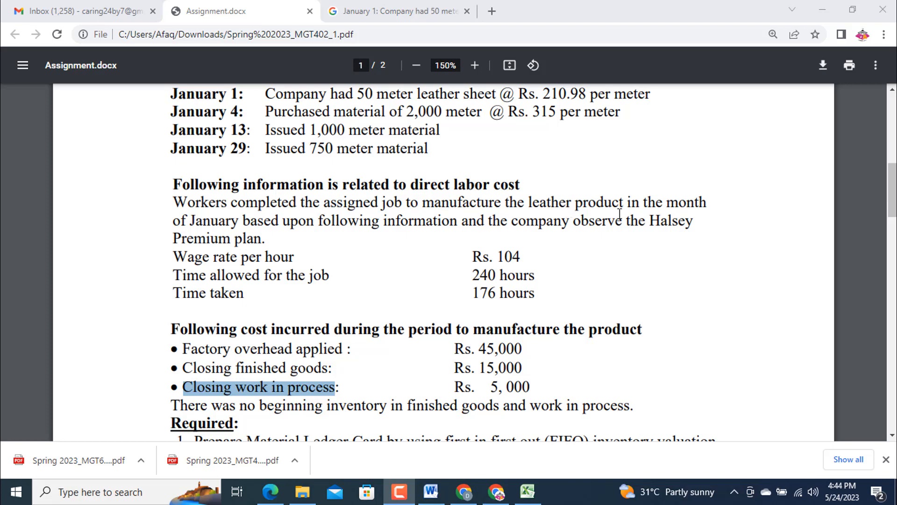
{"action": "mouse_move", "coordinate": [353, 233]}
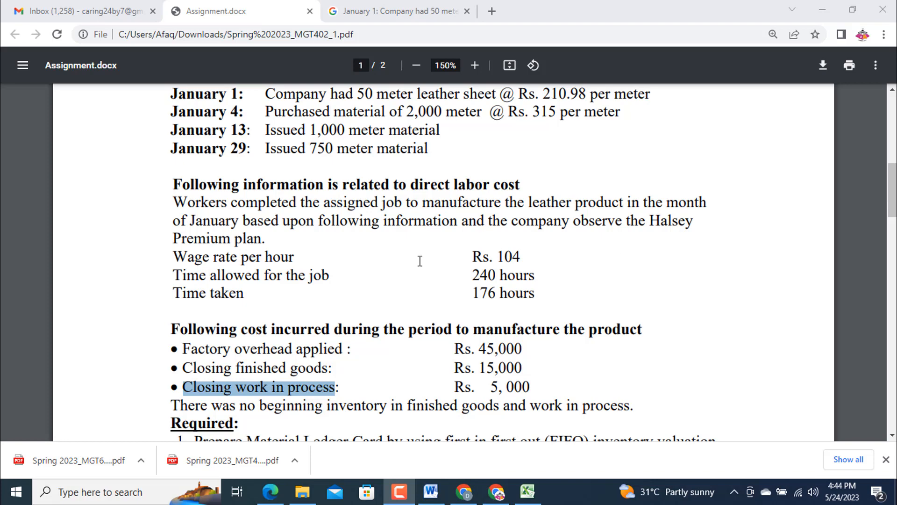
{"action": "mouse_move", "coordinate": [282, 269]}
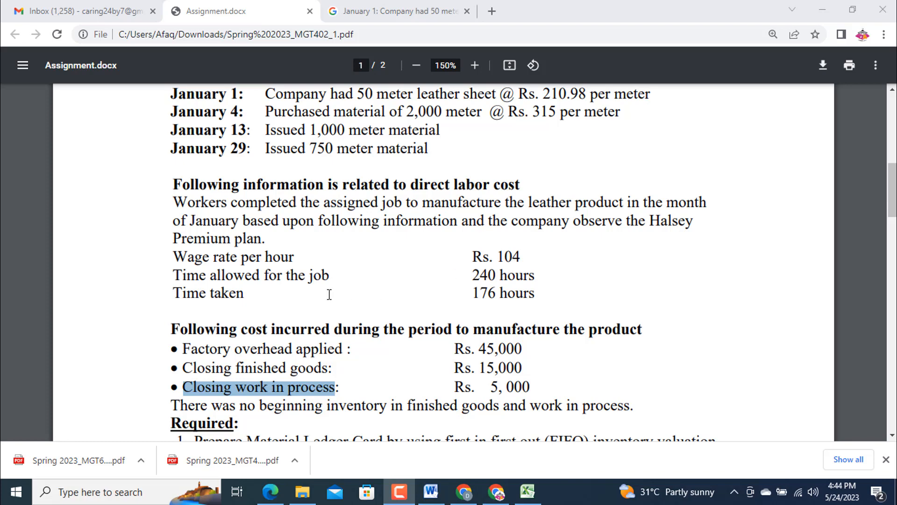
{"action": "mouse_move", "coordinate": [475, 290]}
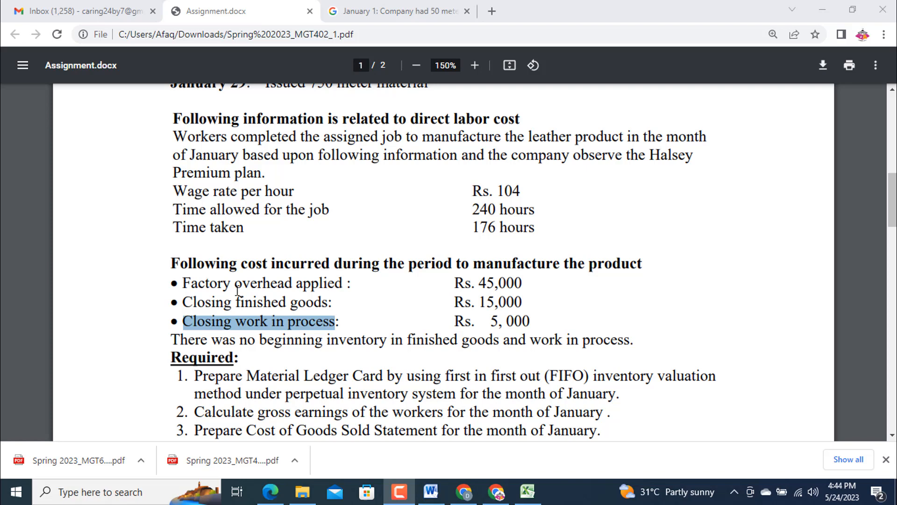
{"action": "mouse_move", "coordinate": [441, 293]}
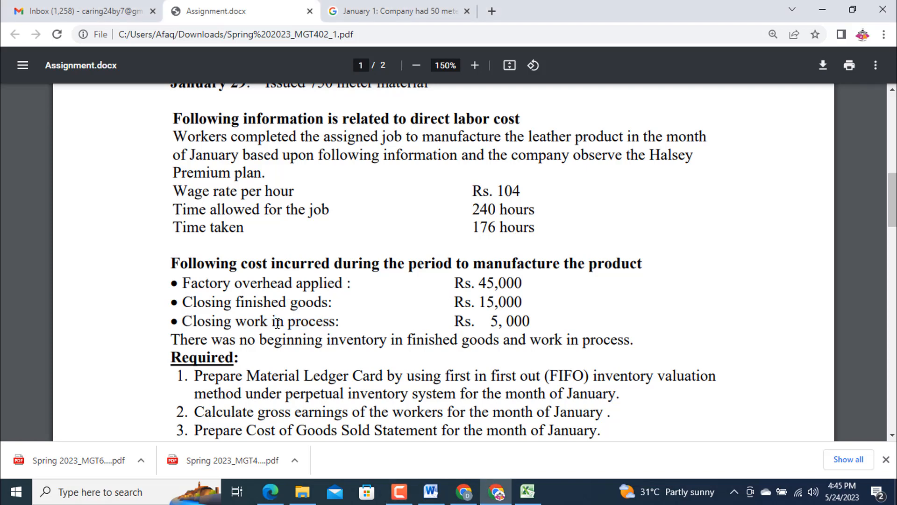
{"action": "mouse_move", "coordinate": [479, 310]}
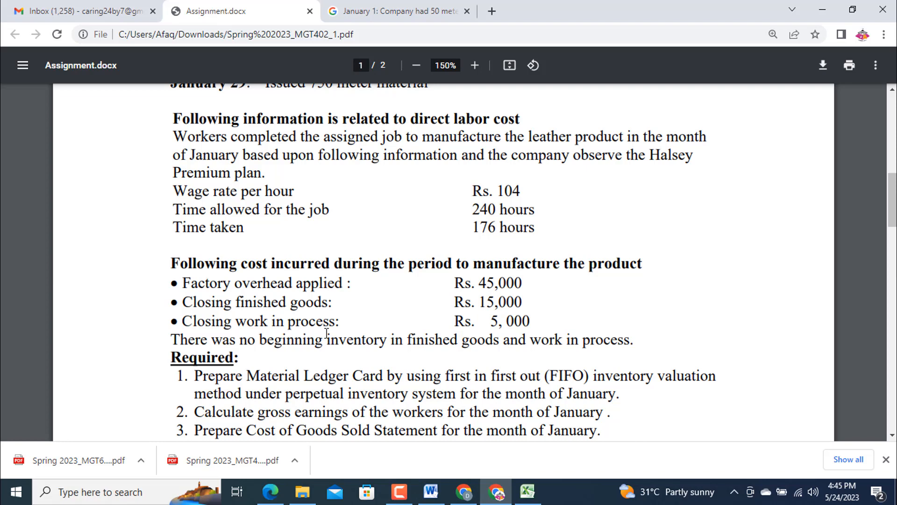
{"action": "mouse_move", "coordinate": [428, 327]}
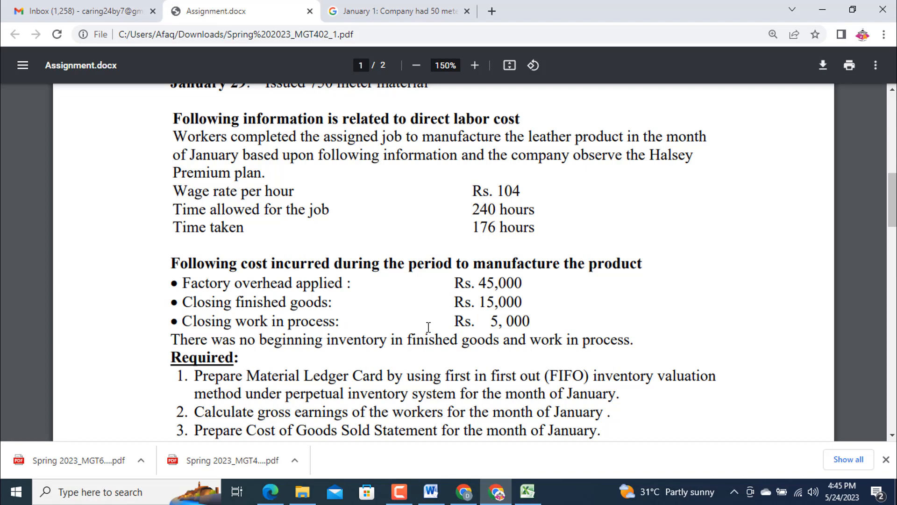
{"action": "mouse_move", "coordinate": [243, 353]}
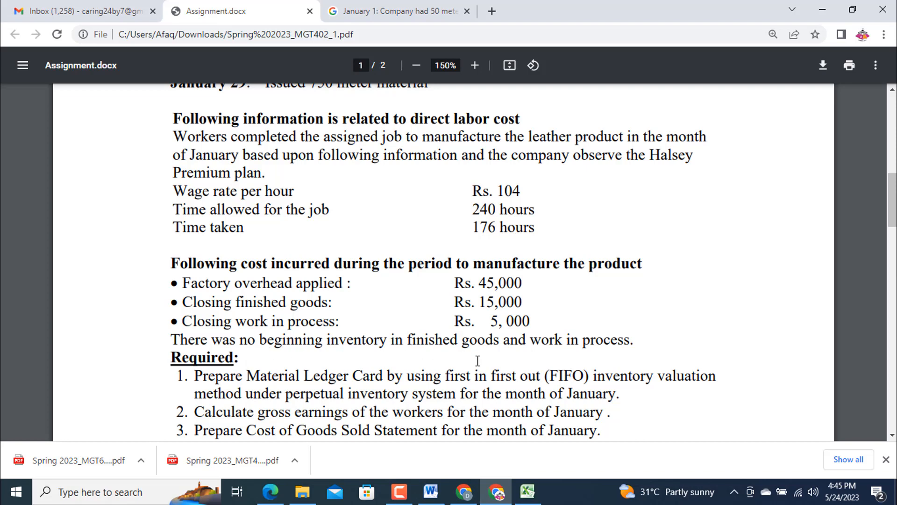
{"action": "mouse_move", "coordinate": [558, 362]}
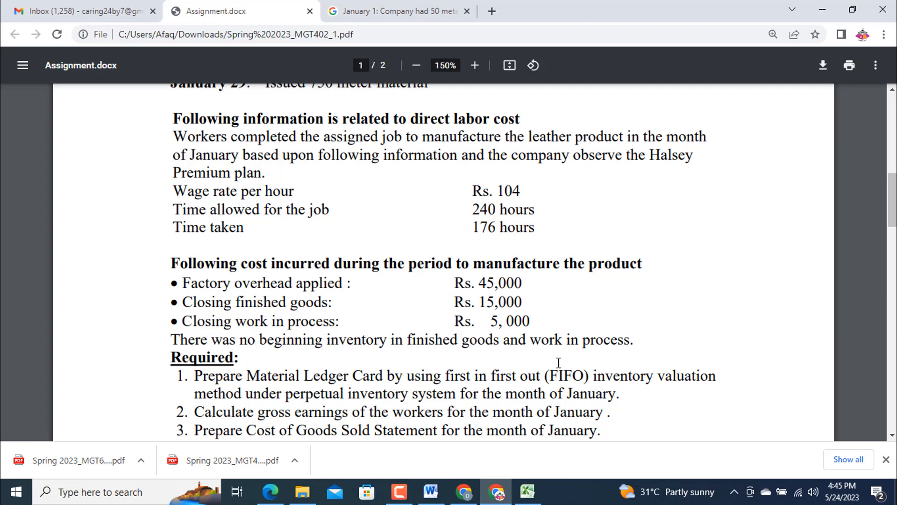
{"action": "scroll", "scroll_direction": "down", "scroll_amount": 3}
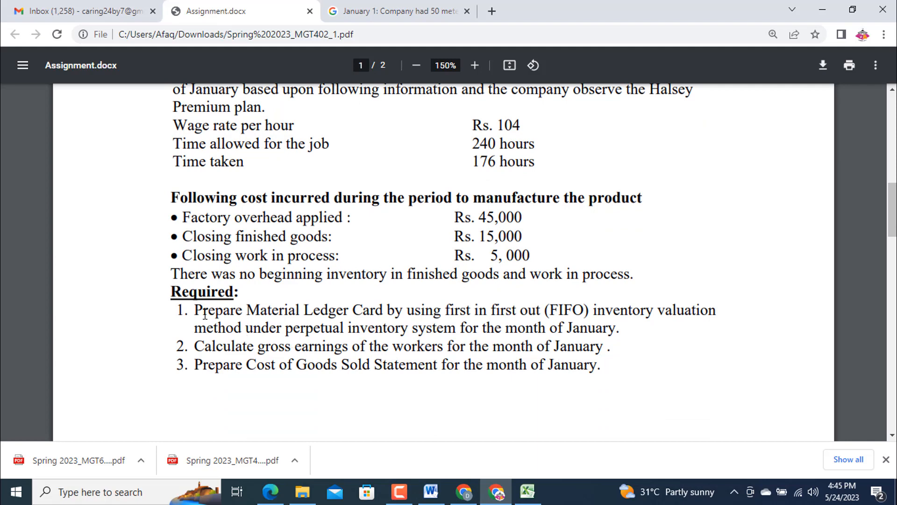
{"action": "mouse_move", "coordinate": [373, 320]}
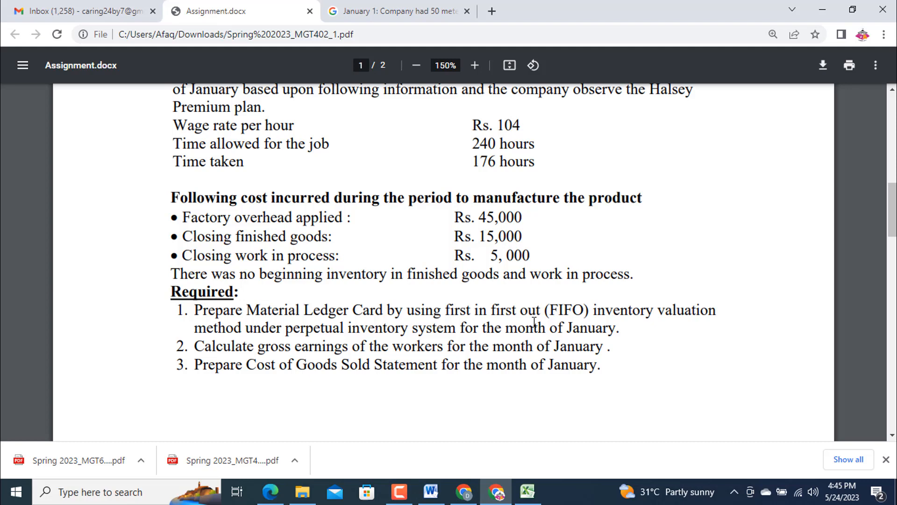
{"action": "mouse_move", "coordinate": [406, 340]}
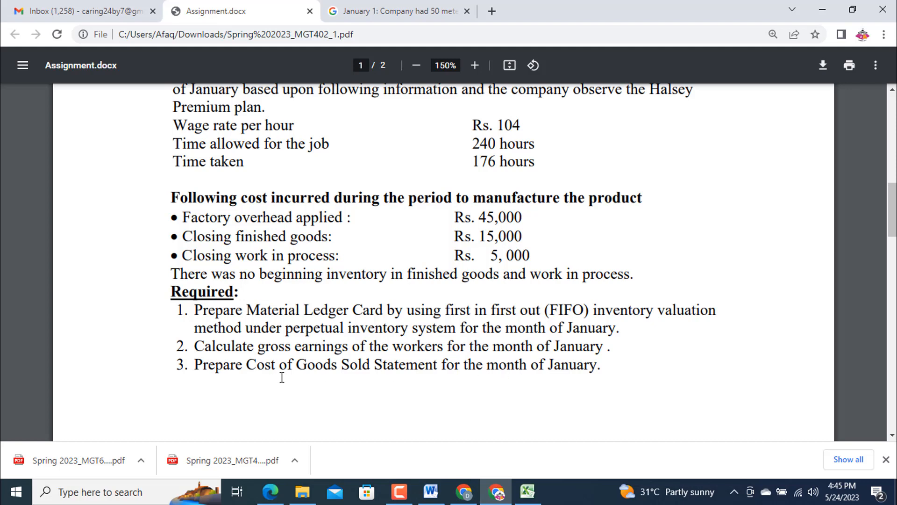
{"action": "mouse_move", "coordinate": [469, 398]}
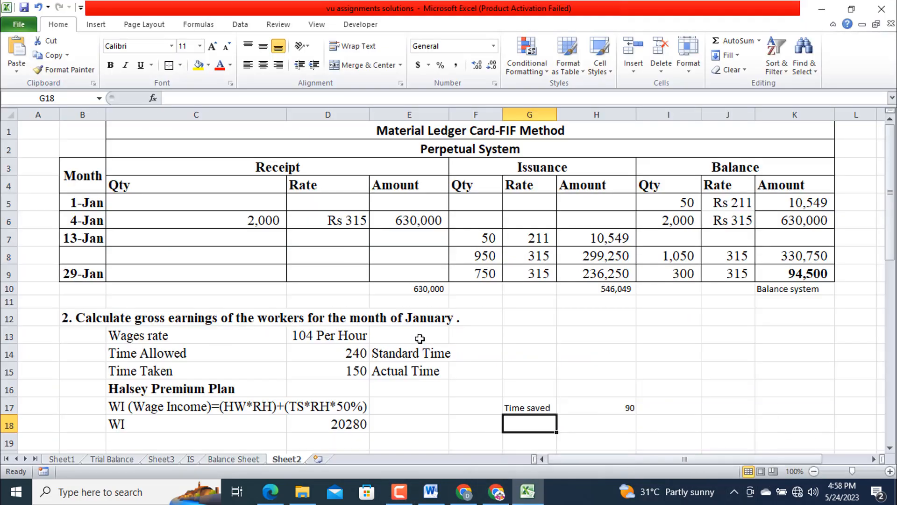
{"action": "mouse_move", "coordinate": [417, 144]}
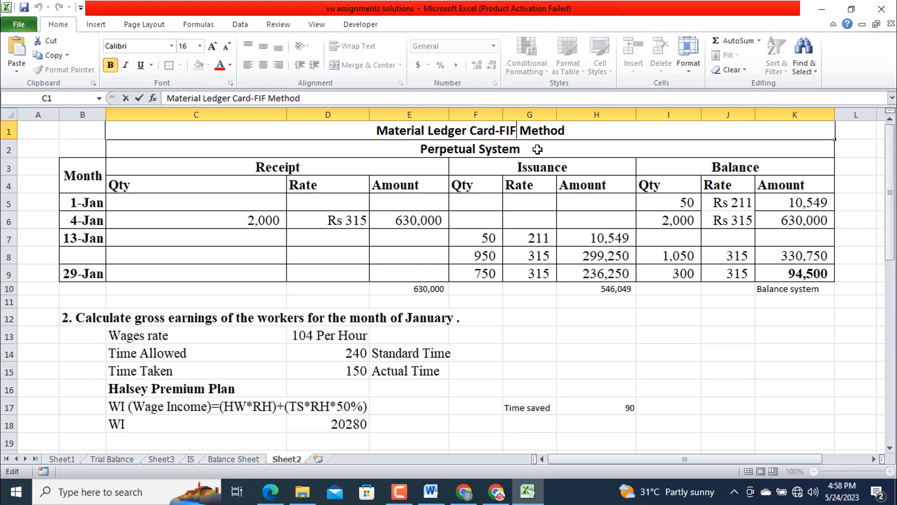
{"action": "type", "text": "0"}
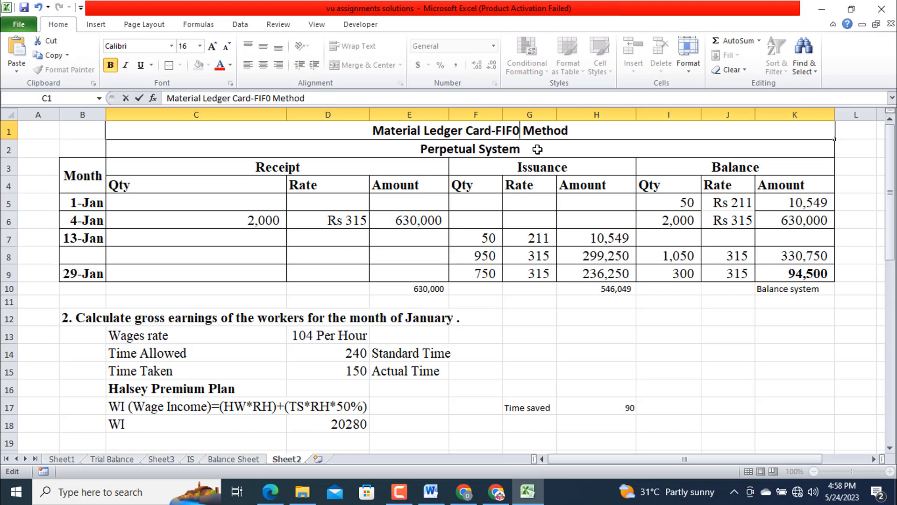
{"action": "mouse_move", "coordinate": [485, 163]}
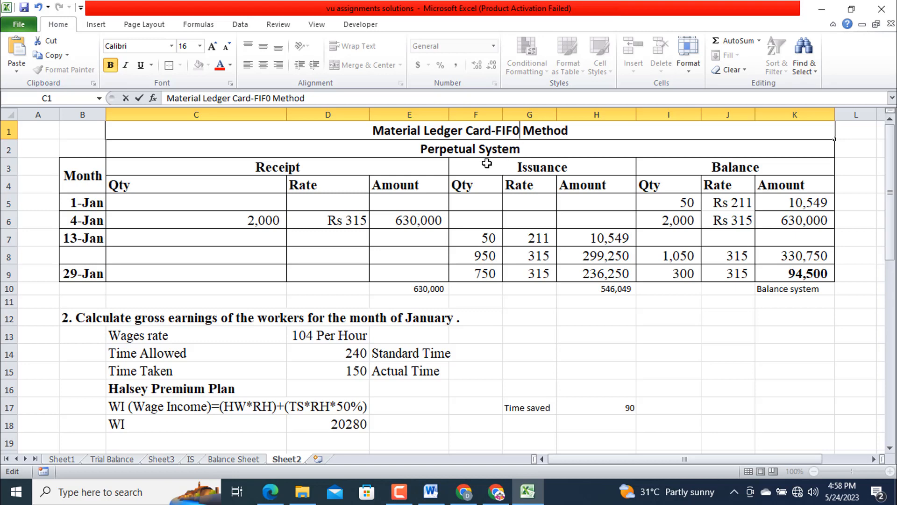
{"action": "left_click", "coordinate": [195, 273]}
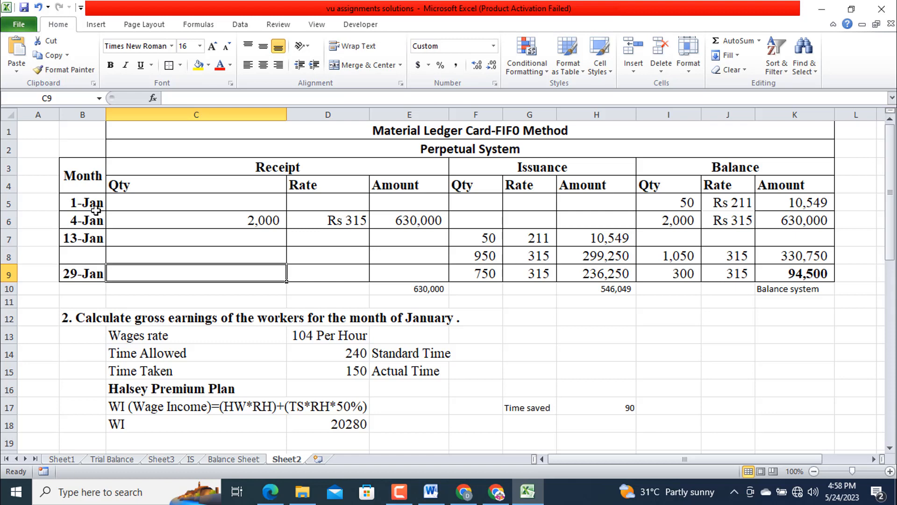
{"action": "mouse_move", "coordinate": [497, 206]}
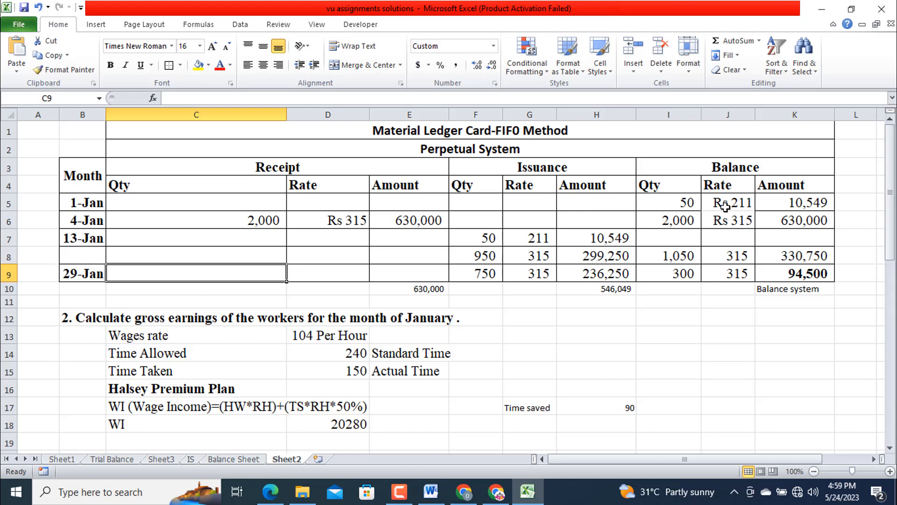
{"action": "mouse_move", "coordinate": [727, 213]}
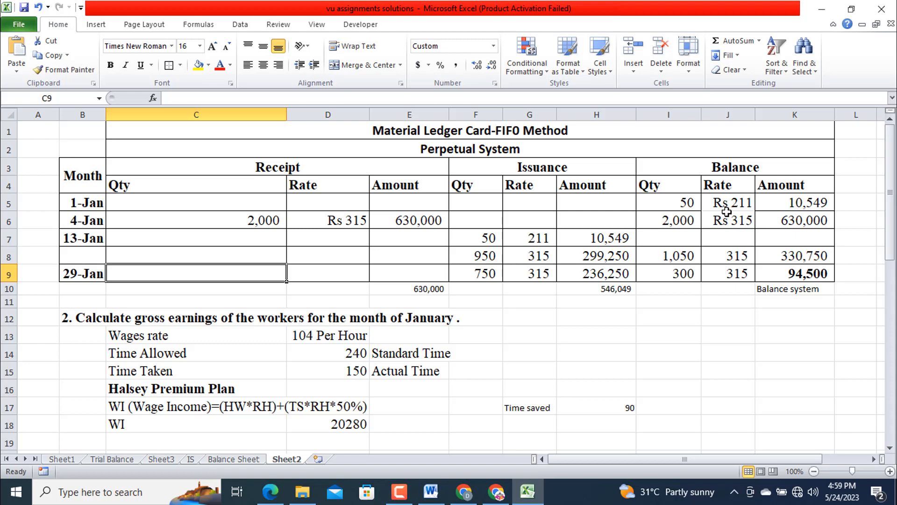
{"action": "mouse_move", "coordinate": [806, 213]}
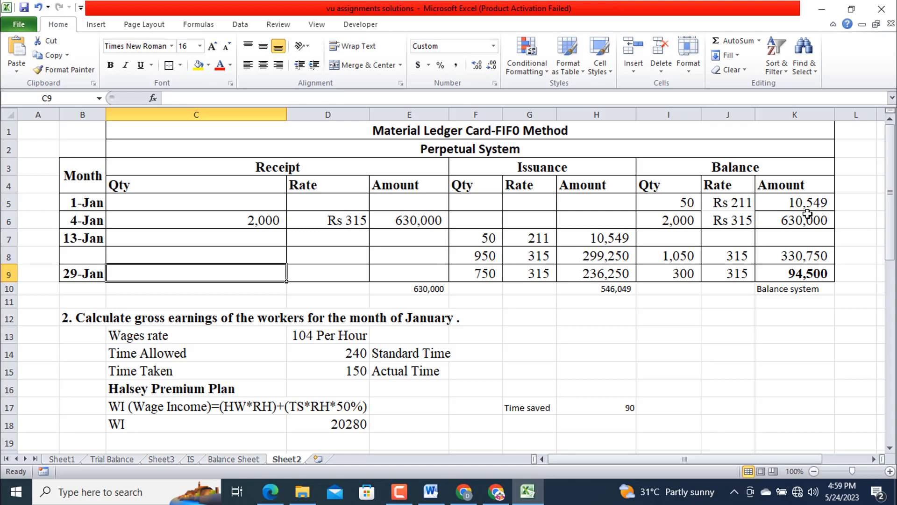
{"action": "mouse_move", "coordinate": [827, 211]}
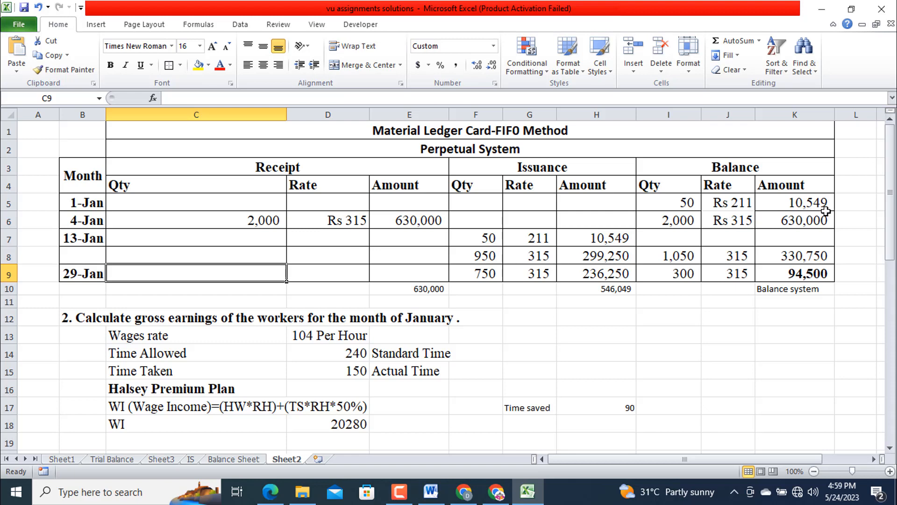
{"action": "mouse_move", "coordinate": [675, 207]}
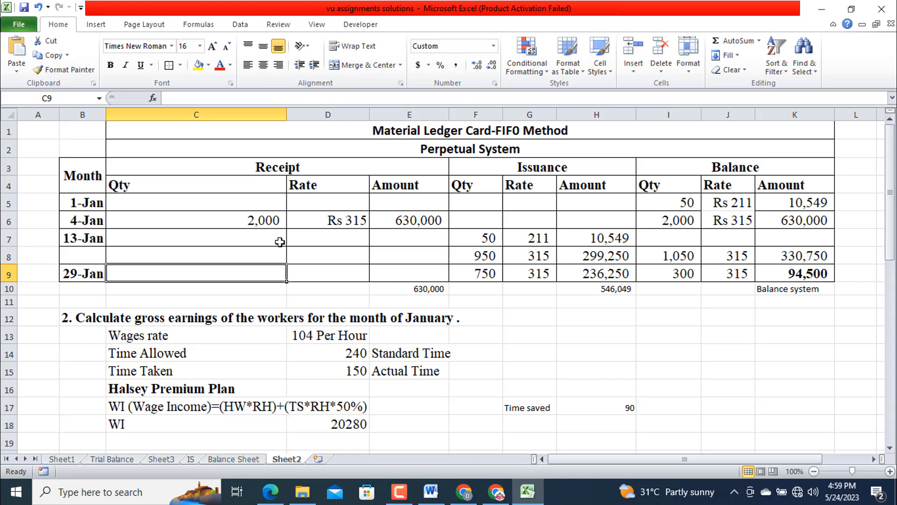
{"action": "mouse_move", "coordinate": [270, 226]}
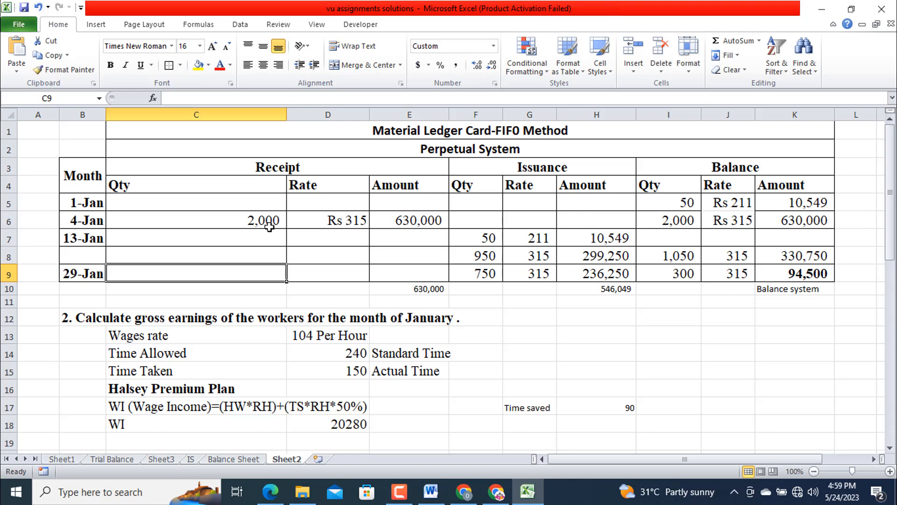
{"action": "mouse_move", "coordinate": [313, 220]}
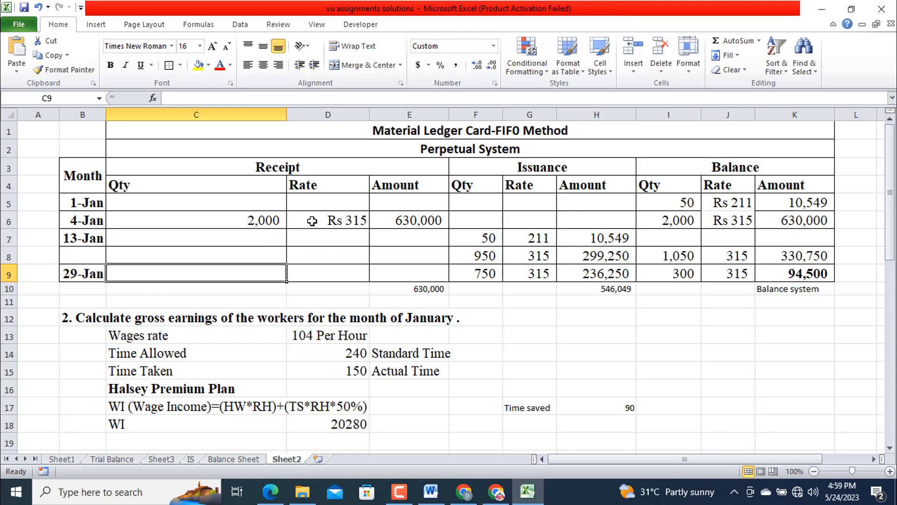
{"action": "mouse_move", "coordinate": [268, 226]}
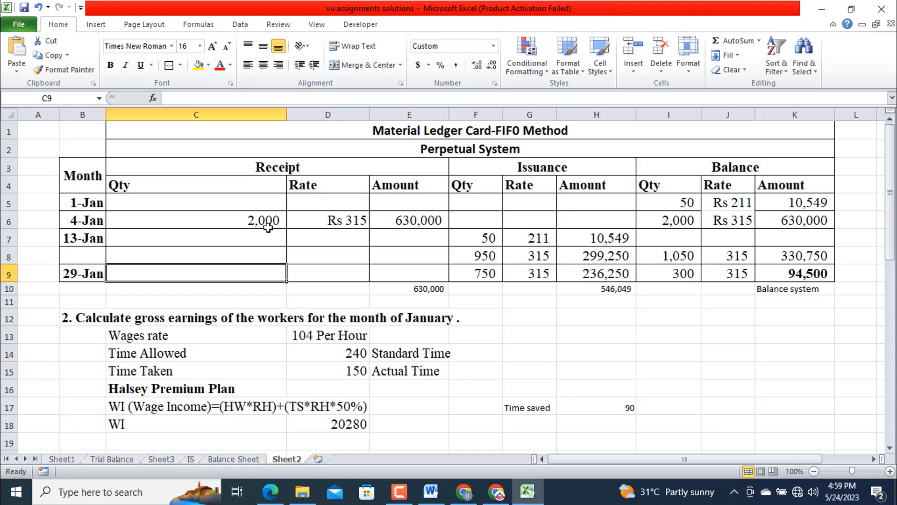
{"action": "mouse_move", "coordinate": [322, 226]}
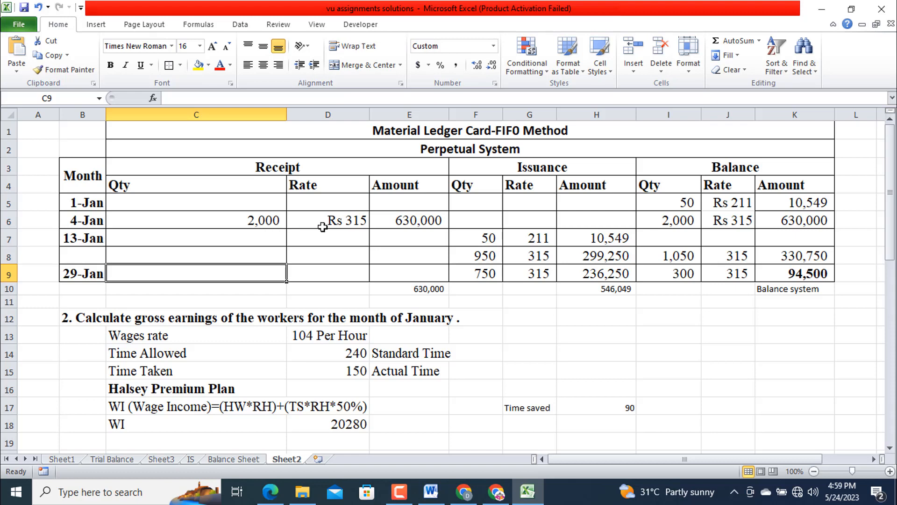
{"action": "mouse_move", "coordinate": [391, 236]}
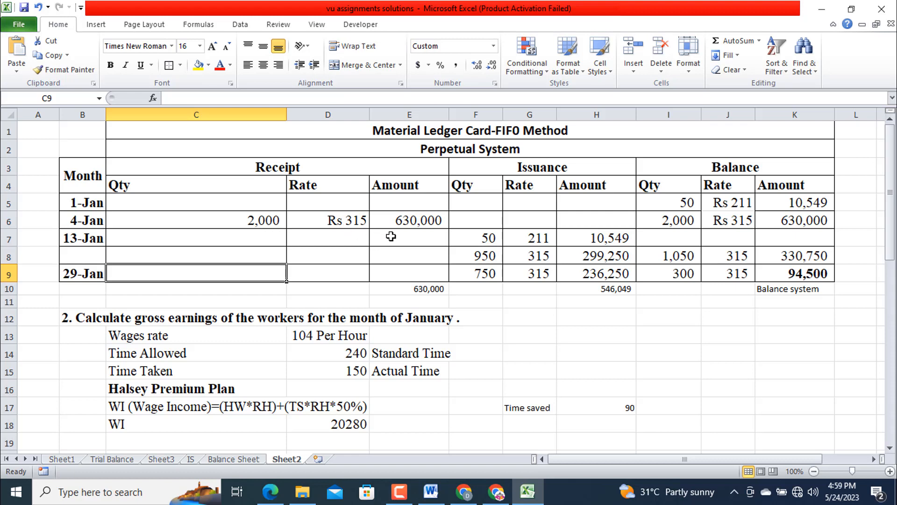
{"action": "mouse_move", "coordinate": [412, 233]}
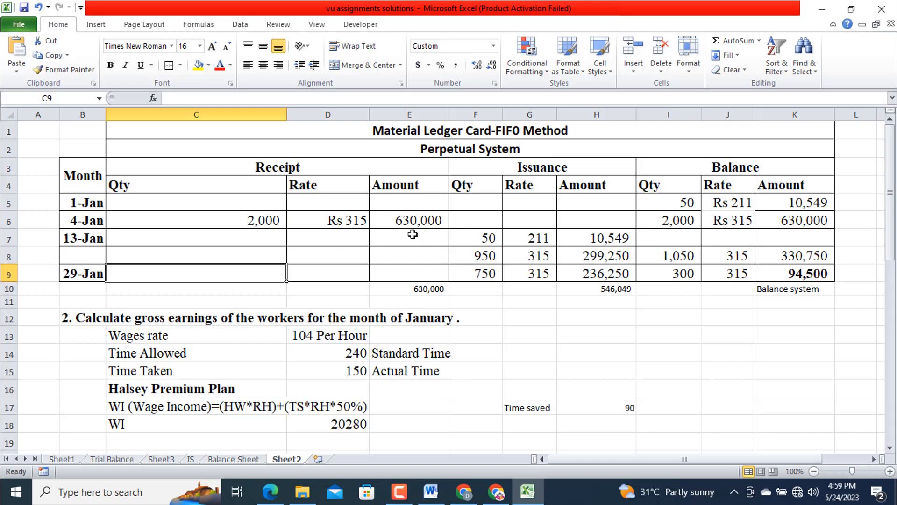
{"action": "mouse_move", "coordinate": [685, 223]}
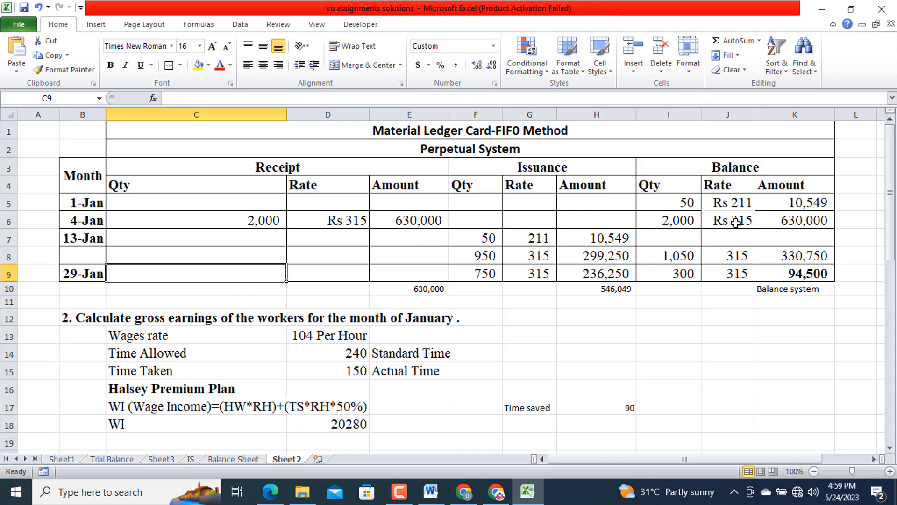
{"action": "mouse_move", "coordinate": [736, 225]}
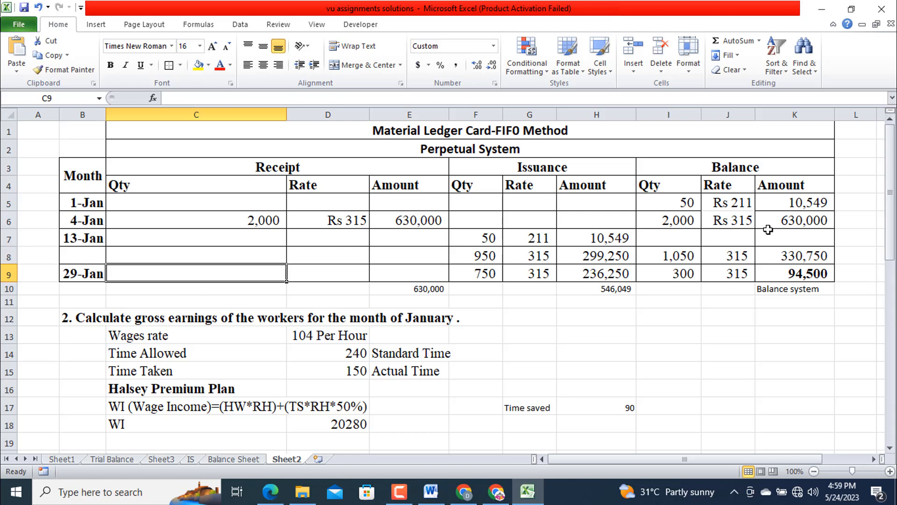
{"action": "mouse_move", "coordinate": [96, 296]}
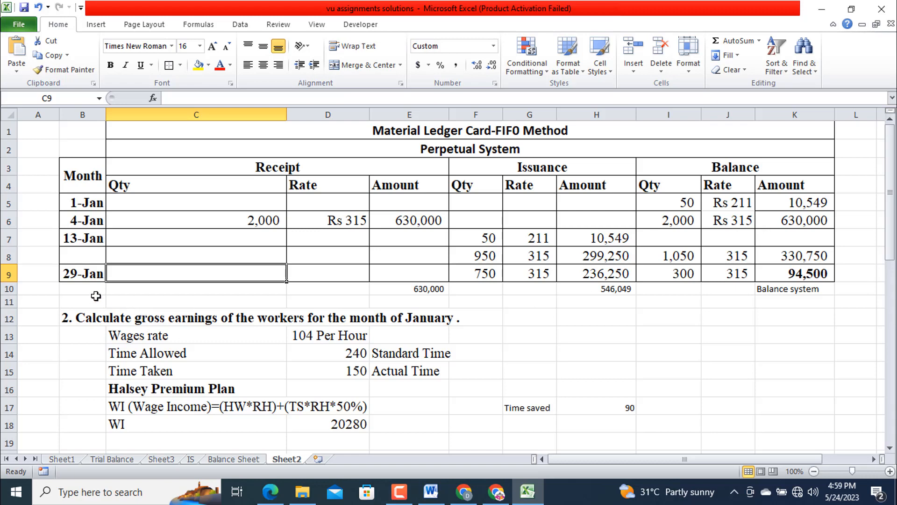
{"action": "mouse_move", "coordinate": [77, 248]}
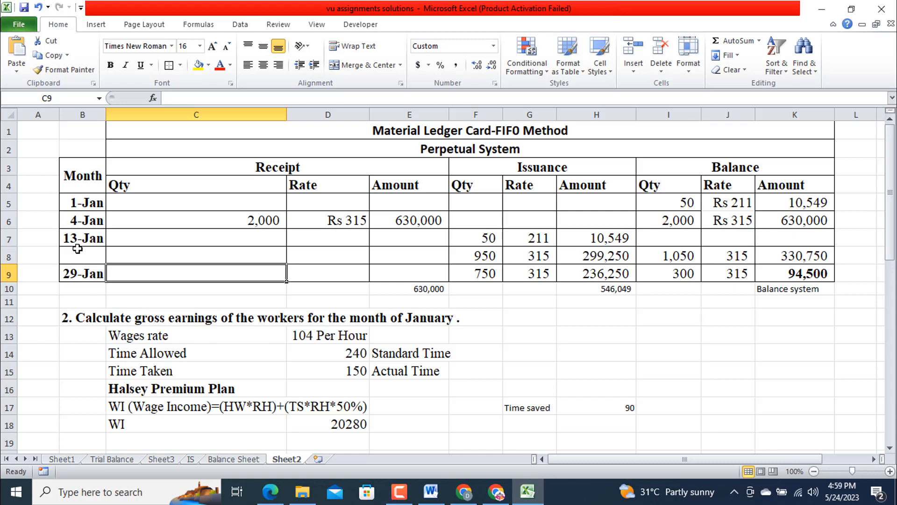
{"action": "mouse_move", "coordinate": [325, 267]}
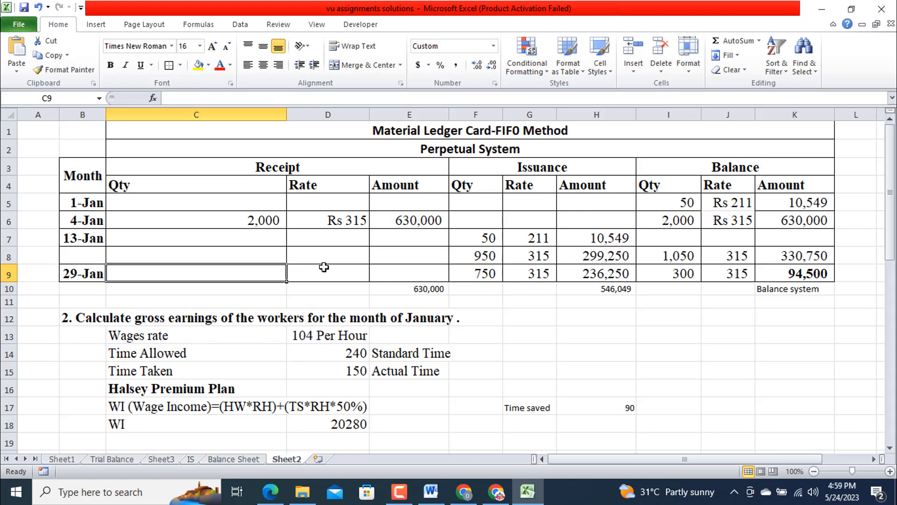
{"action": "mouse_move", "coordinate": [406, 243]}
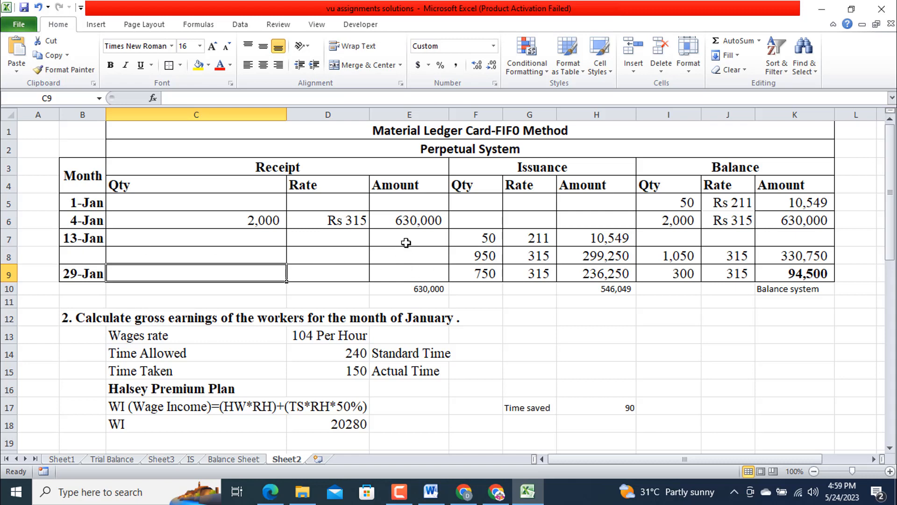
{"action": "mouse_move", "coordinate": [500, 253]}
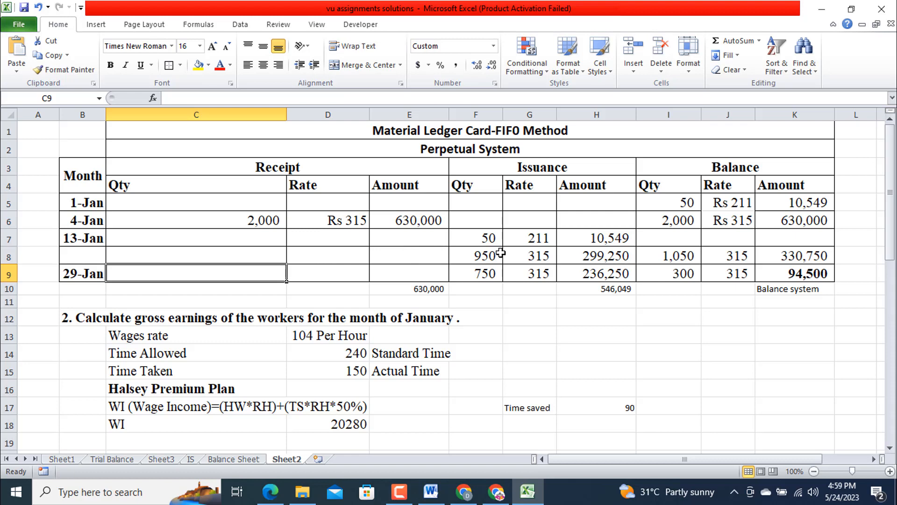
{"action": "mouse_move", "coordinate": [499, 254]}
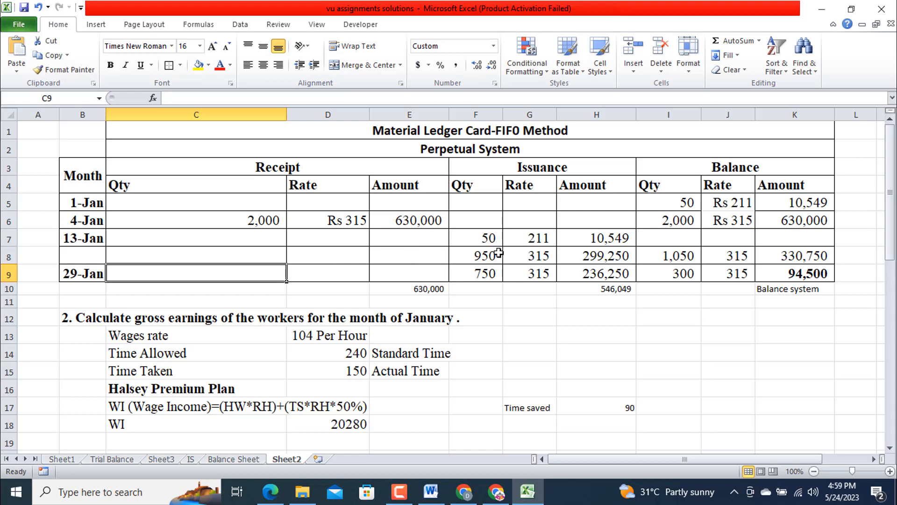
{"action": "mouse_move", "coordinate": [491, 238]}
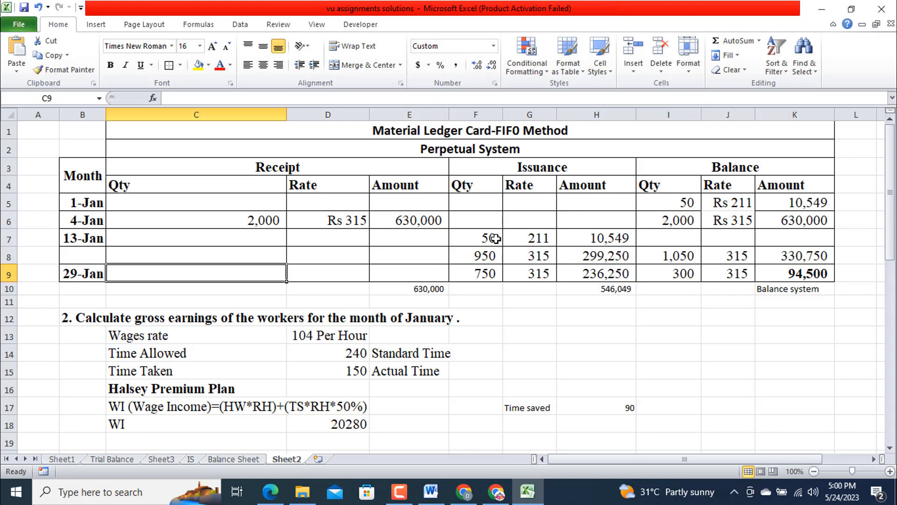
{"action": "mouse_move", "coordinate": [658, 210]}
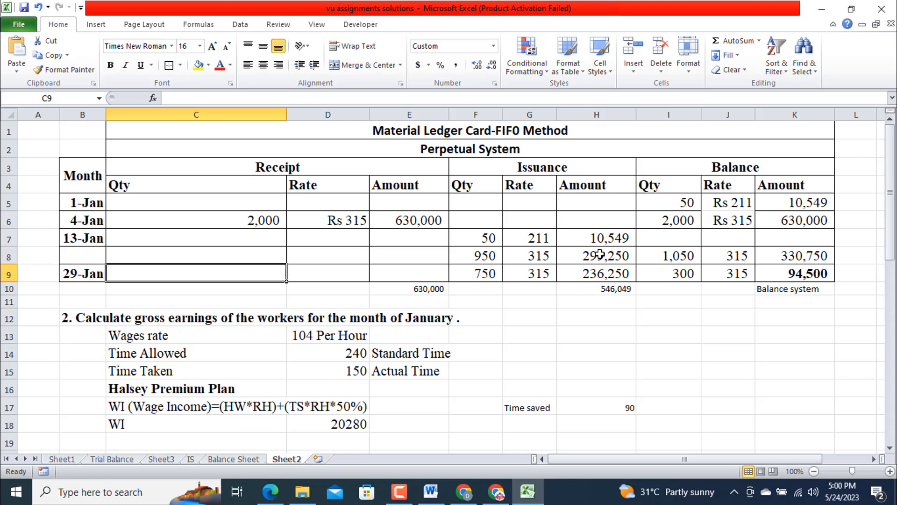
{"action": "mouse_move", "coordinate": [678, 218]}
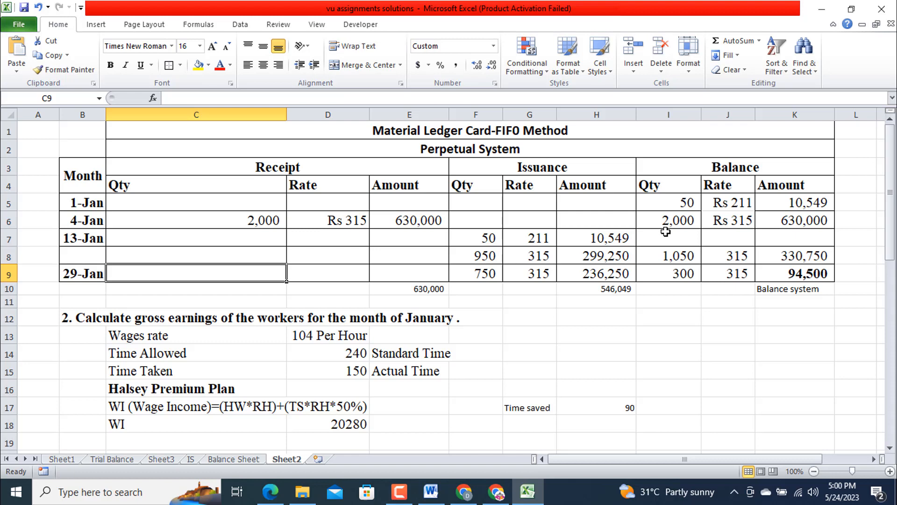
{"action": "mouse_move", "coordinate": [482, 244]}
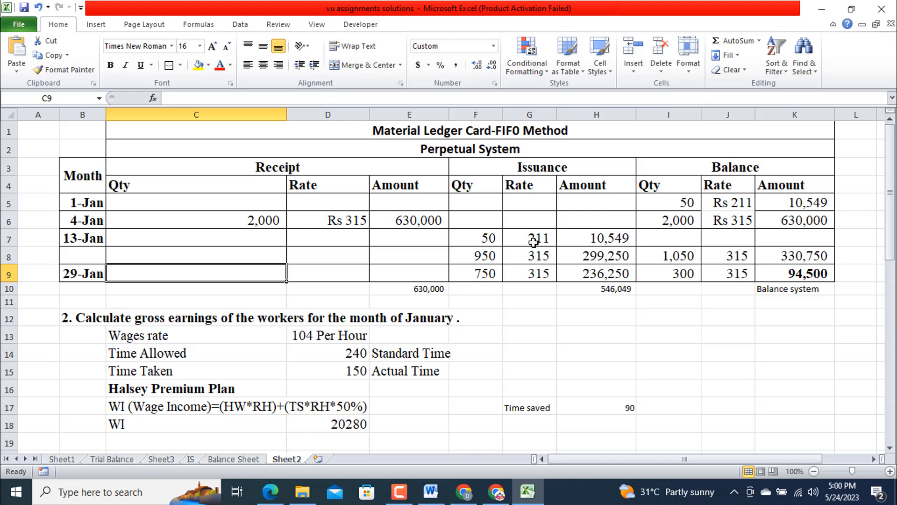
{"action": "mouse_move", "coordinate": [620, 244]}
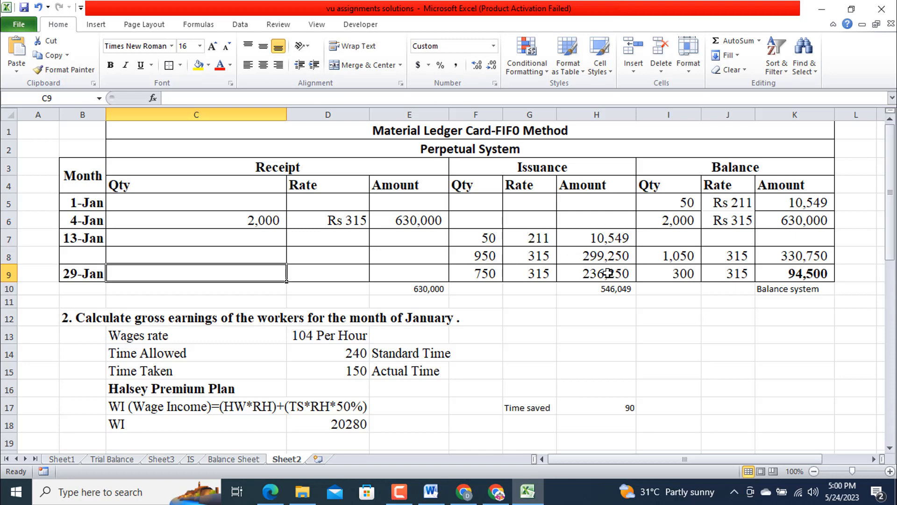
{"action": "mouse_move", "coordinate": [609, 267]}
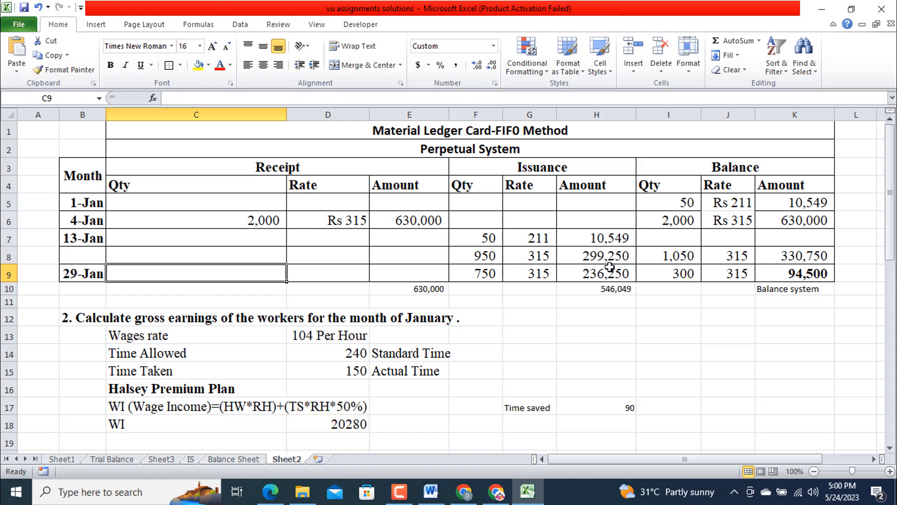
{"action": "mouse_move", "coordinate": [668, 273]}
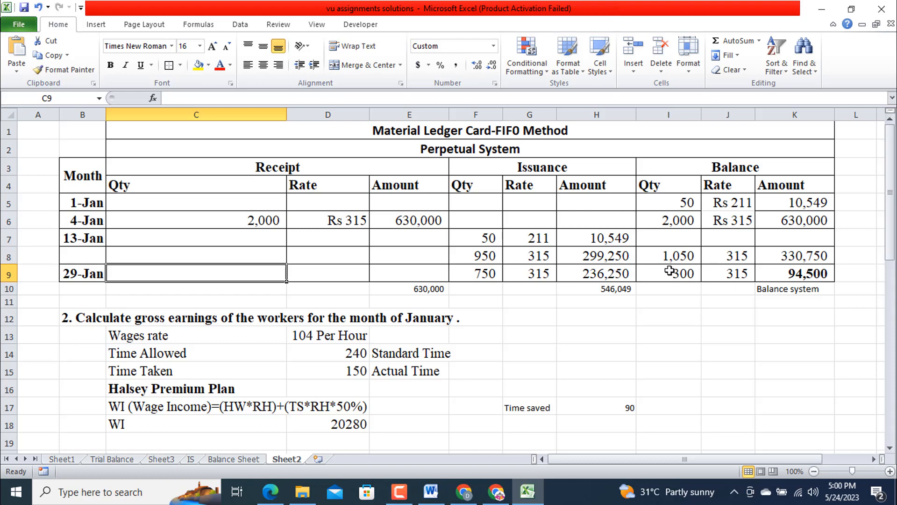
{"action": "mouse_move", "coordinate": [674, 266]}
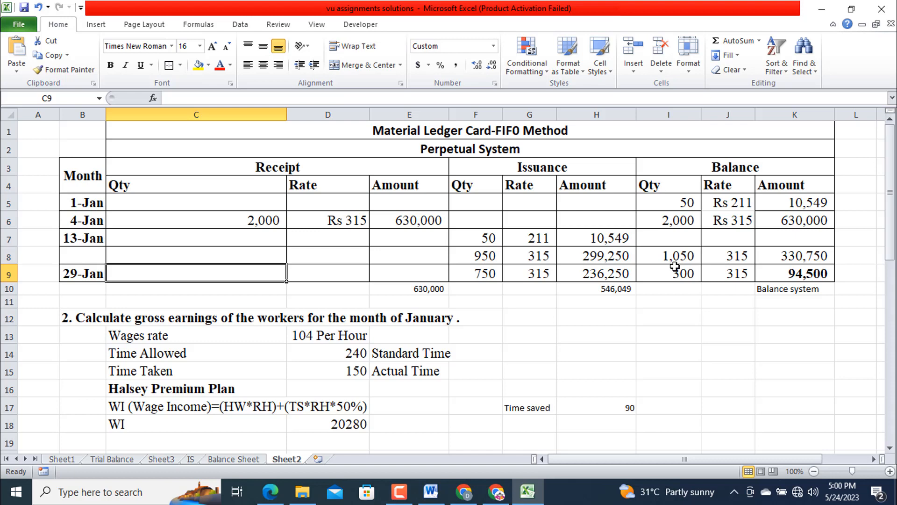
{"action": "mouse_move", "coordinate": [690, 225]}
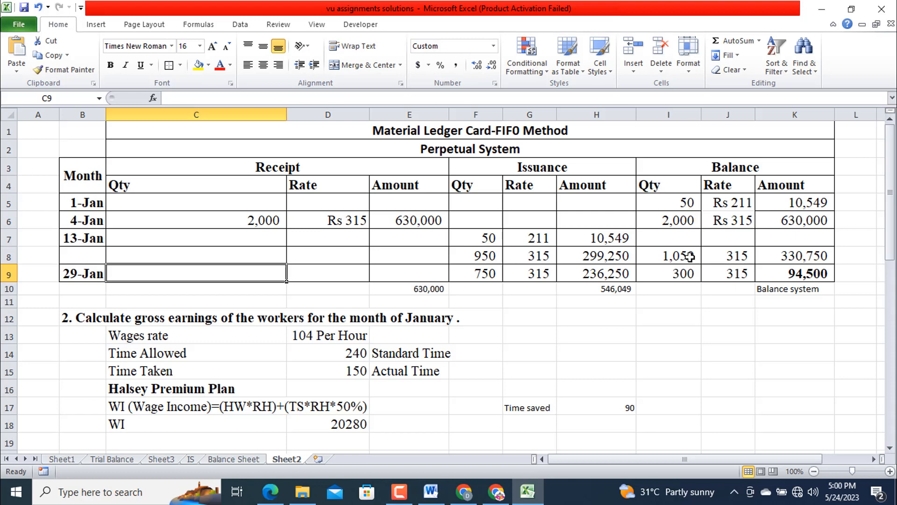
{"action": "mouse_move", "coordinate": [689, 264]}
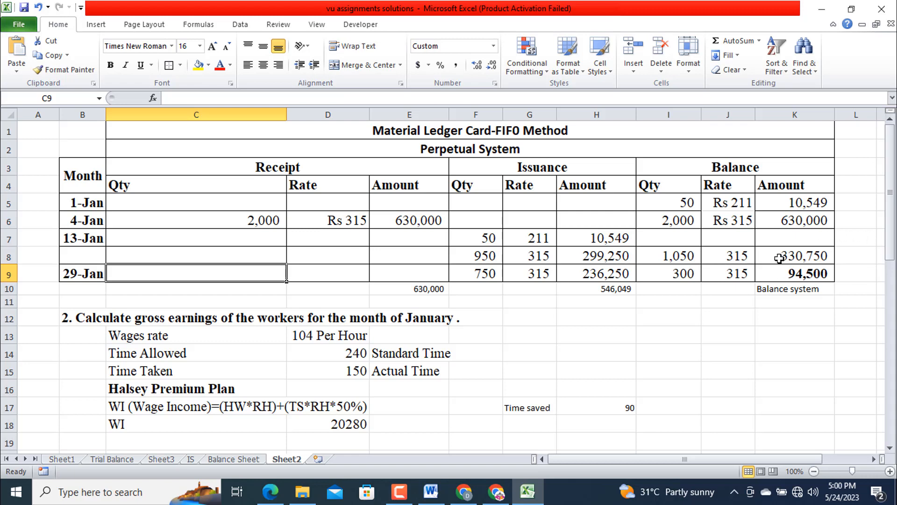
{"action": "mouse_move", "coordinate": [778, 268]}
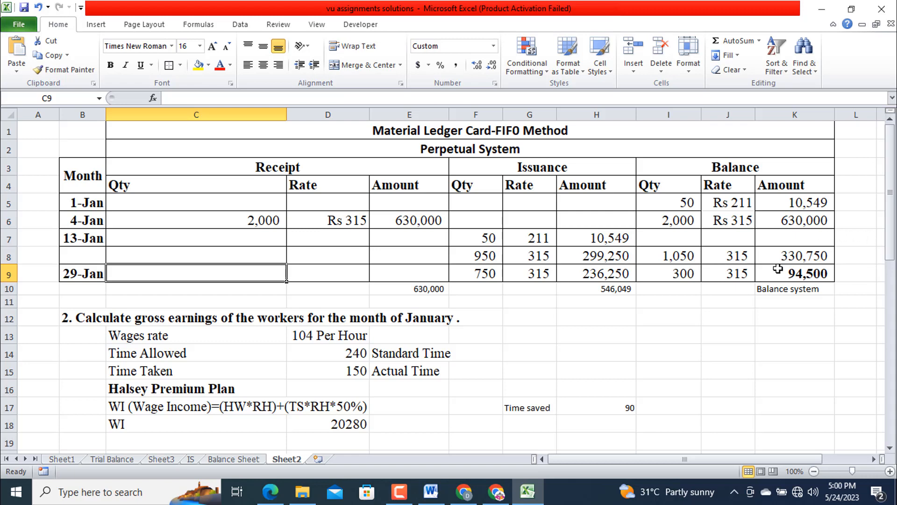
{"action": "mouse_move", "coordinate": [59, 289]}
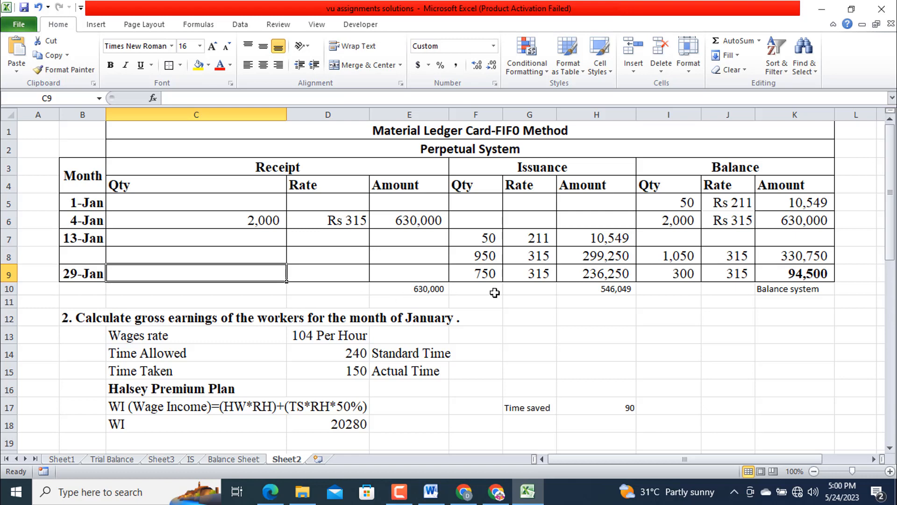
{"action": "mouse_move", "coordinate": [431, 291]}
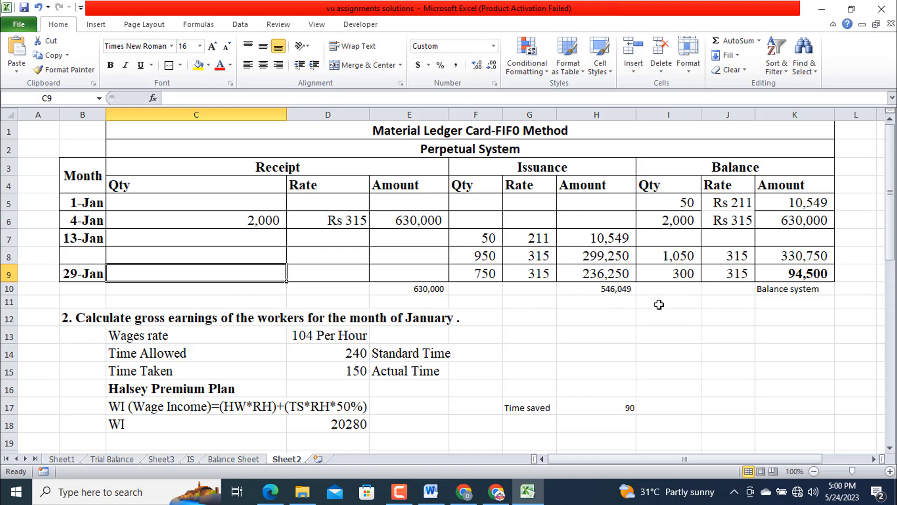
{"action": "mouse_move", "coordinate": [602, 290]}
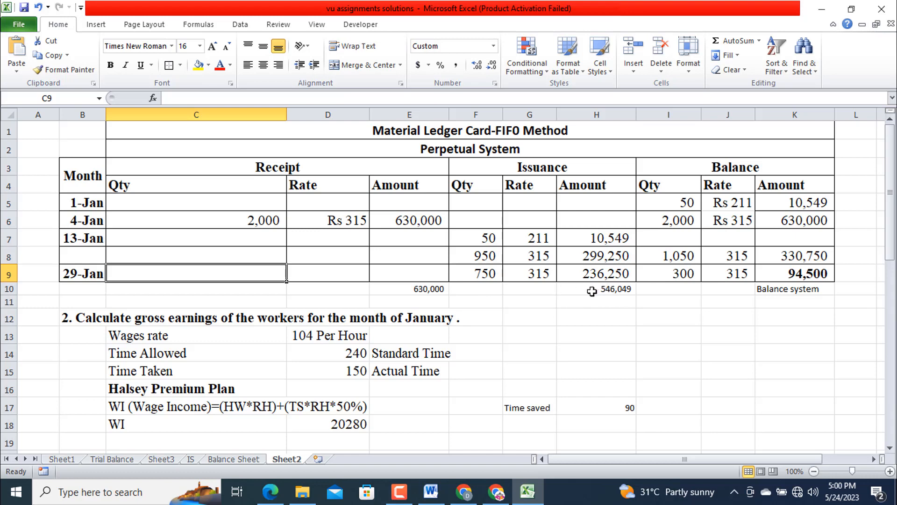
{"action": "mouse_move", "coordinate": [615, 291]}
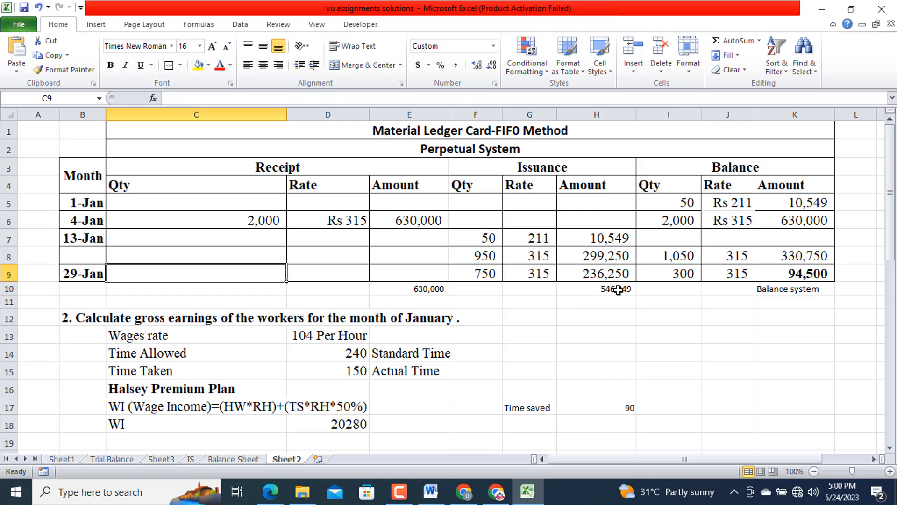
{"action": "mouse_move", "coordinate": [606, 304]}
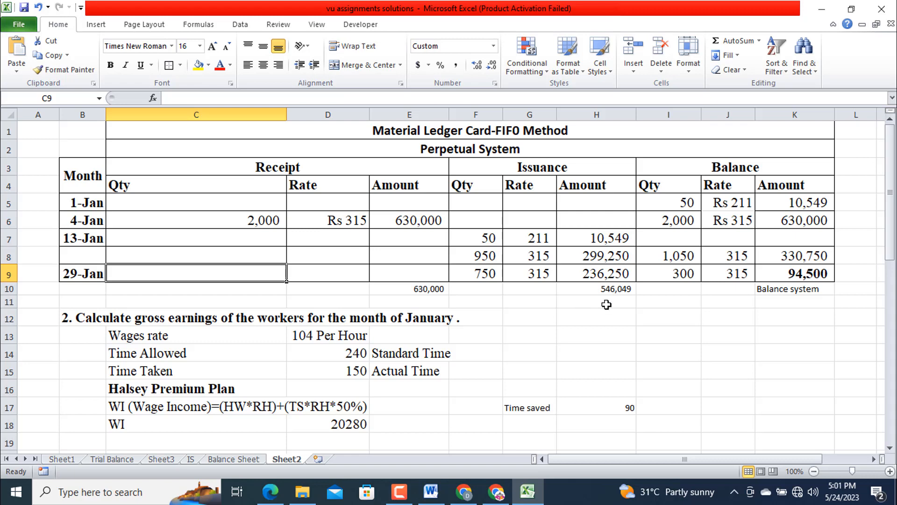
{"action": "mouse_move", "coordinate": [739, 292]}
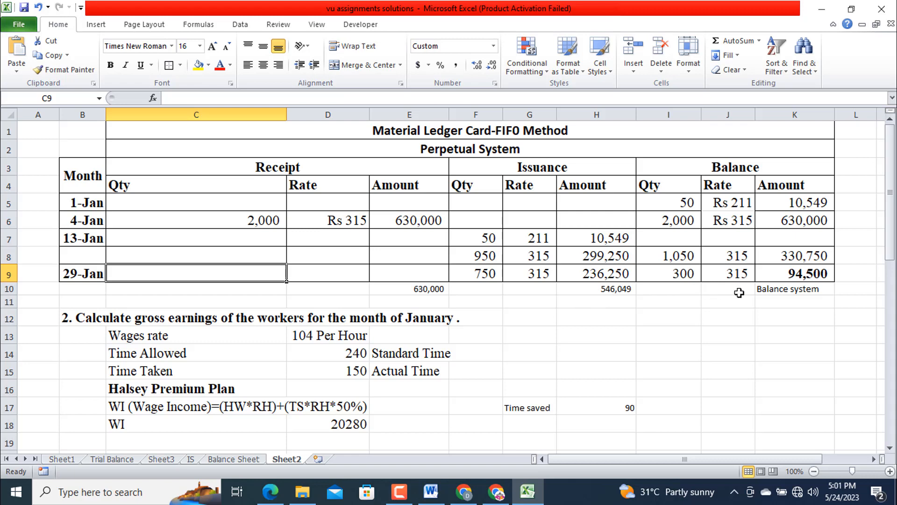
{"action": "mouse_move", "coordinate": [692, 282]}
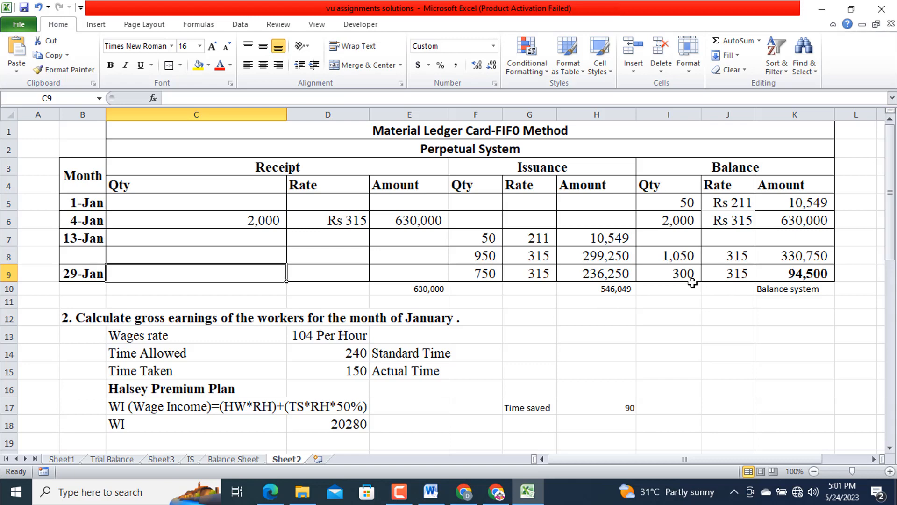
{"action": "mouse_move", "coordinate": [738, 284]}
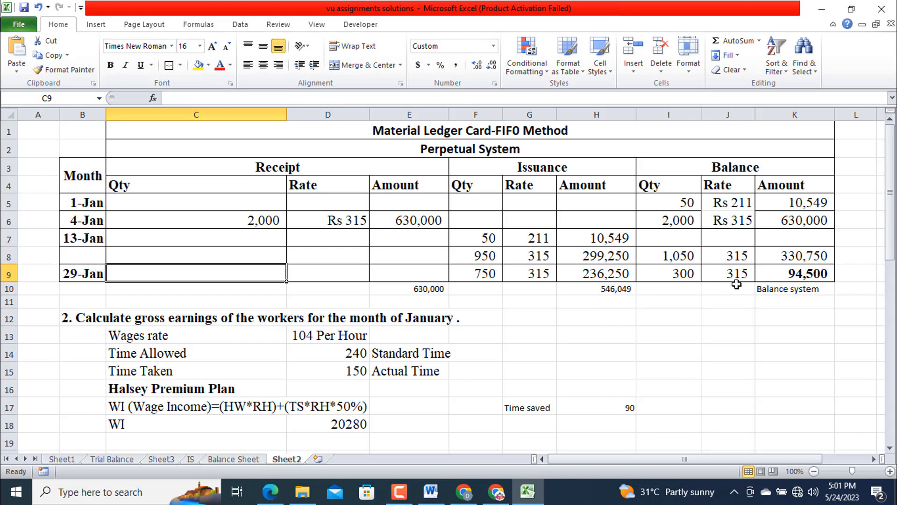
{"action": "mouse_move", "coordinate": [819, 291]}
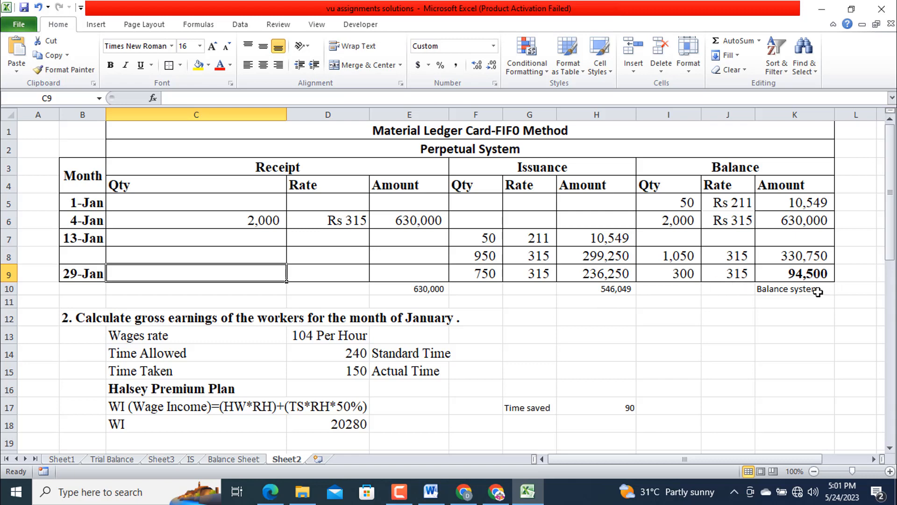
{"action": "mouse_move", "coordinate": [756, 299]}
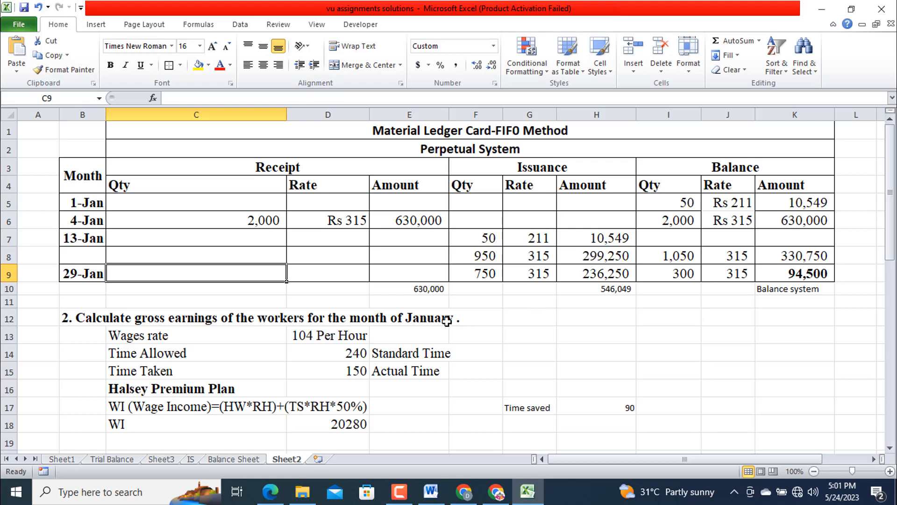
{"action": "mouse_move", "coordinate": [286, 200]}
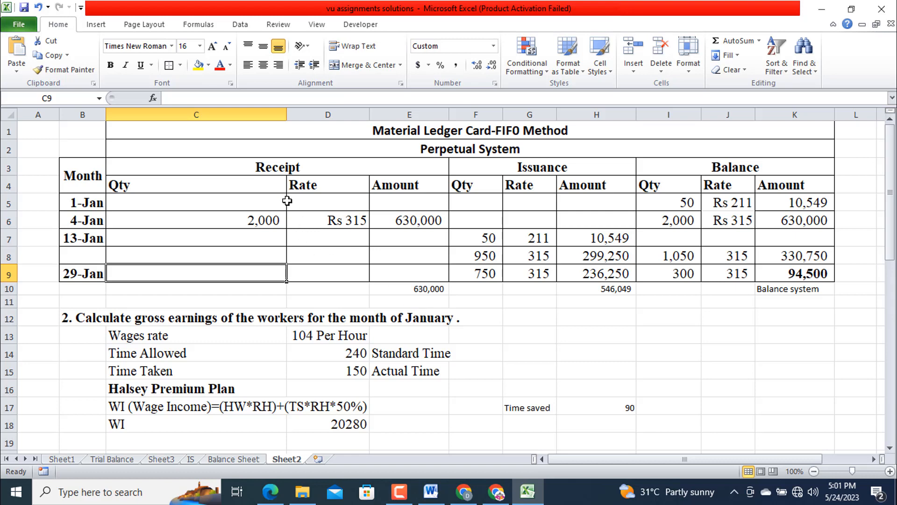
{"action": "mouse_move", "coordinate": [427, 289]}
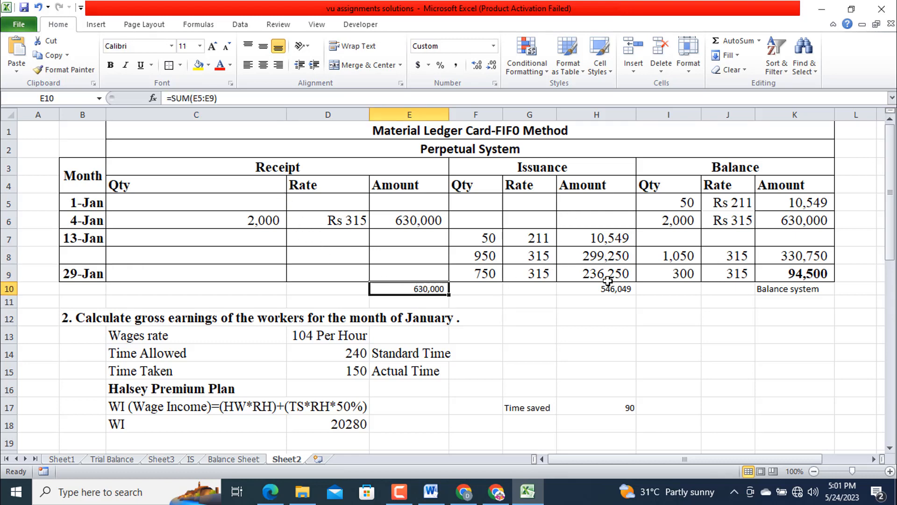
{"action": "left_click", "coordinate": [596, 289]}
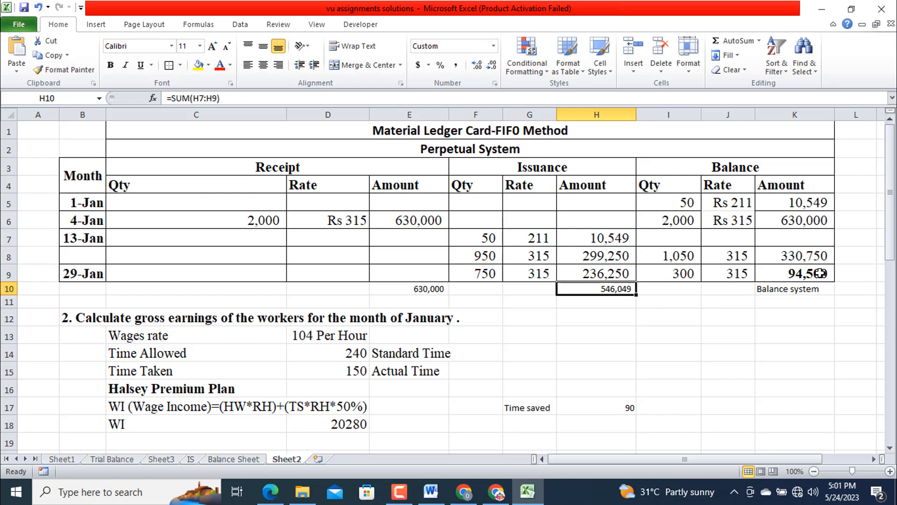
{"action": "mouse_move", "coordinate": [733, 310]}
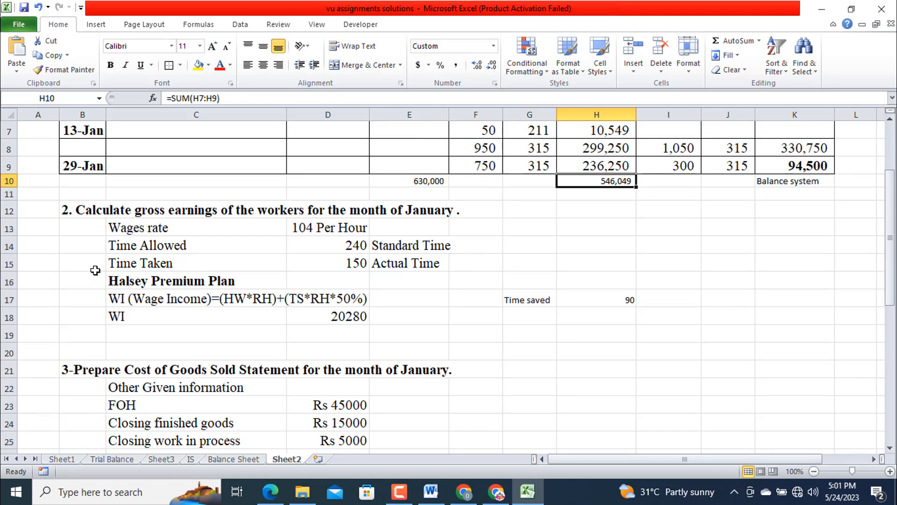
{"action": "mouse_move", "coordinate": [276, 223]}
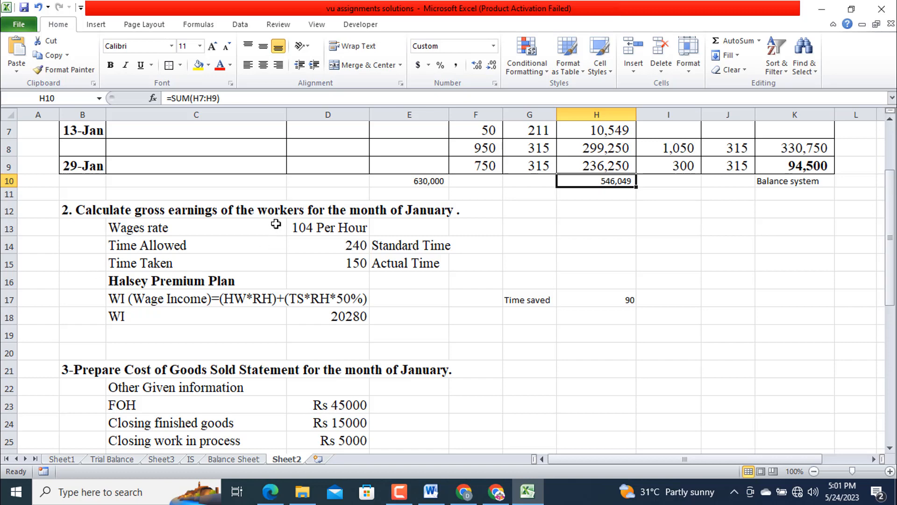
{"action": "mouse_move", "coordinate": [219, 273]}
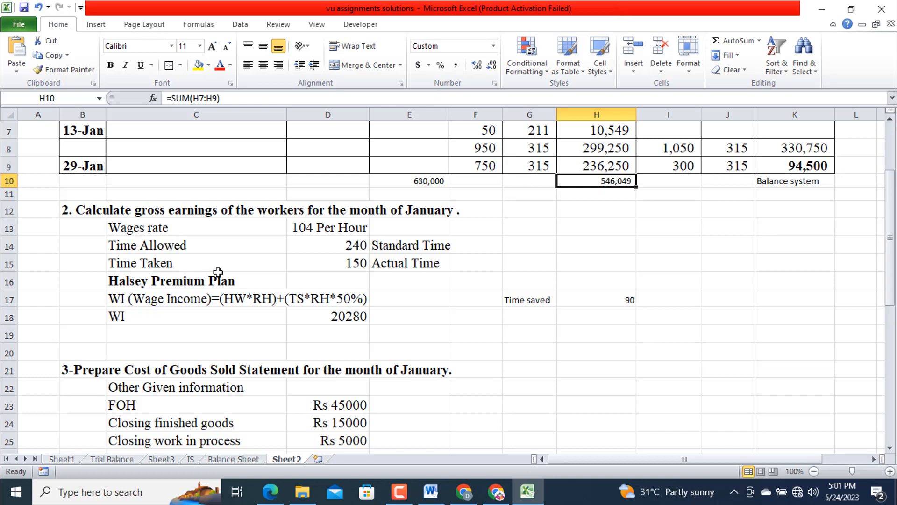
{"action": "mouse_move", "coordinate": [213, 265]}
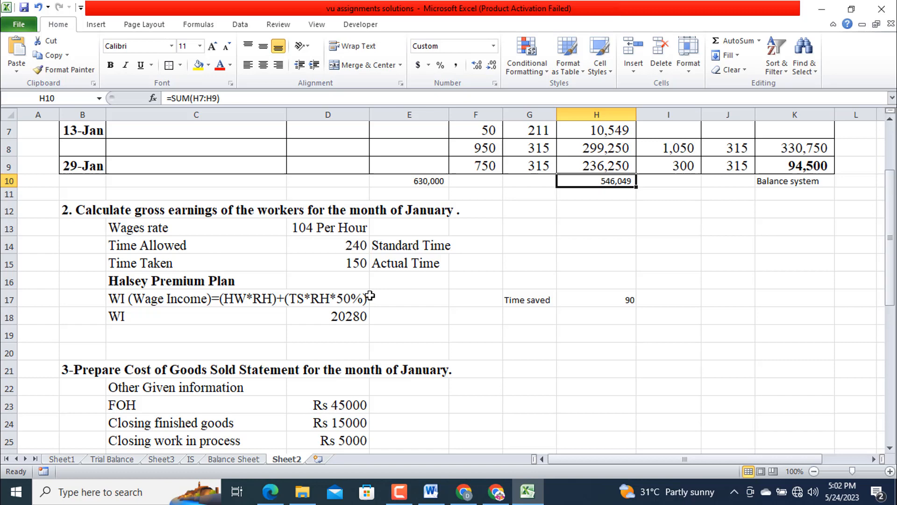
{"action": "mouse_move", "coordinate": [358, 266]}
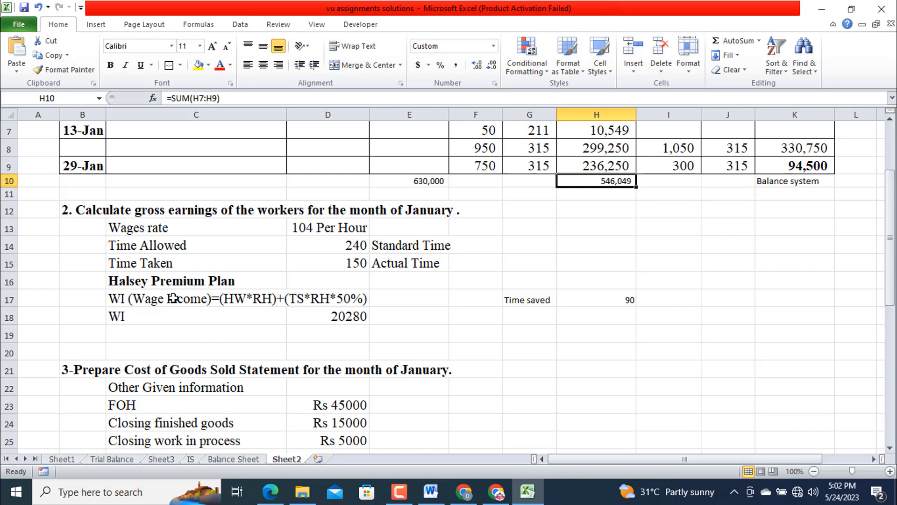
{"action": "scroll", "scroll_direction": "down", "scroll_amount": 3}
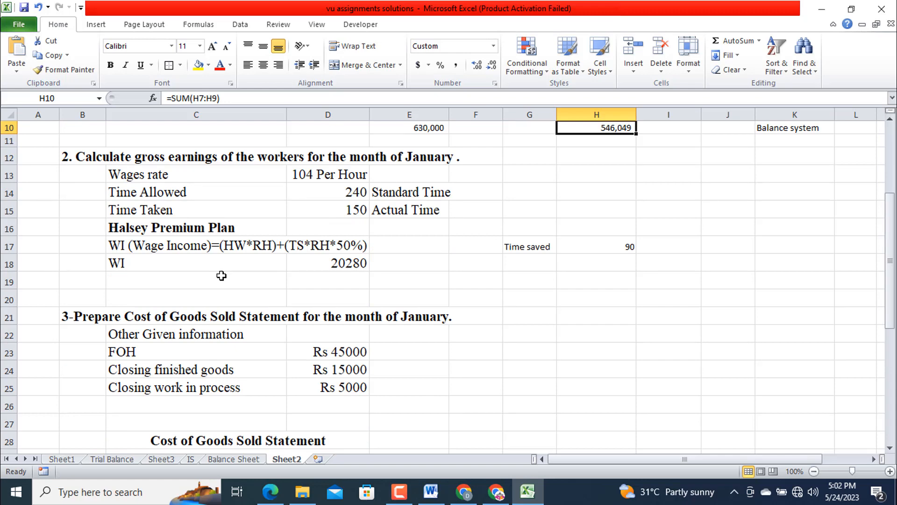
{"action": "mouse_move", "coordinate": [178, 256]}
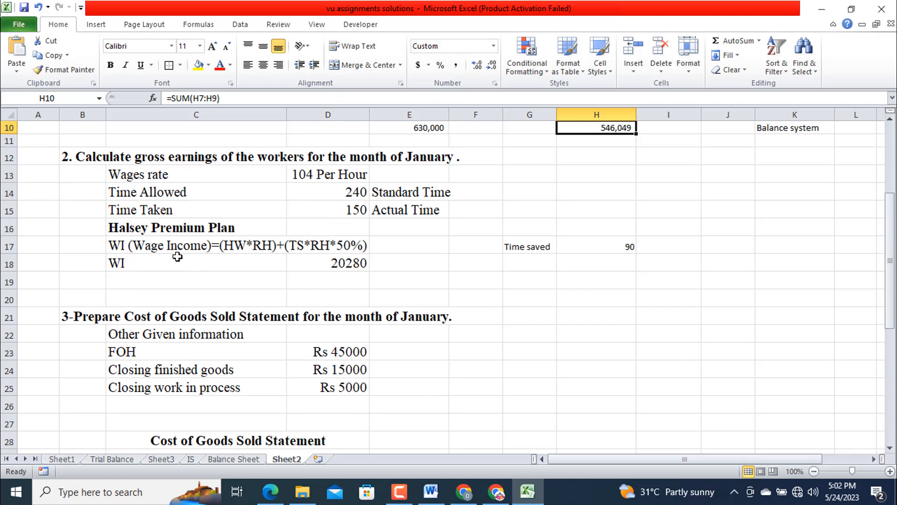
{"action": "mouse_move", "coordinate": [233, 260]}
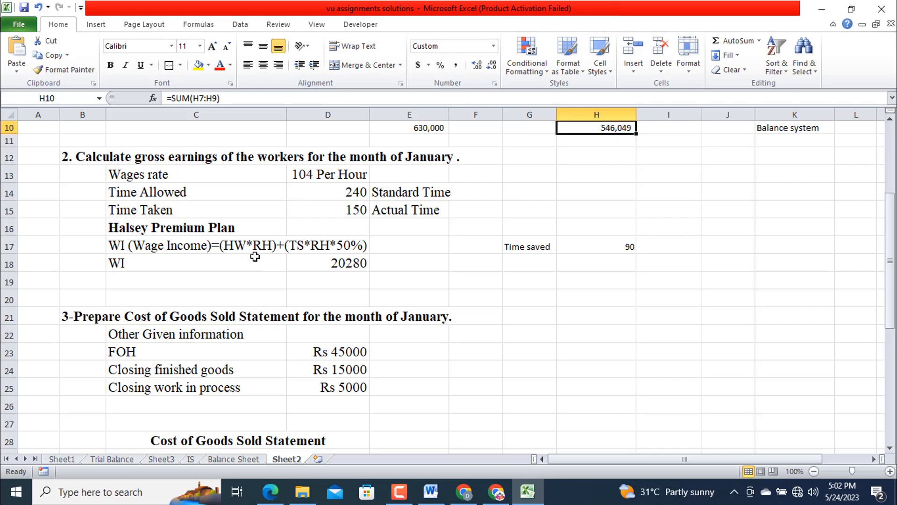
{"action": "mouse_move", "coordinate": [297, 257]}
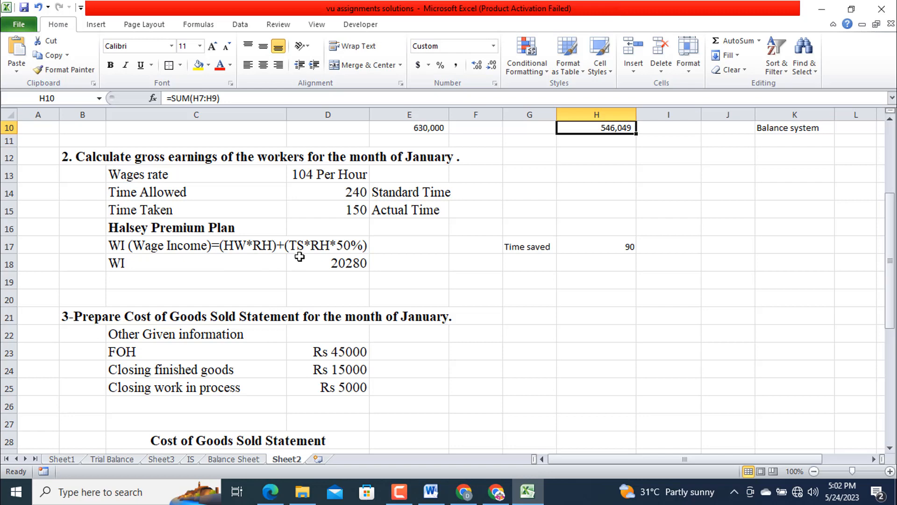
{"action": "mouse_move", "coordinate": [362, 240]}
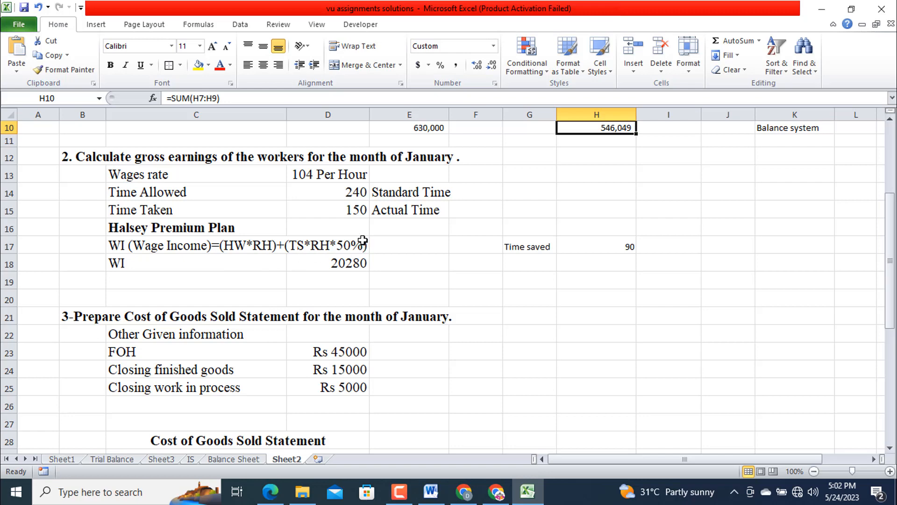
{"action": "mouse_move", "coordinate": [174, 302]}
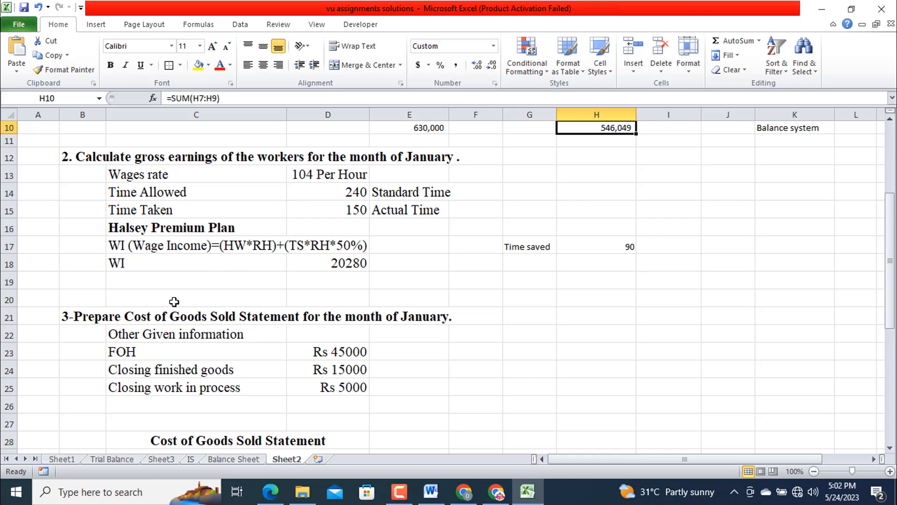
{"action": "mouse_move", "coordinate": [244, 274]}
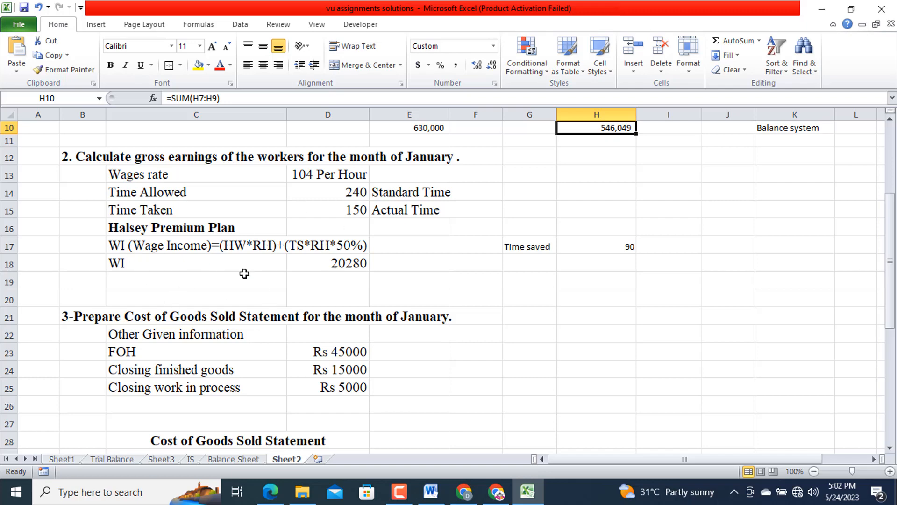
{"action": "mouse_move", "coordinate": [331, 283]}
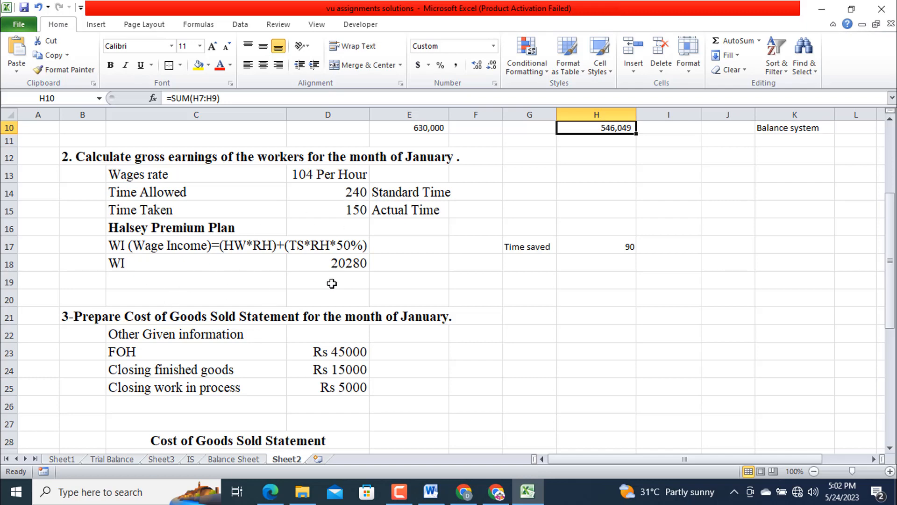
{"action": "mouse_move", "coordinate": [380, 280]}
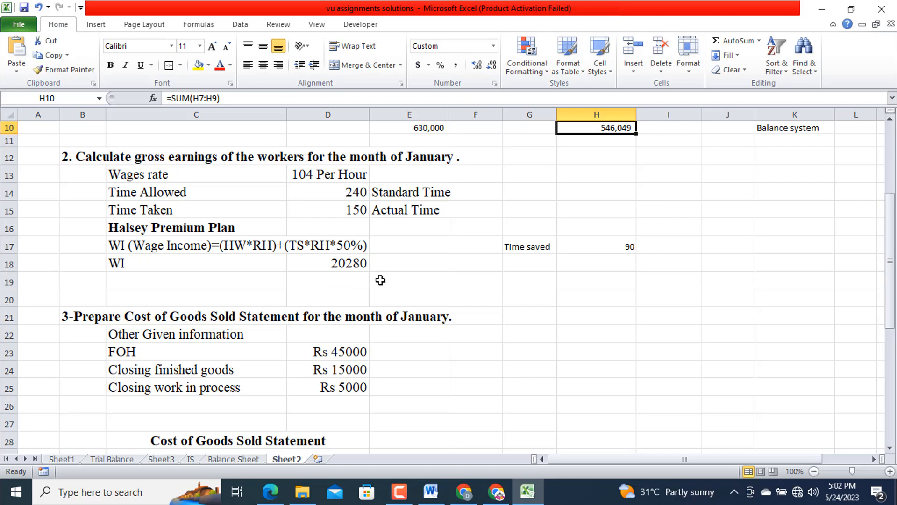
{"action": "mouse_move", "coordinate": [446, 306]}
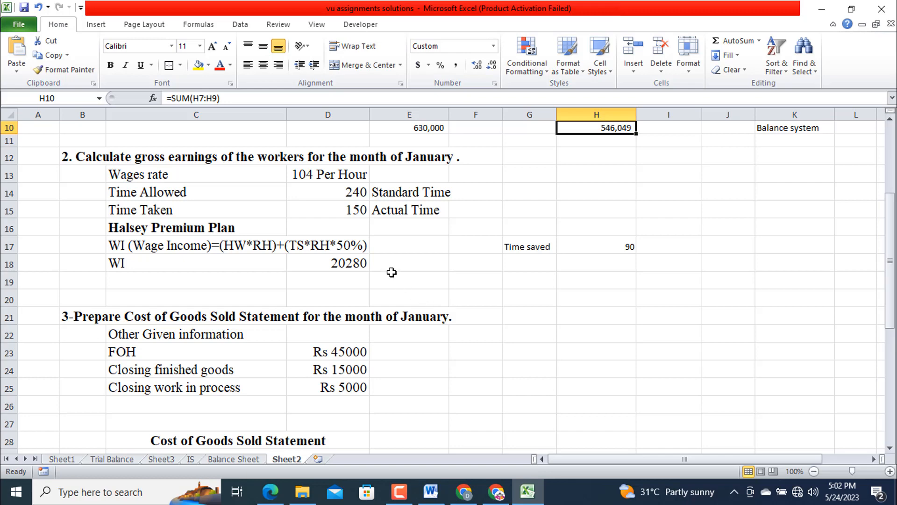
{"action": "mouse_move", "coordinate": [383, 264]}
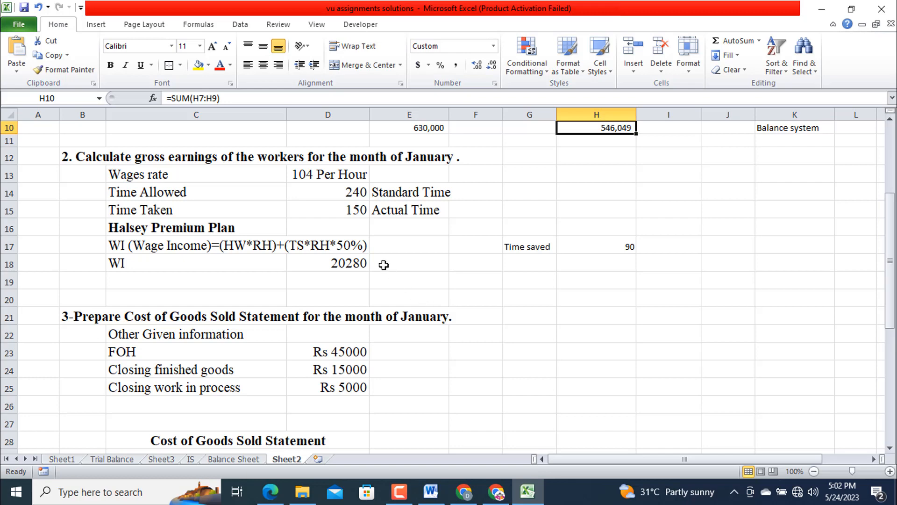
{"action": "mouse_move", "coordinate": [331, 266]}
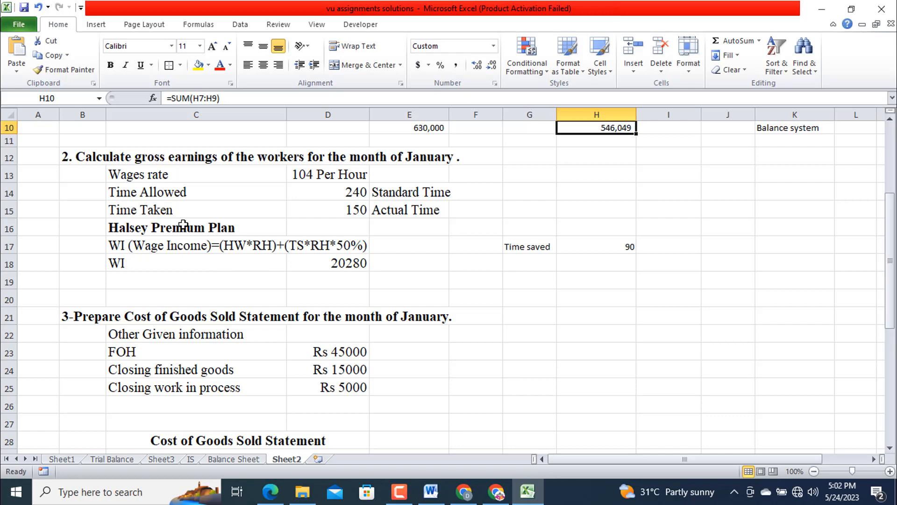
{"action": "mouse_move", "coordinate": [125, 281]}
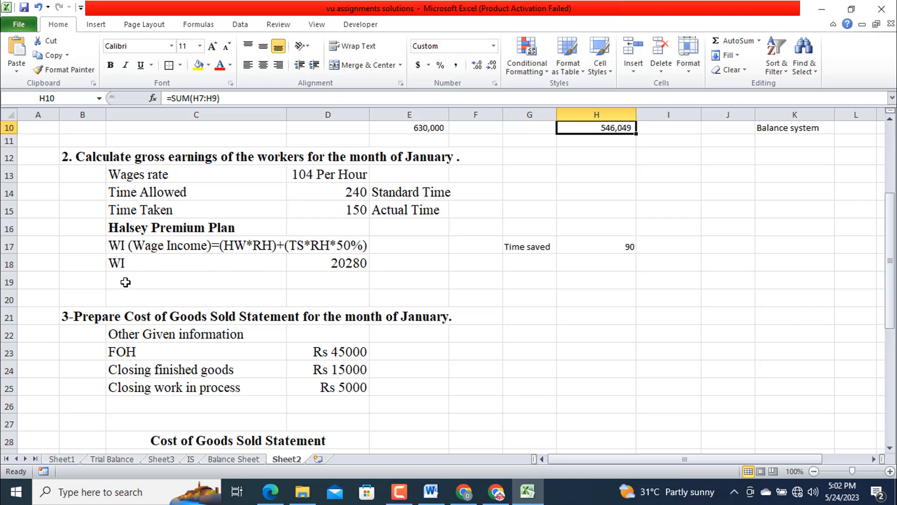
{"action": "mouse_move", "coordinate": [142, 269]}
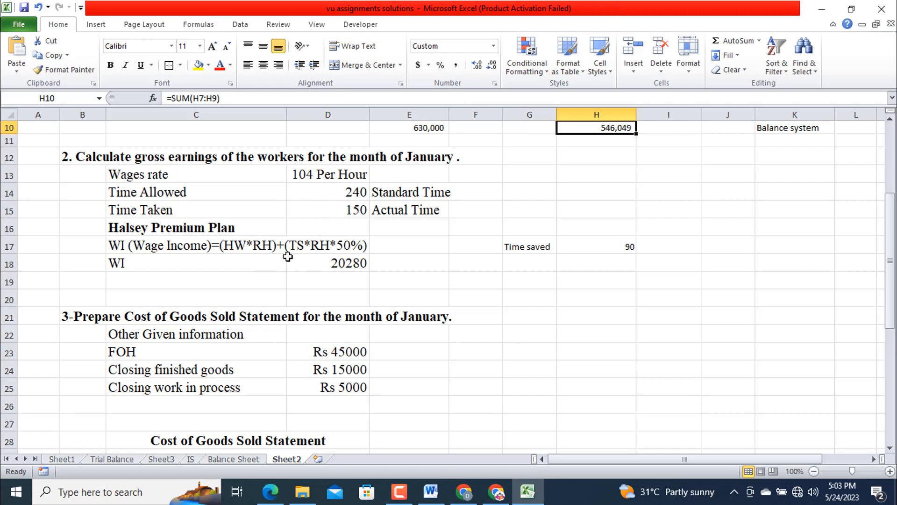
{"action": "mouse_move", "coordinate": [349, 202]}
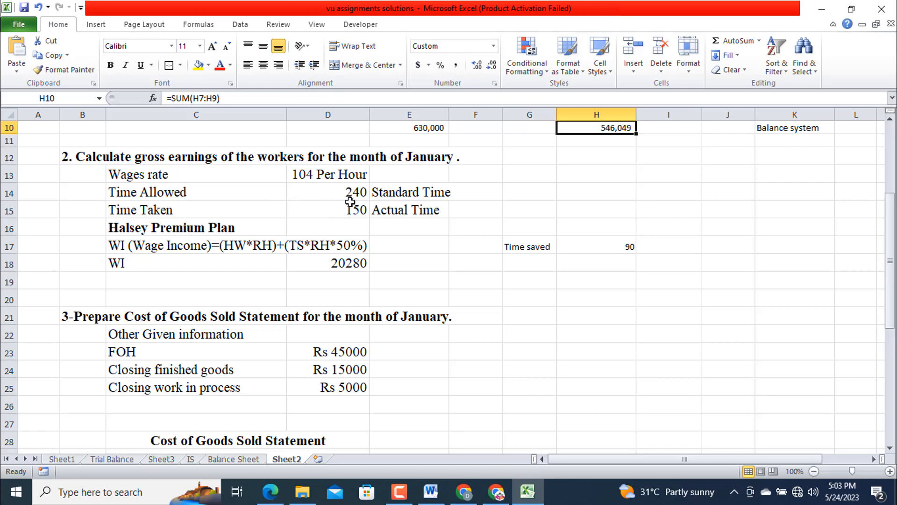
{"action": "mouse_move", "coordinate": [349, 218]}
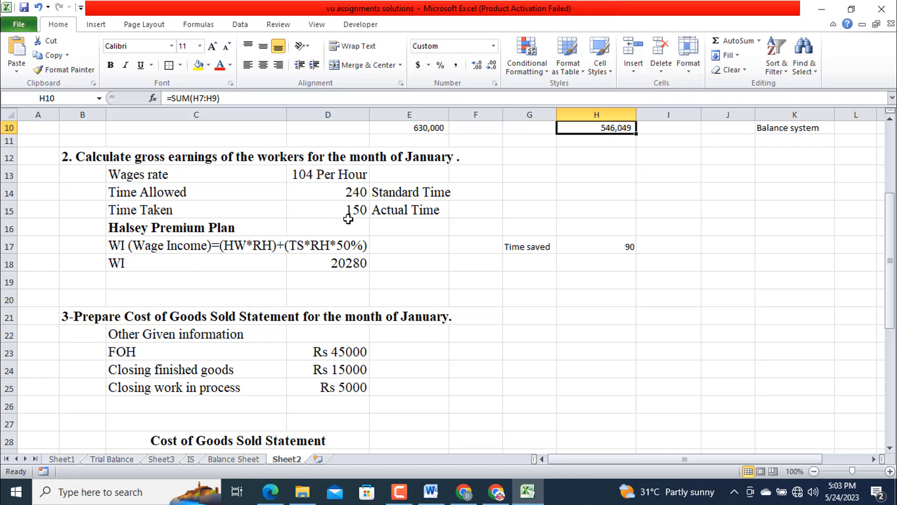
{"action": "mouse_move", "coordinate": [312, 190]}
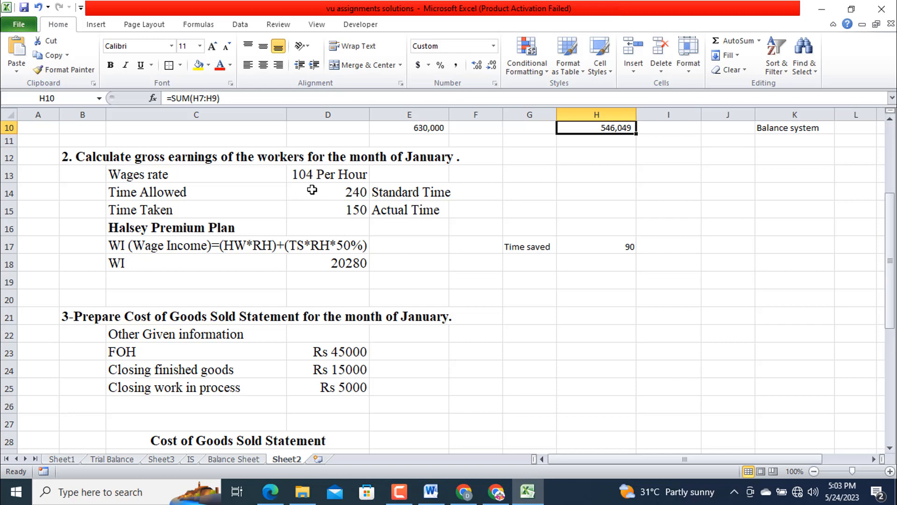
{"action": "mouse_move", "coordinate": [348, 275]}
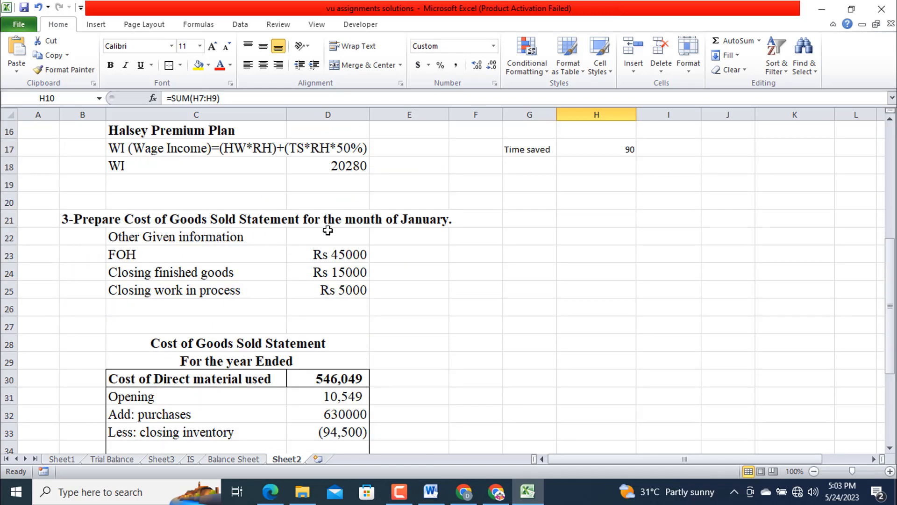
{"action": "mouse_move", "coordinate": [183, 254]}
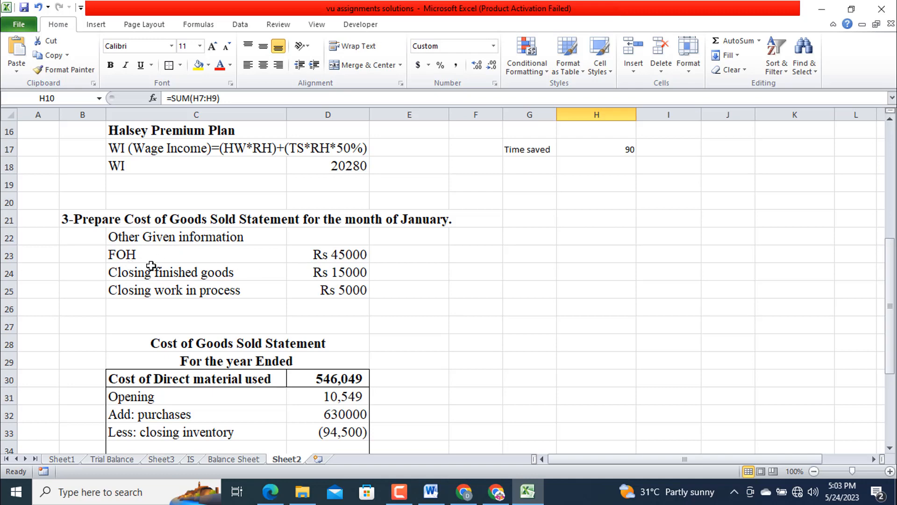
{"action": "mouse_move", "coordinate": [216, 284]}
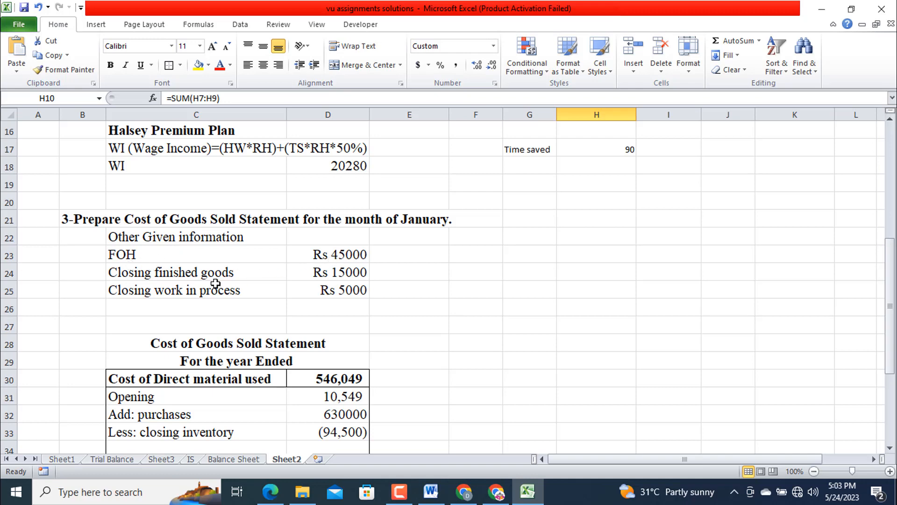
{"action": "mouse_move", "coordinate": [312, 275]}
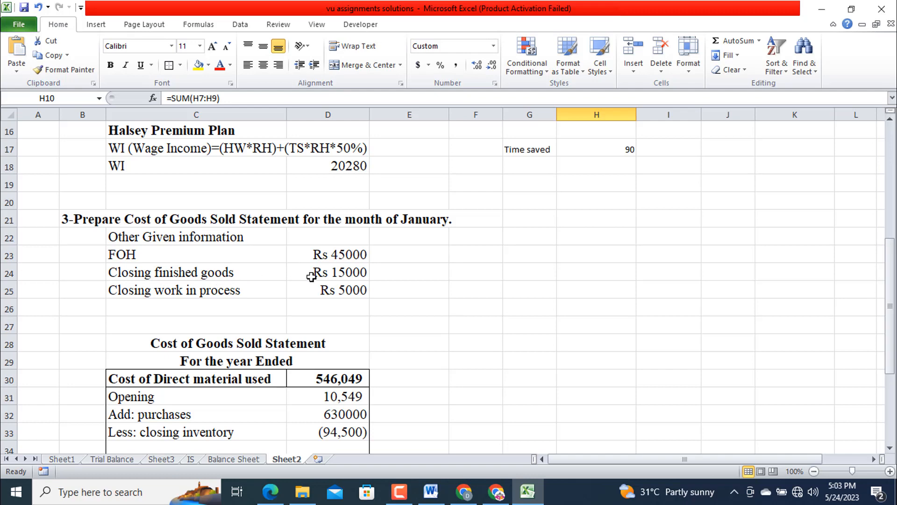
{"action": "mouse_move", "coordinate": [310, 297]}
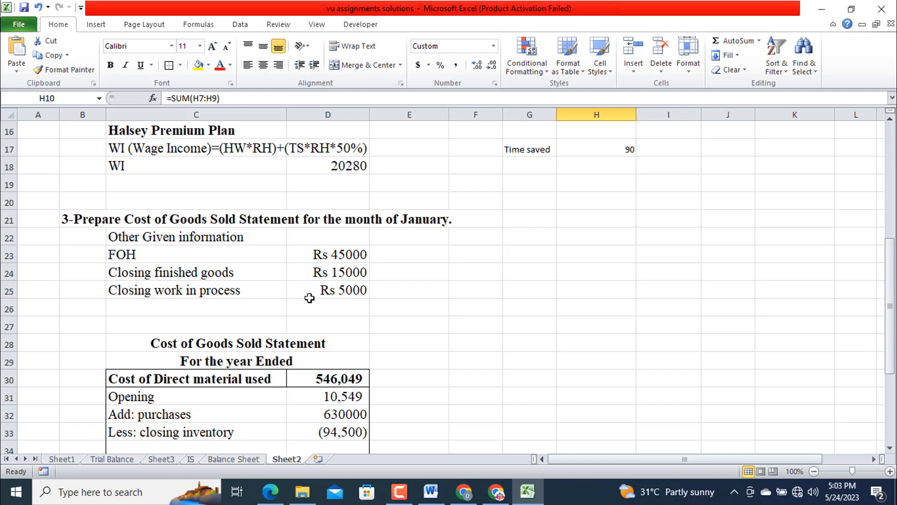
{"action": "mouse_move", "coordinate": [252, 299]}
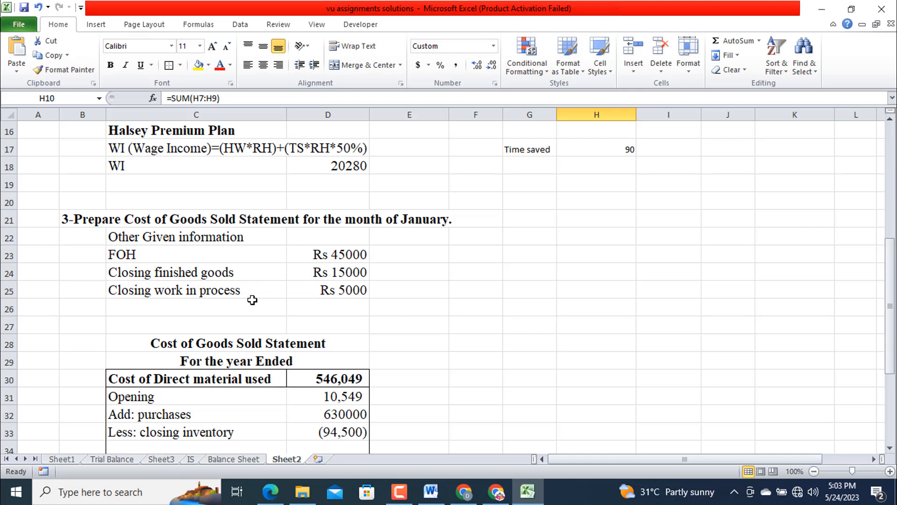
{"action": "mouse_move", "coordinate": [215, 299]}
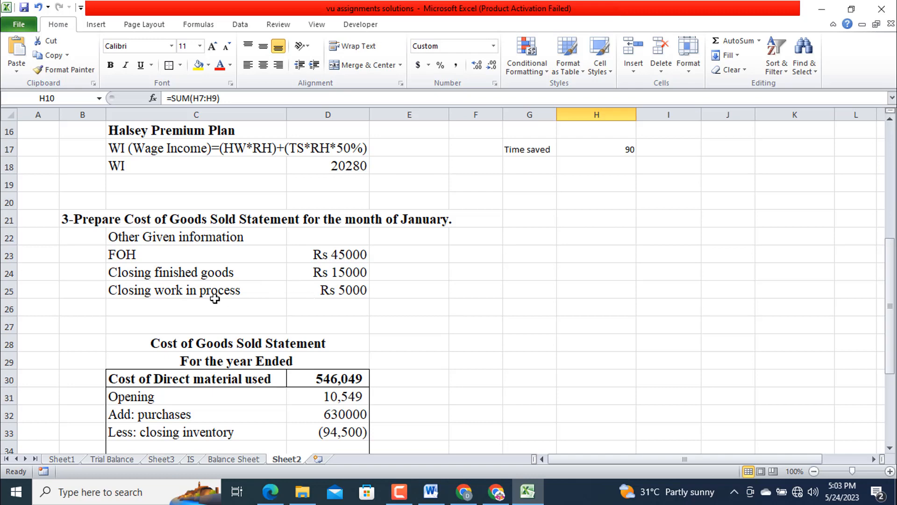
{"action": "mouse_move", "coordinate": [234, 284]}
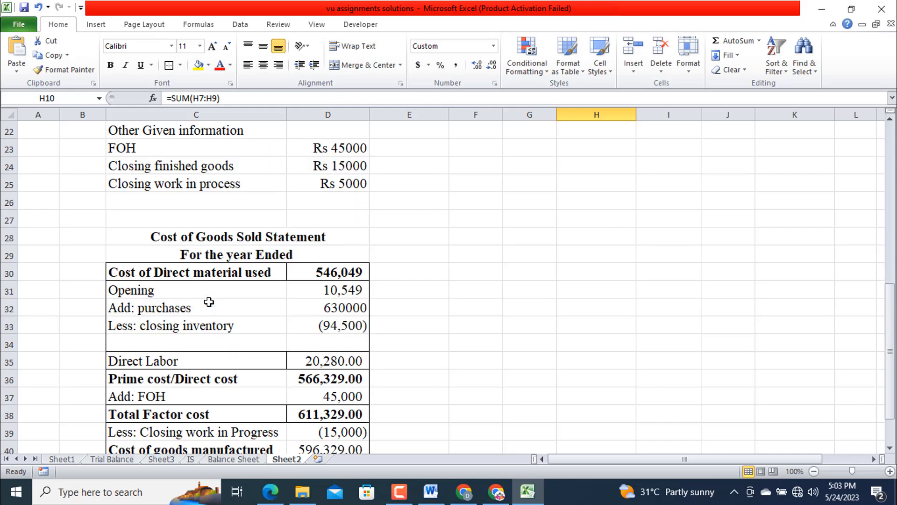
{"action": "mouse_move", "coordinate": [256, 270]}
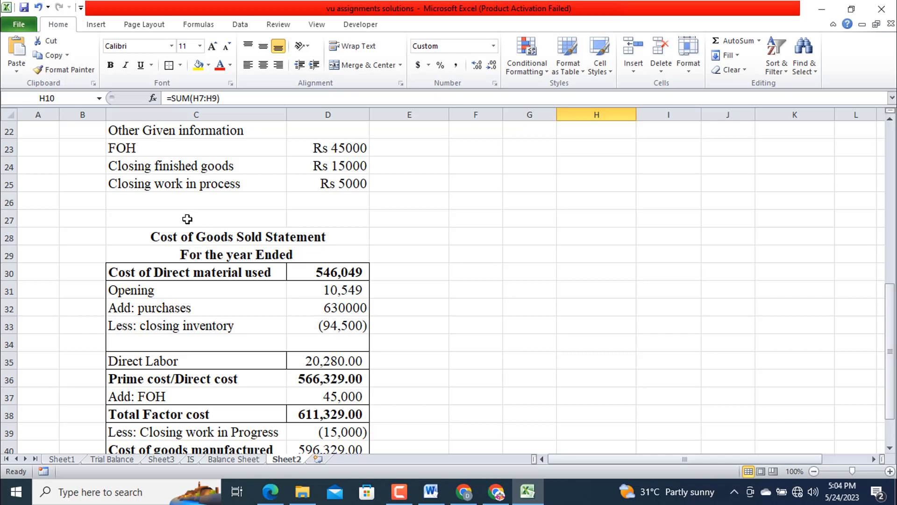
{"action": "mouse_move", "coordinate": [303, 218]}
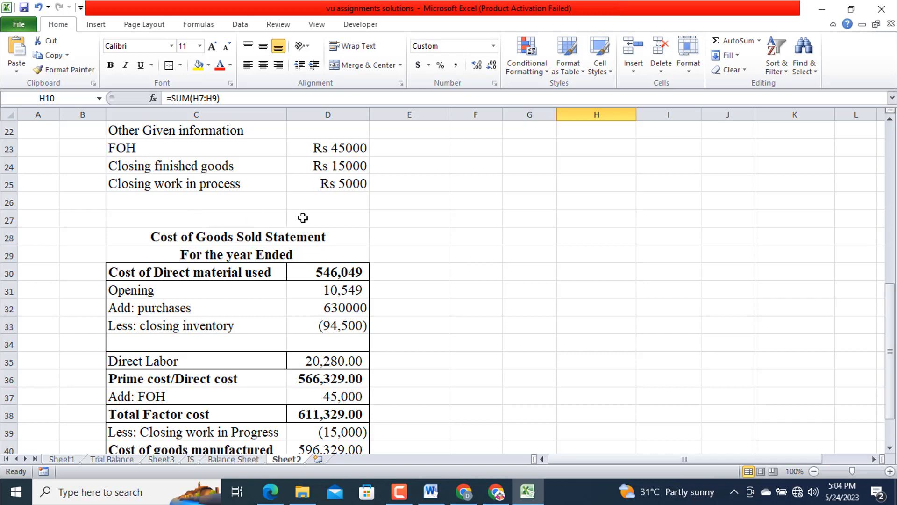
{"action": "mouse_move", "coordinate": [225, 272]}
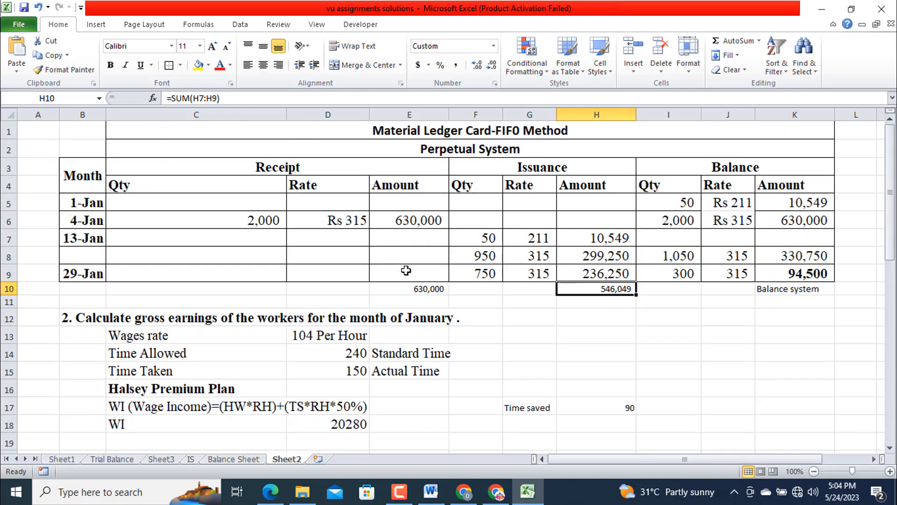
{"action": "mouse_move", "coordinate": [748, 242]}
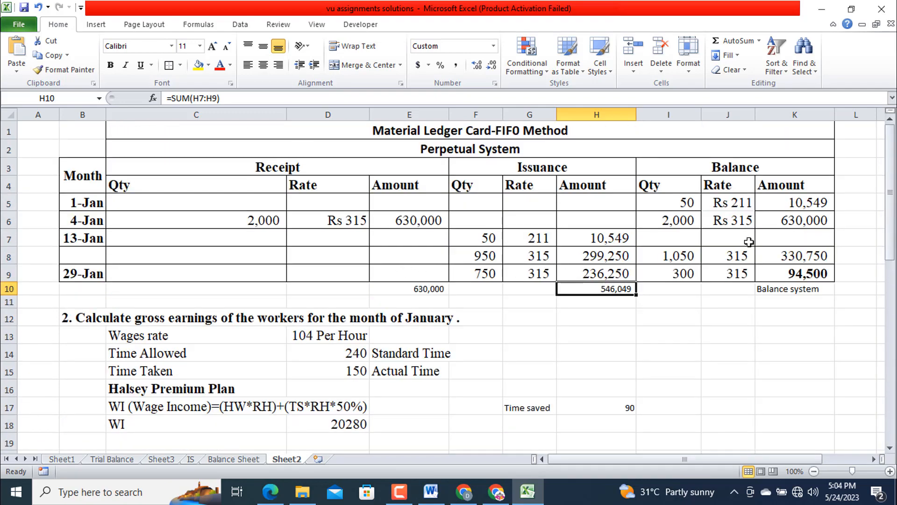
{"action": "scroll", "scroll_direction": "down", "scroll_amount": 3}
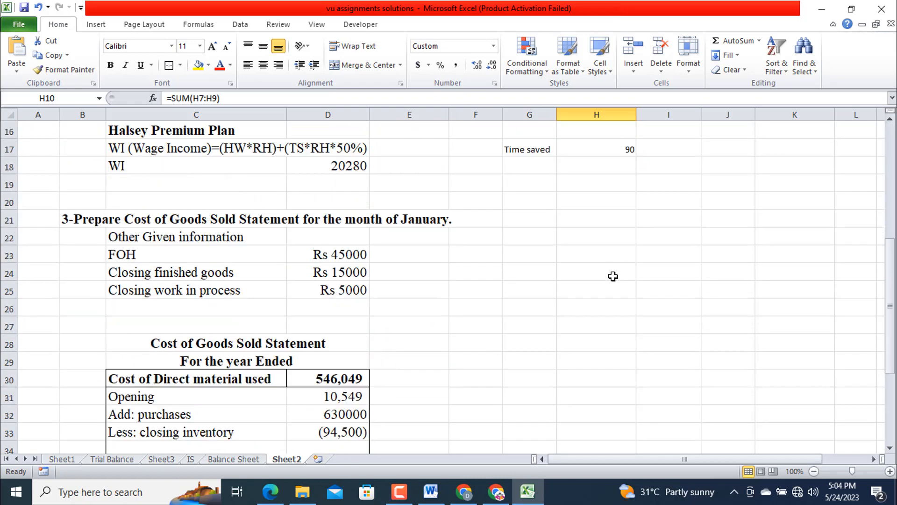
{"action": "scroll", "scroll_direction": "down", "scroll_amount": 3}
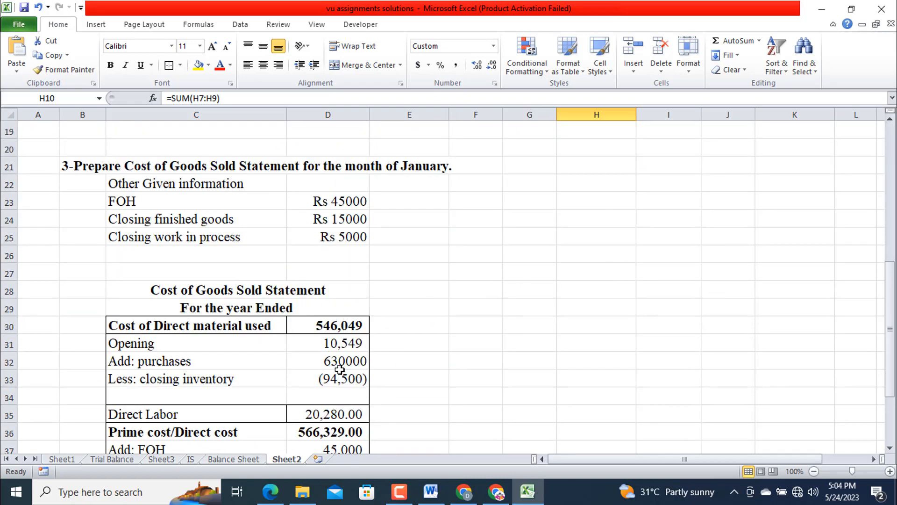
{"action": "scroll", "scroll_direction": "down", "scroll_amount": 3}
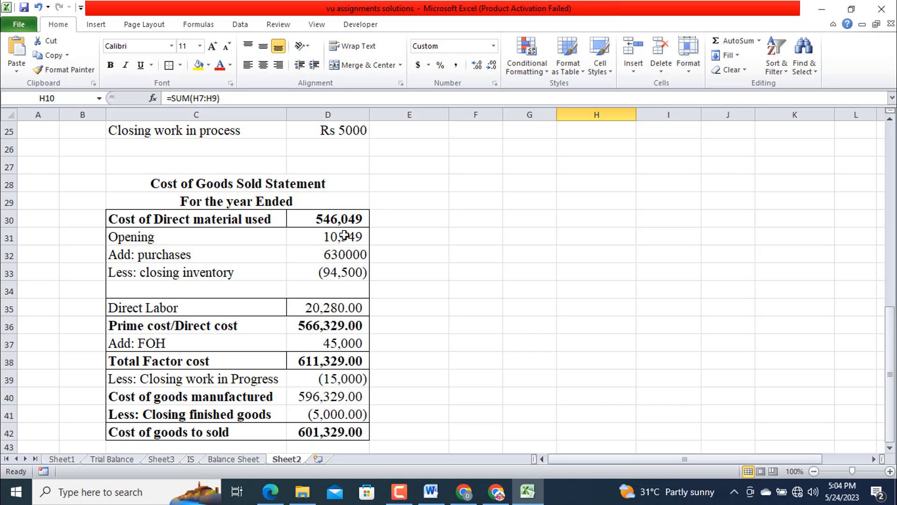
{"action": "mouse_move", "coordinate": [183, 228]}
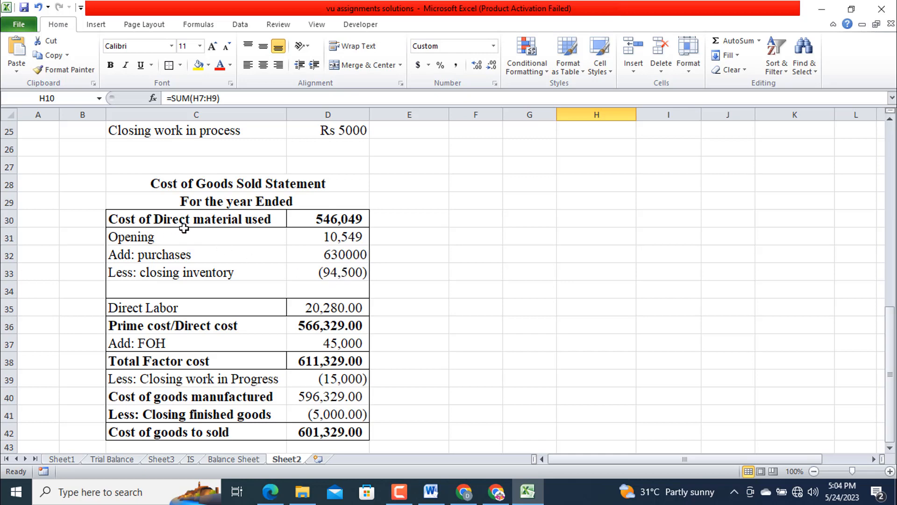
{"action": "mouse_move", "coordinate": [342, 226]}
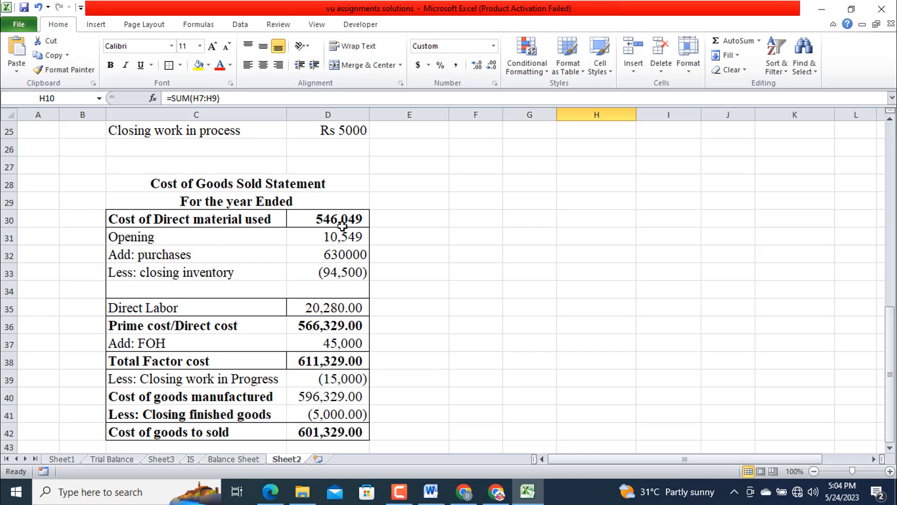
{"action": "mouse_move", "coordinate": [336, 309]}
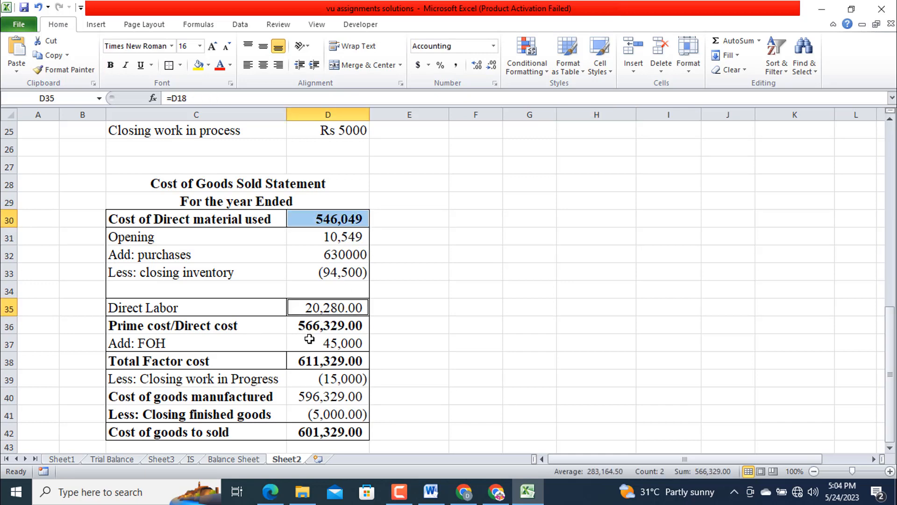
{"action": "mouse_move", "coordinate": [172, 358]}
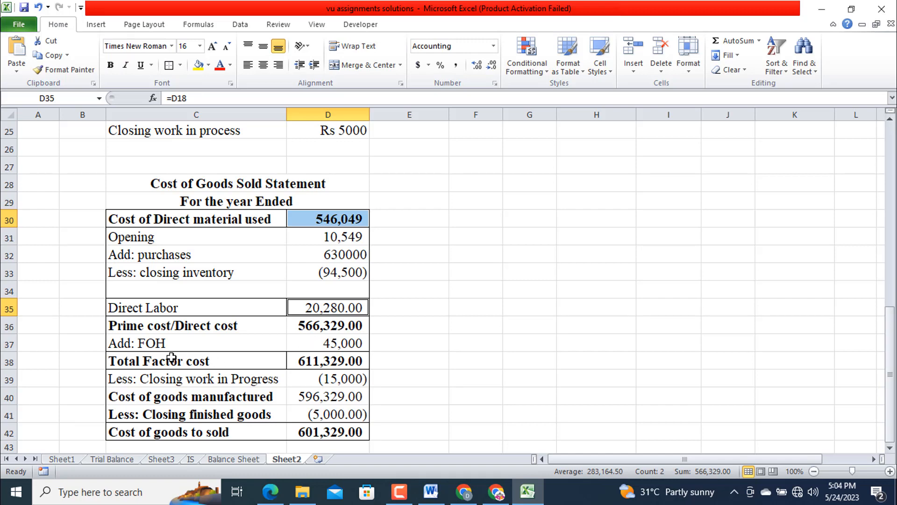
- Re-enter the FOH amount in the cost statement as 45000 and review the statement
{"action": "scroll", "scroll_direction": "down", "scroll_amount": 3}
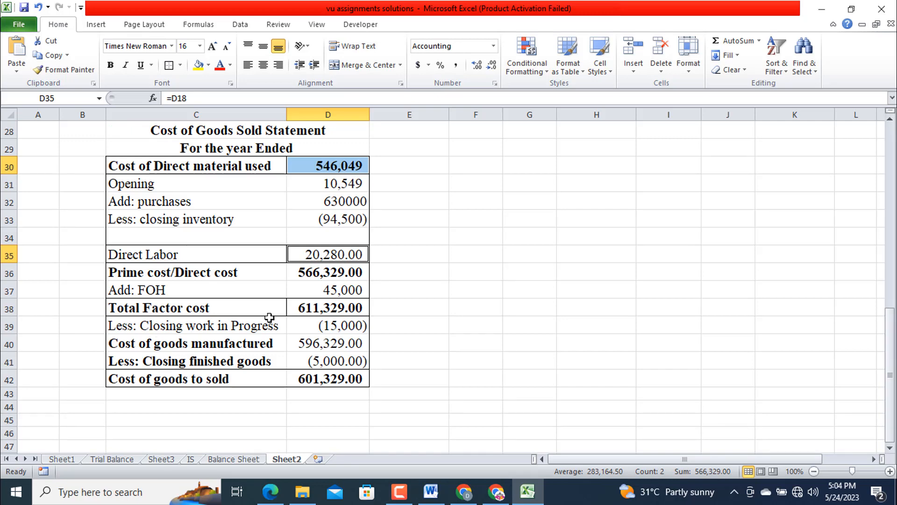
{"action": "mouse_move", "coordinate": [383, 330]}
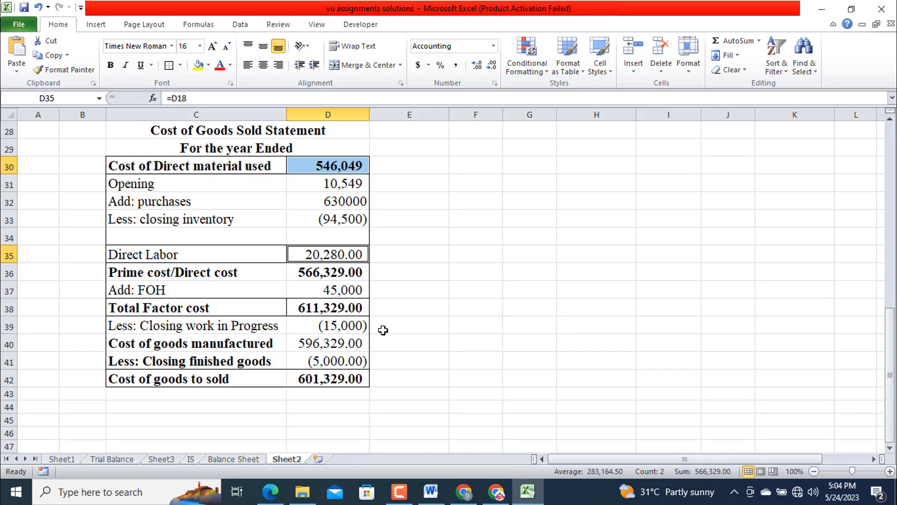
{"action": "left_click", "coordinate": [327, 272]}
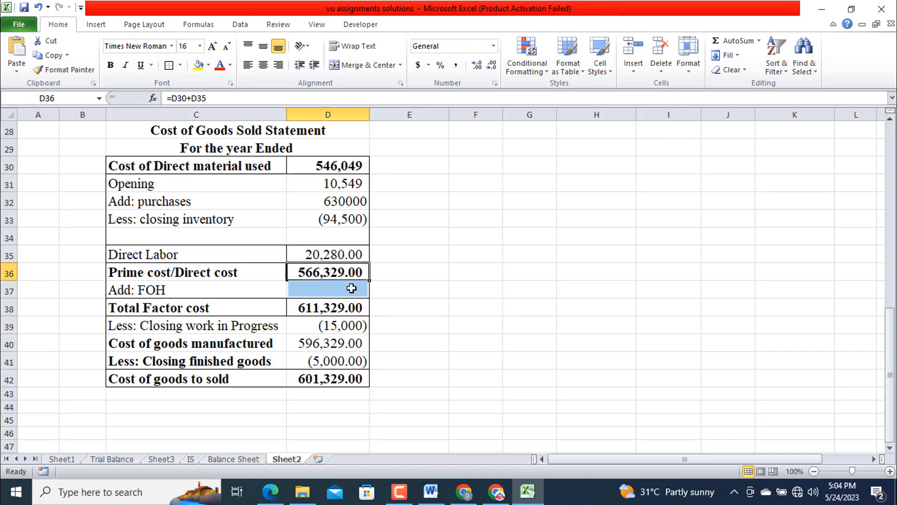
{"action": "type", "text": "450000"}
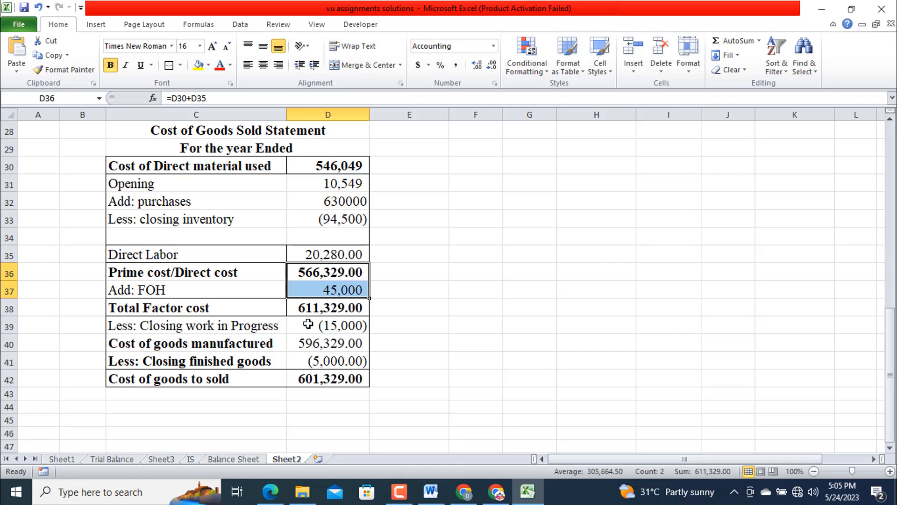
{"action": "mouse_move", "coordinate": [215, 372]}
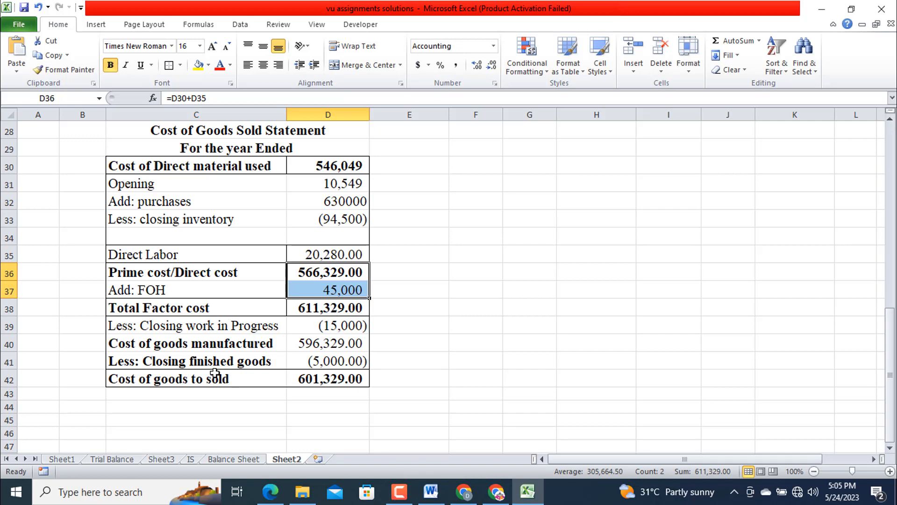
{"action": "scroll", "scroll_direction": "down", "scroll_amount": 3}
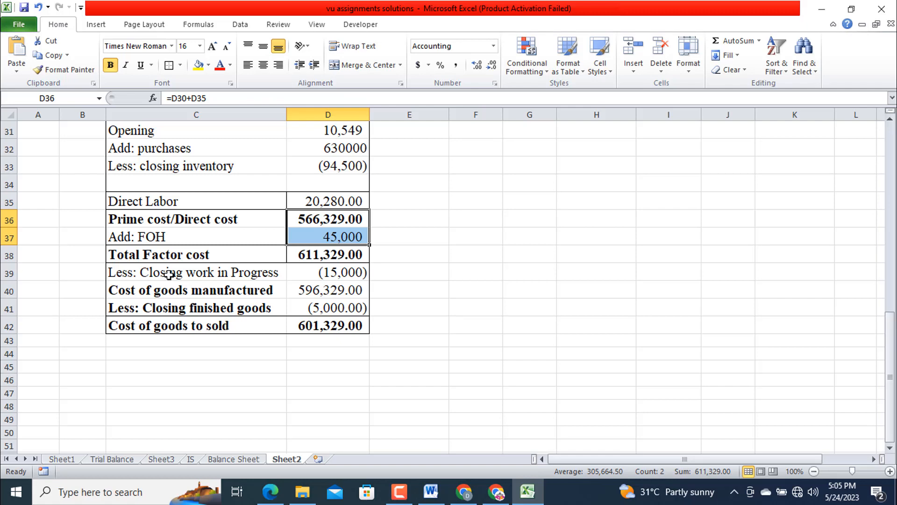
{"action": "mouse_move", "coordinate": [192, 283]}
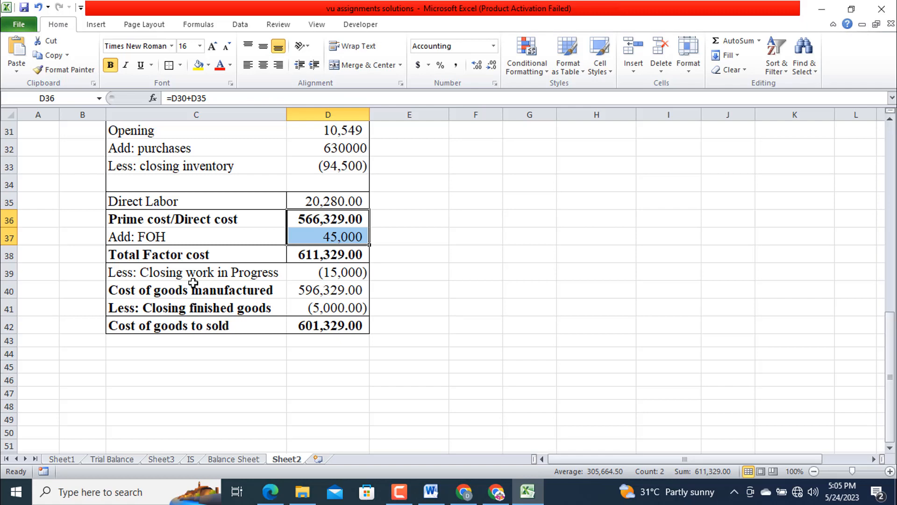
{"action": "mouse_move", "coordinate": [145, 284]}
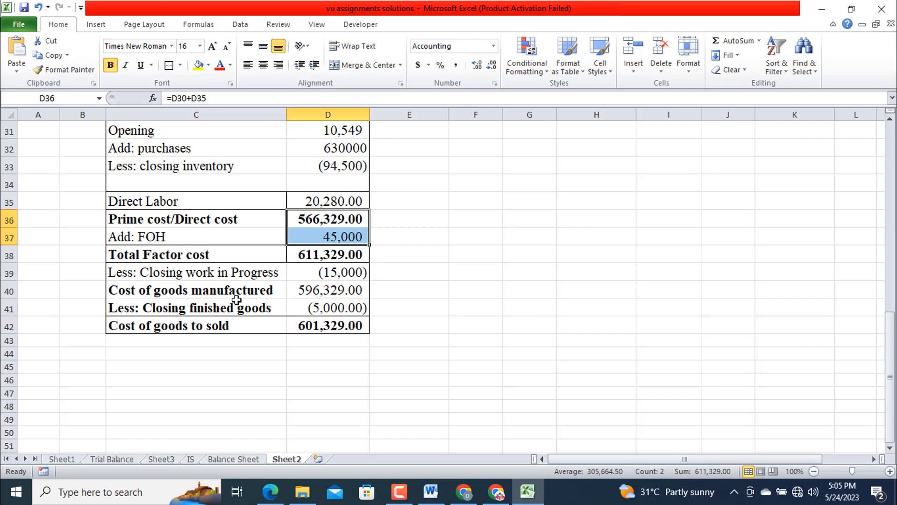
{"action": "mouse_move", "coordinate": [303, 296]}
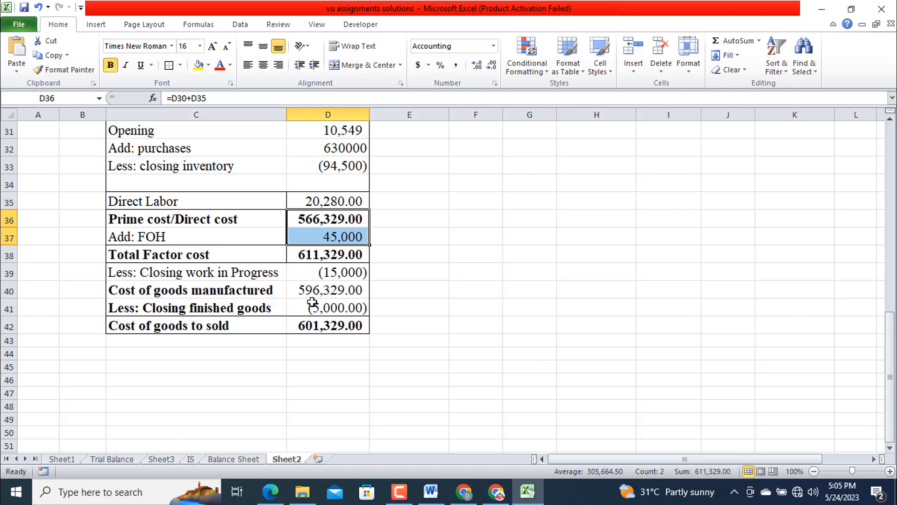
{"action": "mouse_move", "coordinate": [307, 302]}
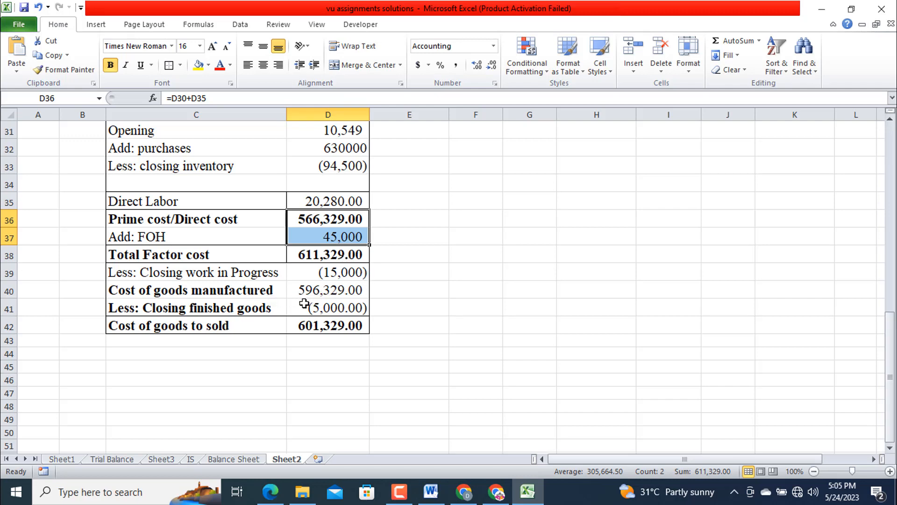
{"action": "mouse_move", "coordinate": [167, 333]}
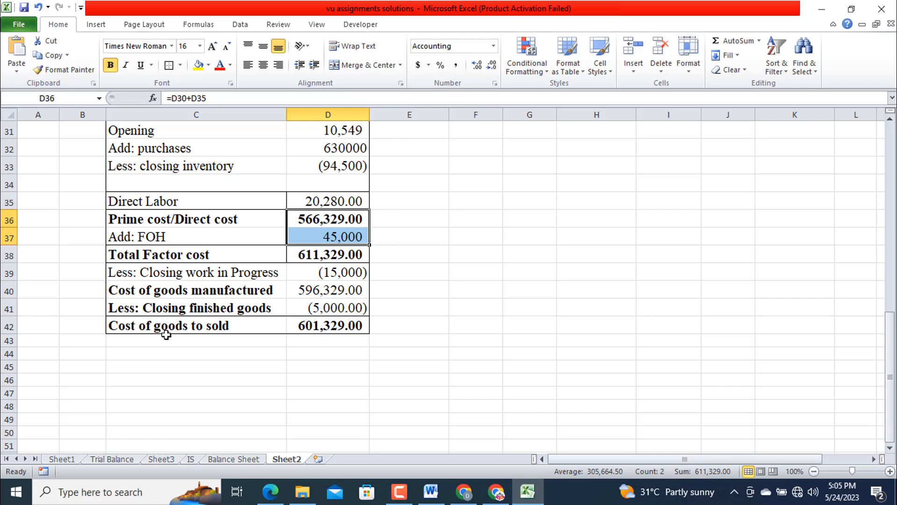
{"action": "scroll", "scroll_direction": "down", "scroll_amount": 3}
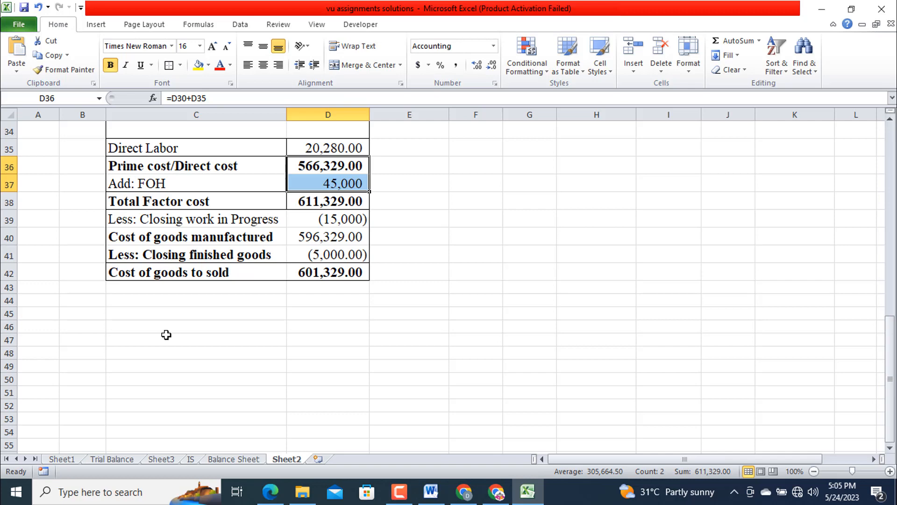
{"action": "mouse_move", "coordinate": [277, 340]}
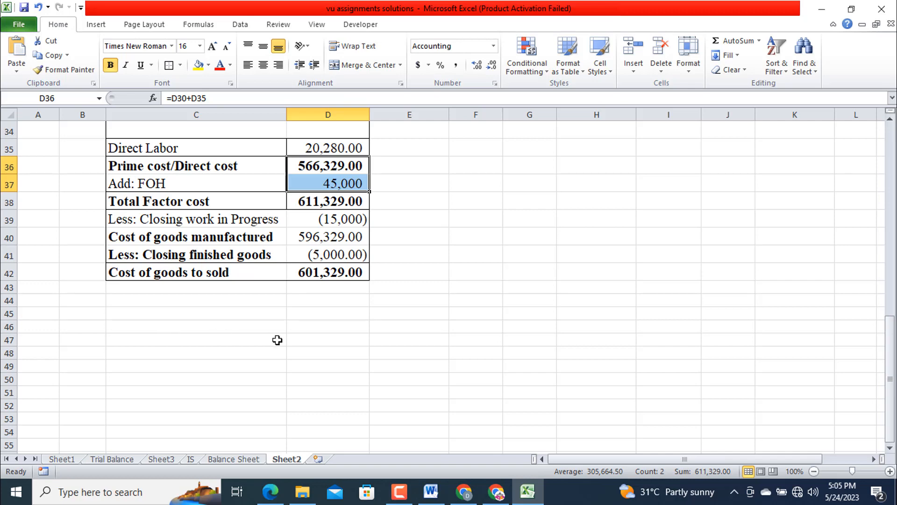
{"action": "mouse_move", "coordinate": [180, 315]}
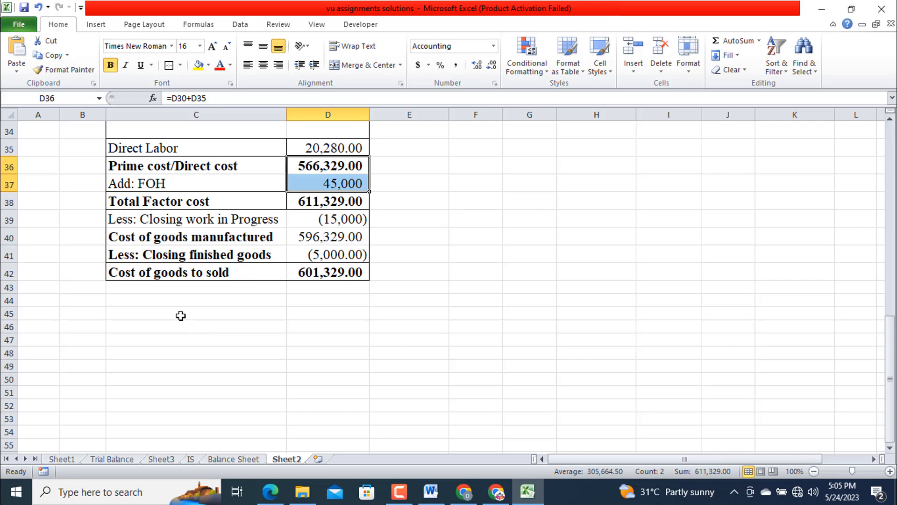
{"action": "mouse_move", "coordinate": [177, 265]}
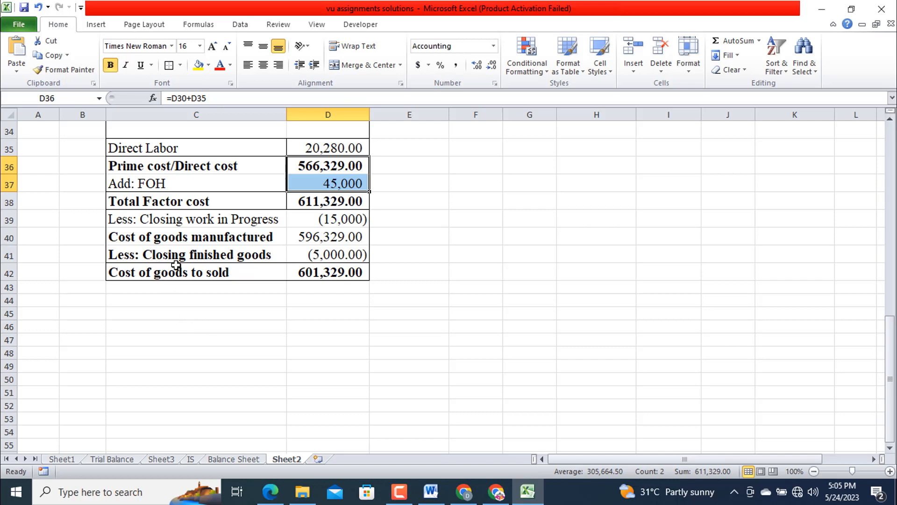
{"action": "mouse_move", "coordinate": [118, 267]}
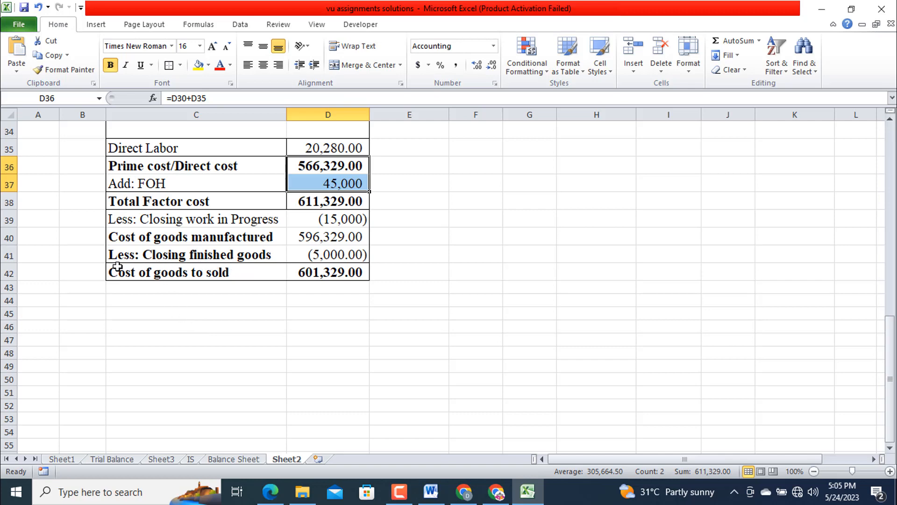
{"action": "mouse_move", "coordinate": [327, 254]}
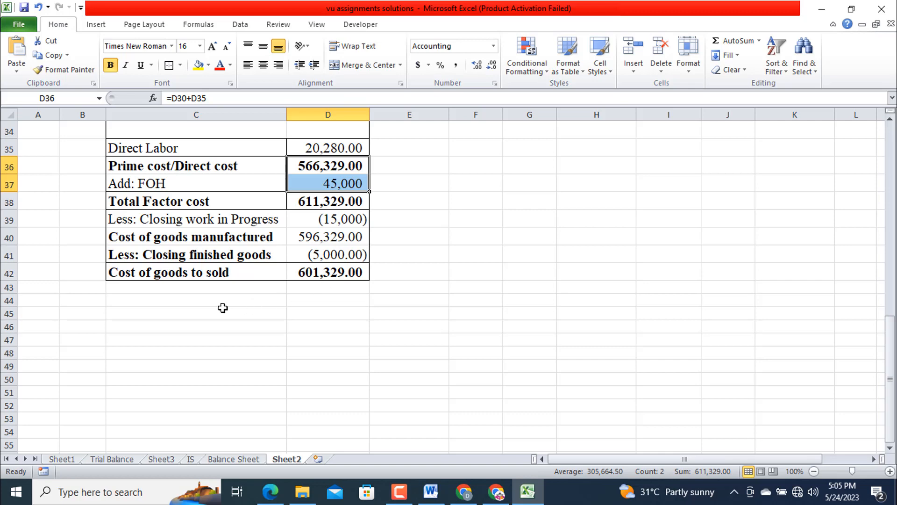
{"action": "mouse_move", "coordinate": [190, 289]}
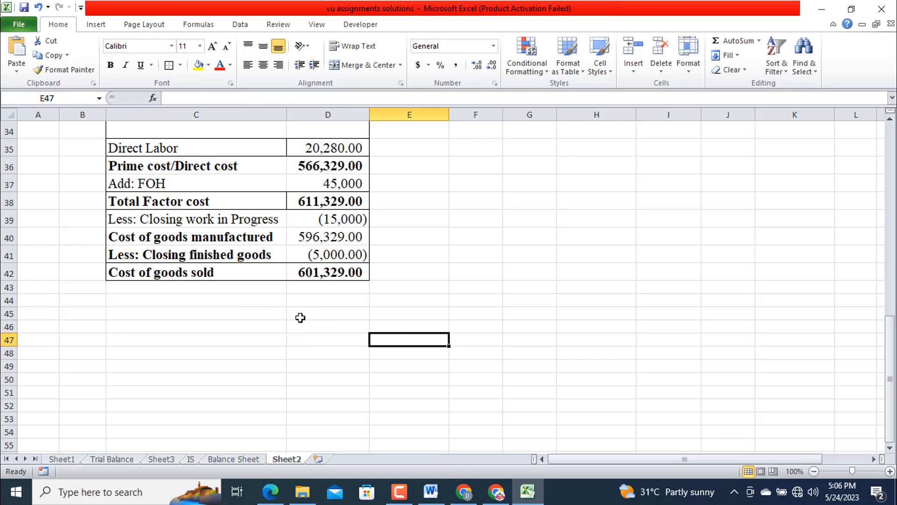
{"action": "scroll", "scroll_direction": "up", "scroll_amount": 3}
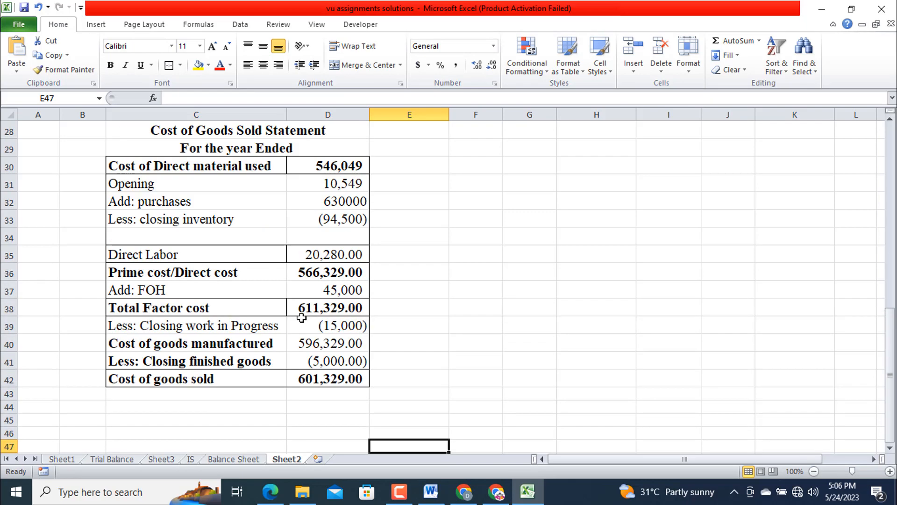
{"action": "scroll", "scroll_direction": "up", "scroll_amount": 3}
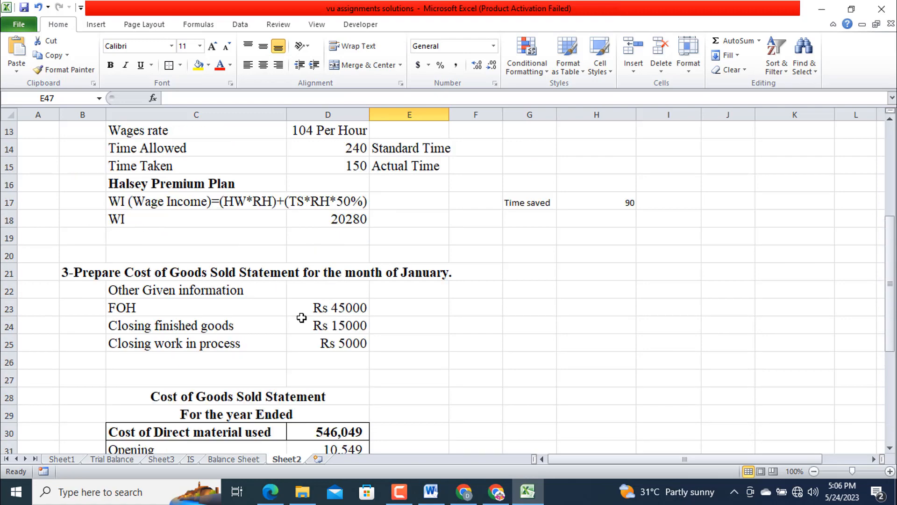
{"action": "scroll", "scroll_direction": "down", "scroll_amount": 3}
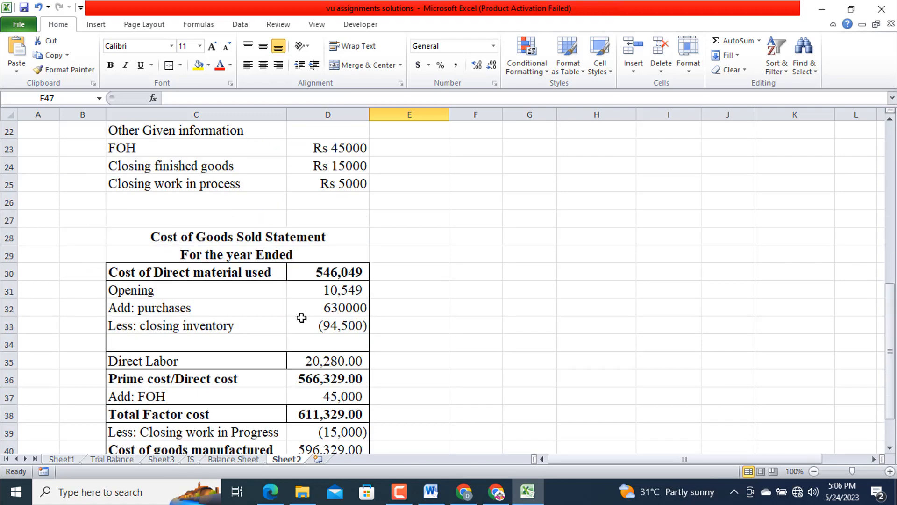
{"action": "scroll", "scroll_direction": "down", "scroll_amount": 3}
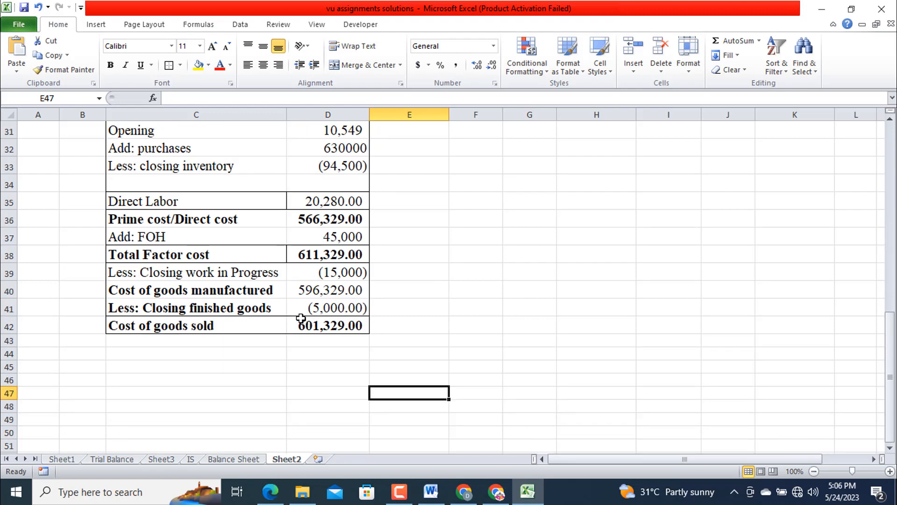
{"action": "scroll", "scroll_direction": "up", "scroll_amount": 3}
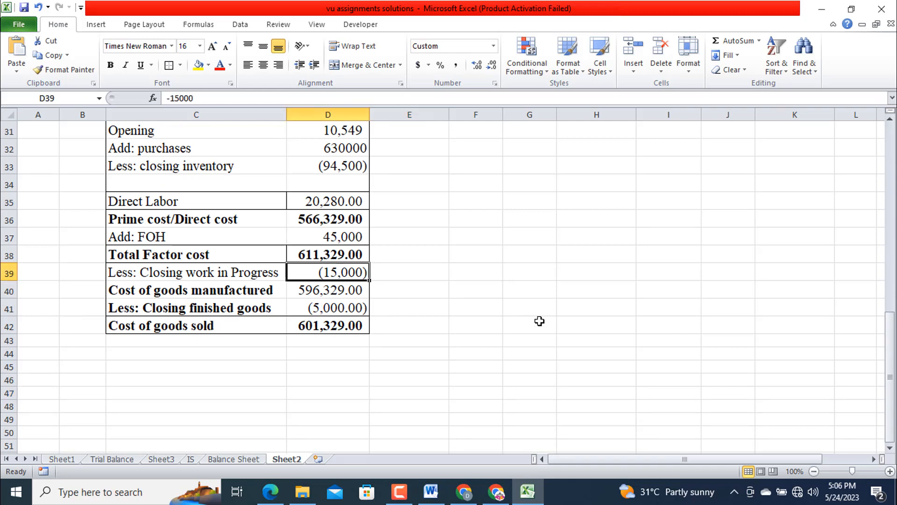
- Enter closing work in progress 5000 in D39 and closing finished goods 15000 in D41
{"action": "type", "text": "5000"}
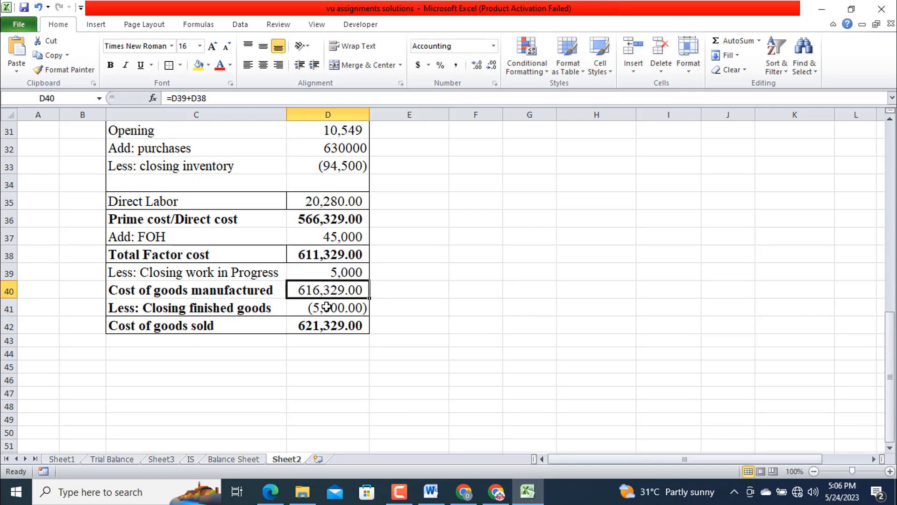
{"action": "type", "text": "15"}
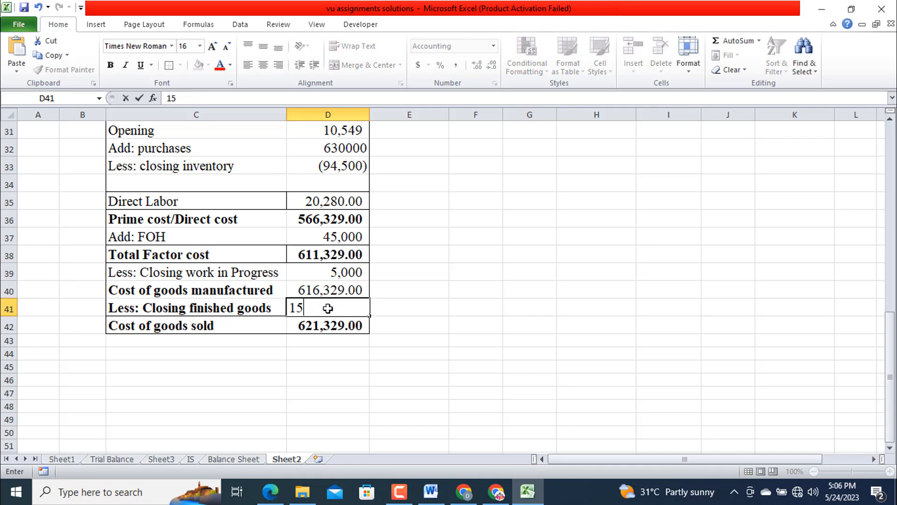
{"action": "key", "text": "enter"}
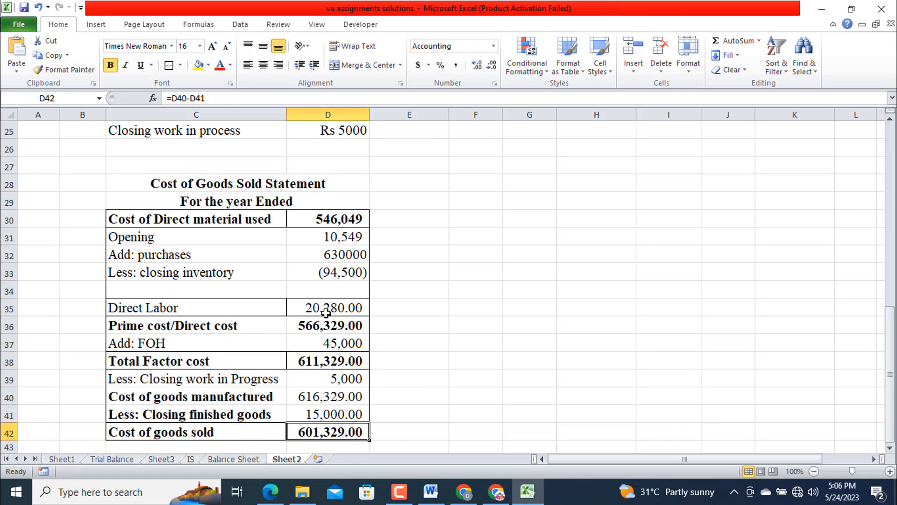
{"action": "scroll", "scroll_direction": "up", "scroll_amount": 3}
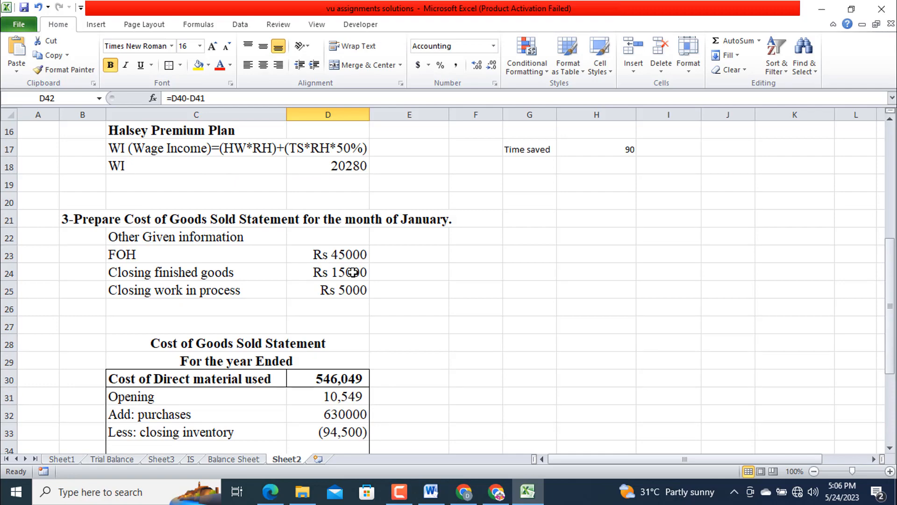
{"action": "scroll", "scroll_direction": "down", "scroll_amount": 3}
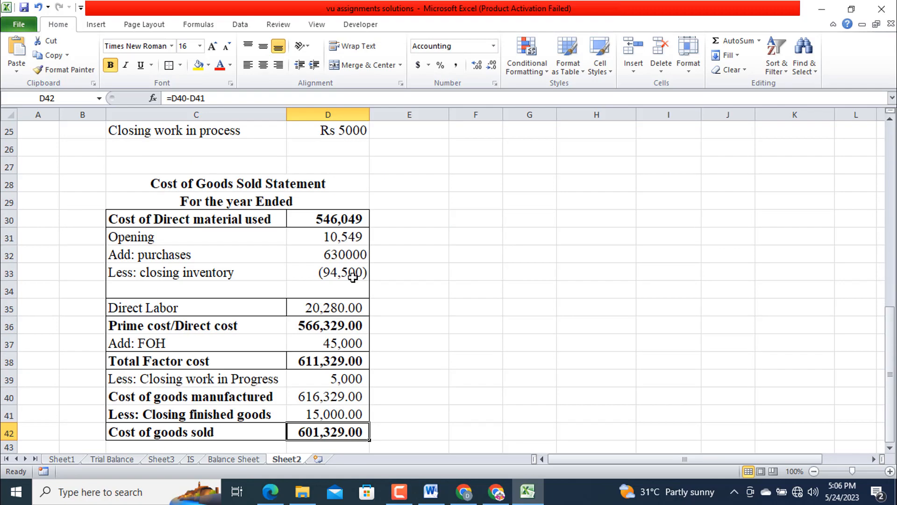
{"action": "scroll", "scroll_direction": "down", "scroll_amount": 3}
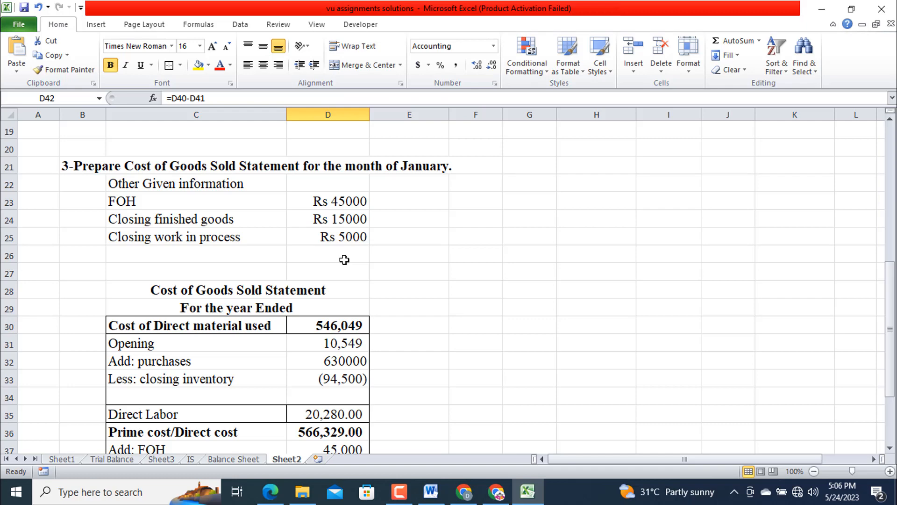
{"action": "scroll", "scroll_direction": "down", "scroll_amount": 3}
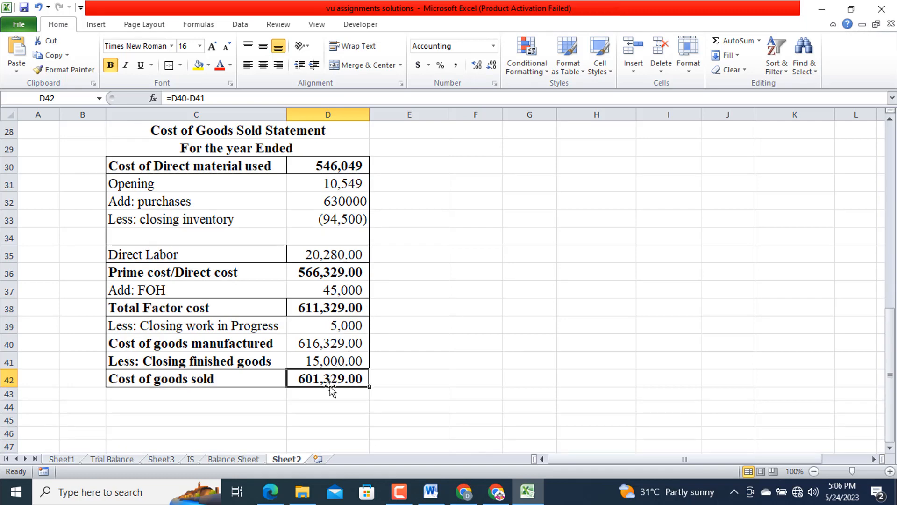
{"action": "left_click", "coordinate": [328, 325]}
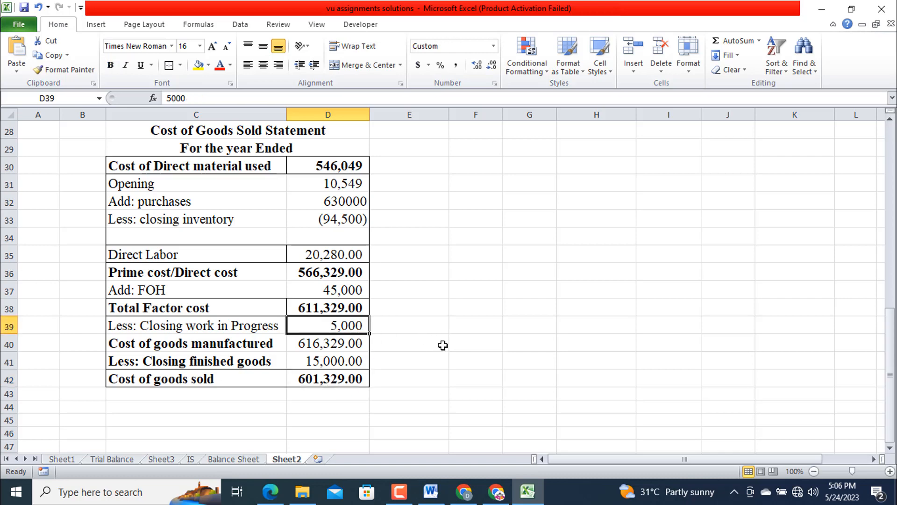
{"action": "mouse_move", "coordinate": [340, 338]}
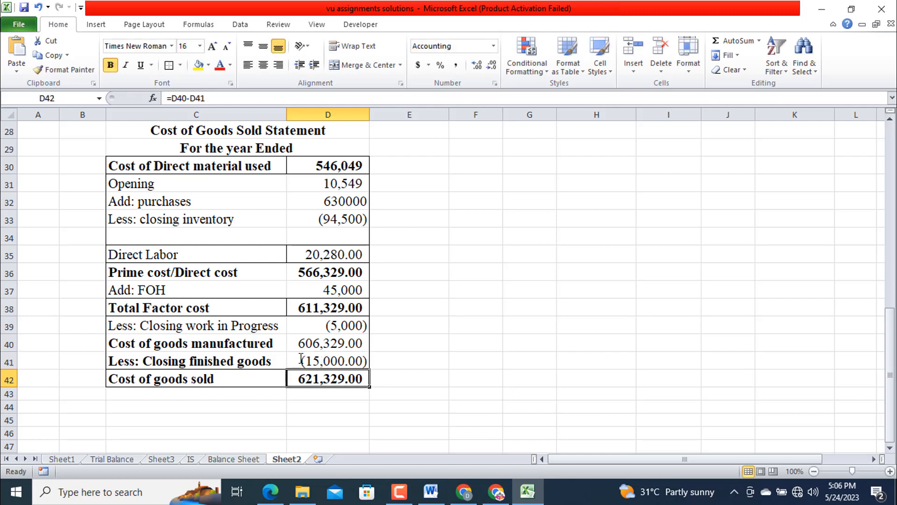
- Scroll down to check the statement totals after the deductions
{"action": "scroll", "scroll_direction": "down", "scroll_amount": 3}
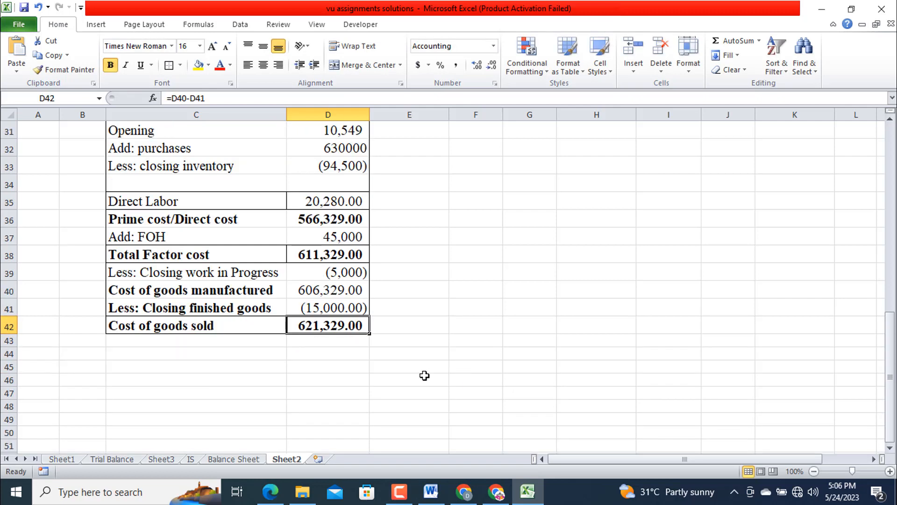
{"action": "mouse_move", "coordinate": [171, 355]}
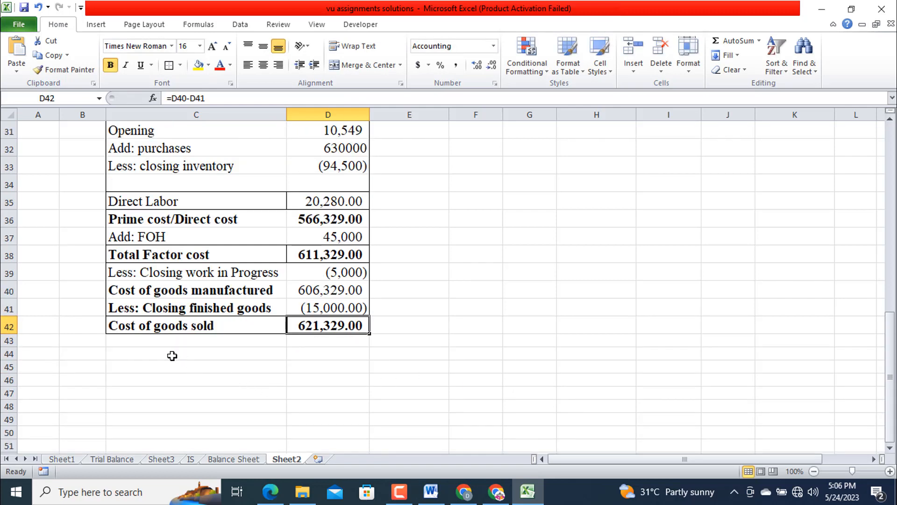
{"action": "mouse_move", "coordinate": [342, 375]}
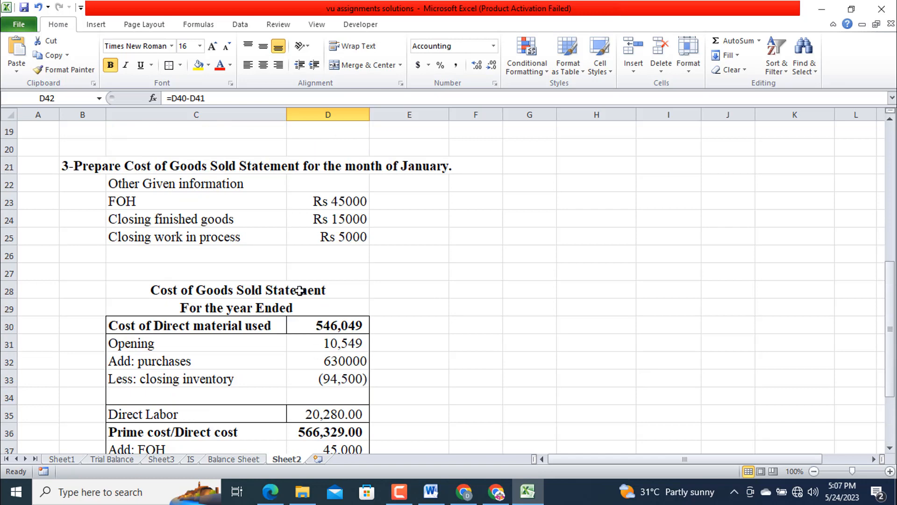
{"action": "scroll", "scroll_direction": "down", "scroll_amount": 3}
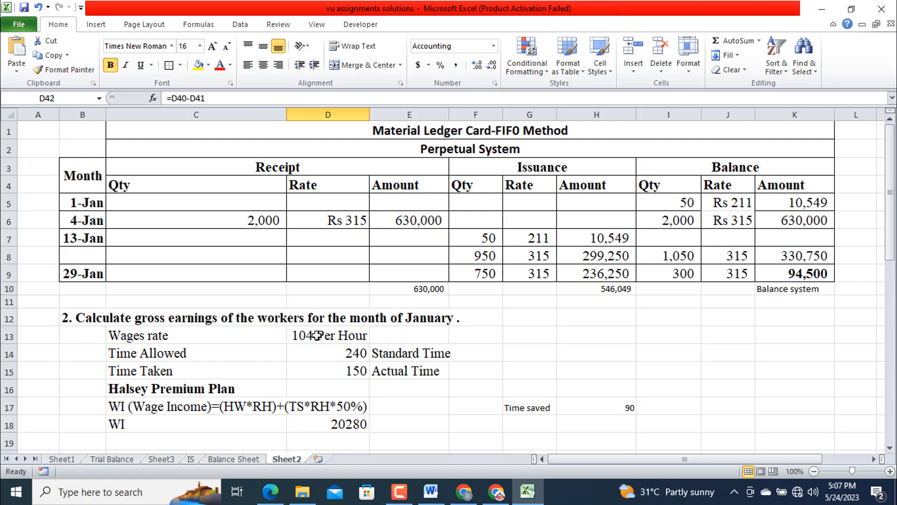
{"action": "mouse_move", "coordinate": [330, 339]}
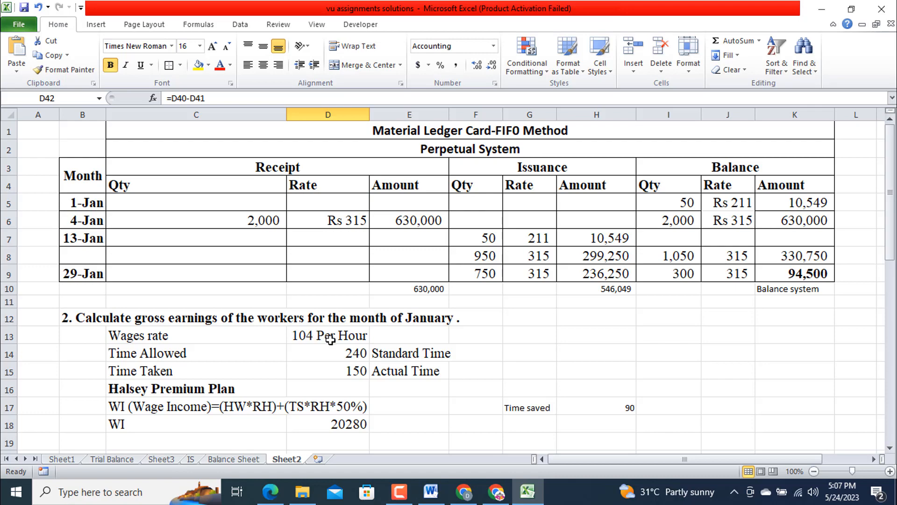
{"action": "scroll", "scroll_direction": "down", "scroll_amount": 3}
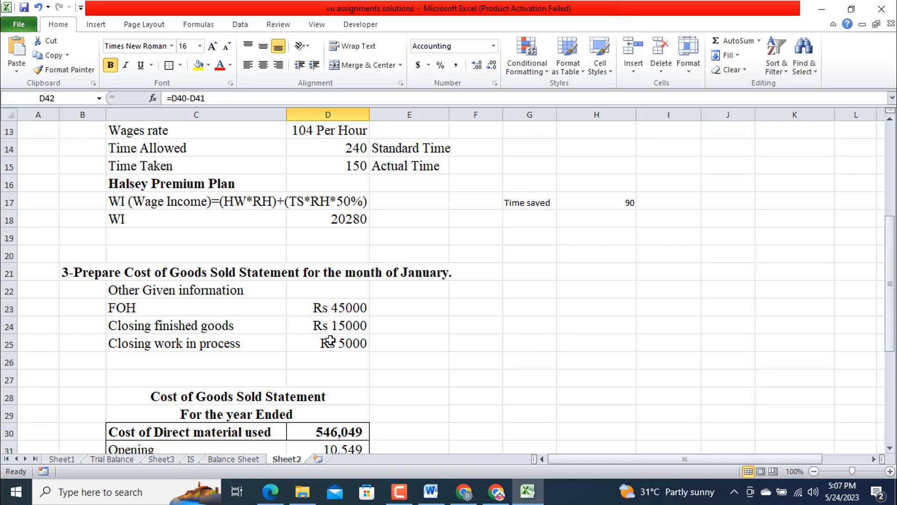
{"action": "scroll", "scroll_direction": "down", "scroll_amount": 3}
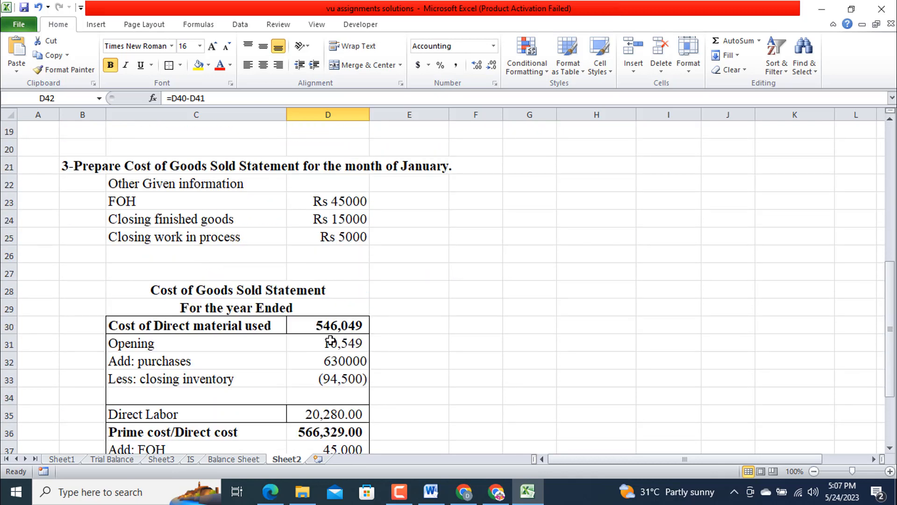